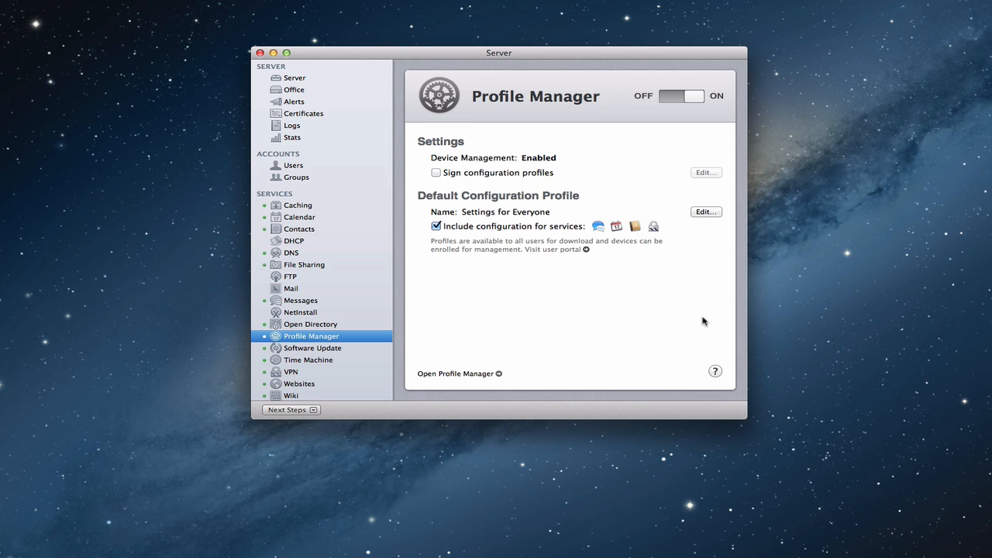
mouse_move(316, 186)
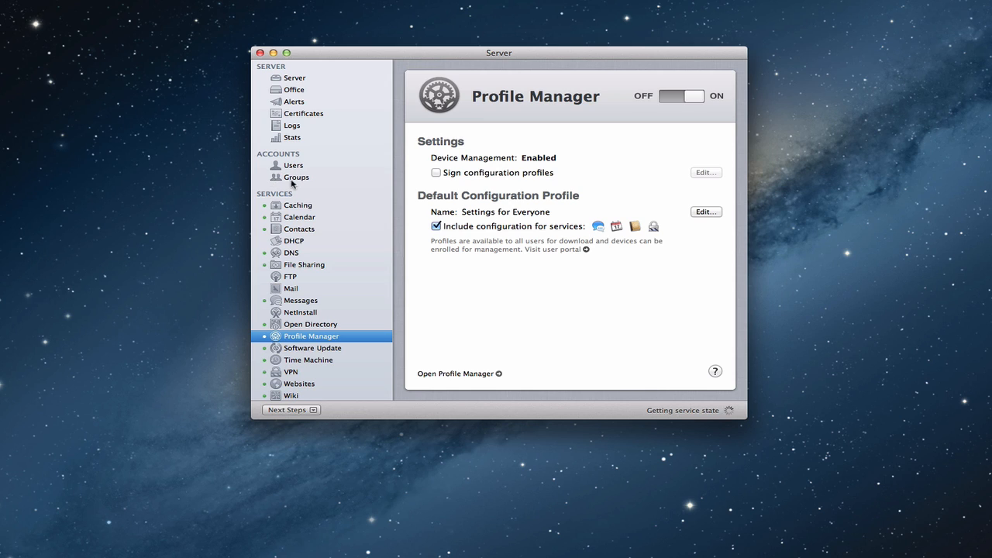
mouse_move(267, 182)
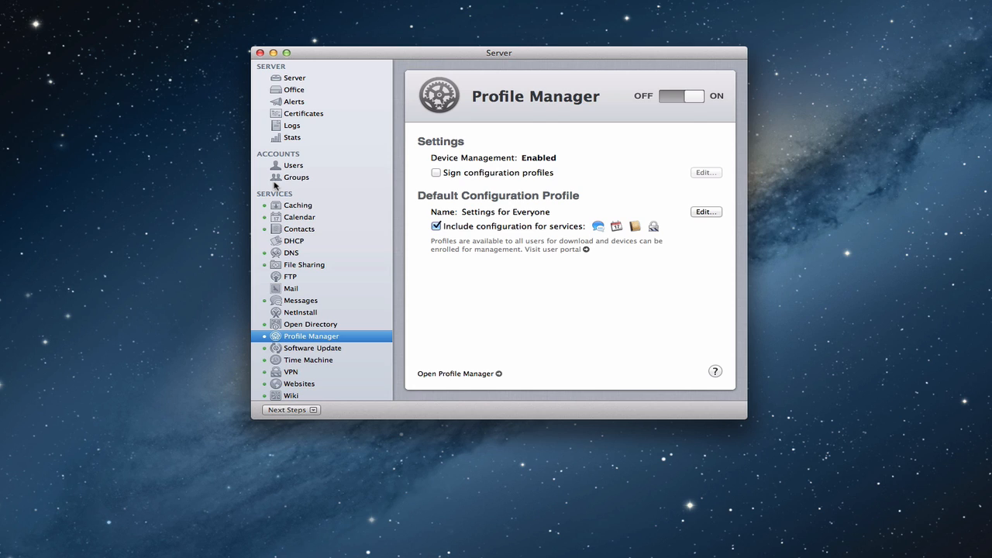
mouse_move(511, 267)
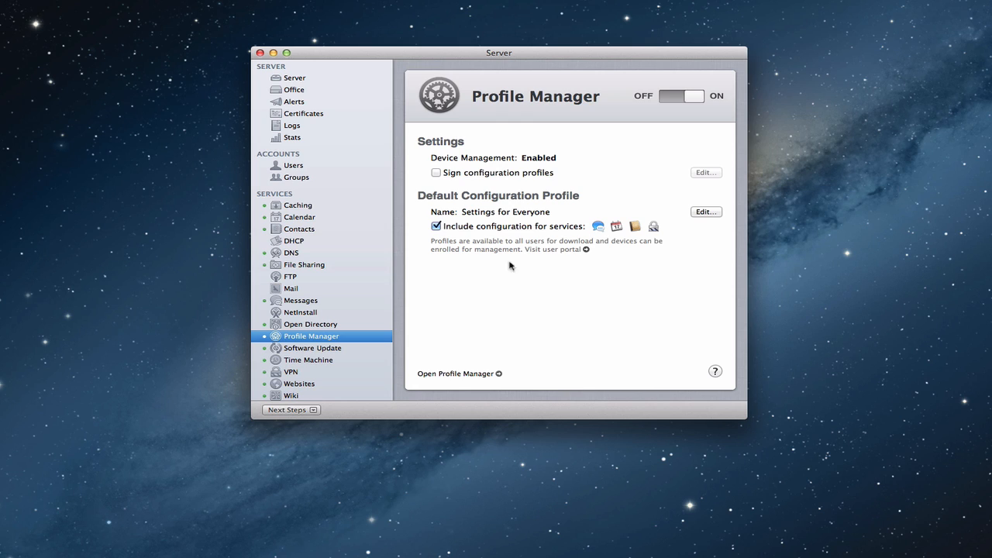
mouse_move(247, 346)
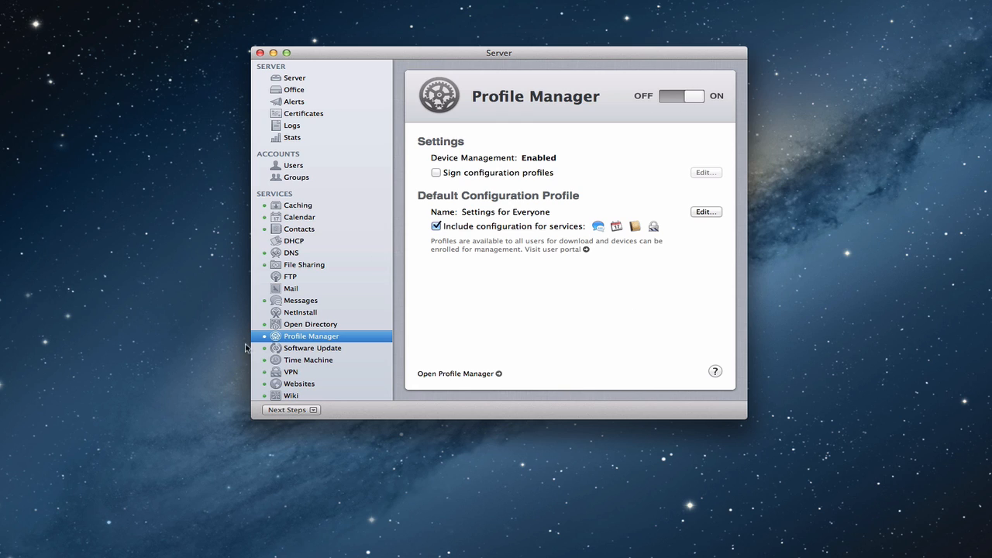
mouse_move(270, 344)
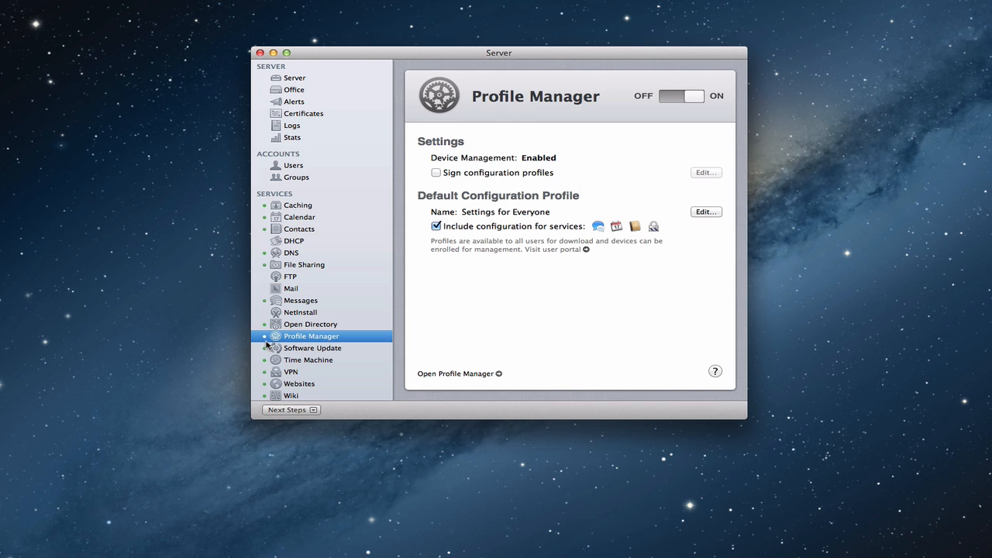
mouse_move(576, 262)
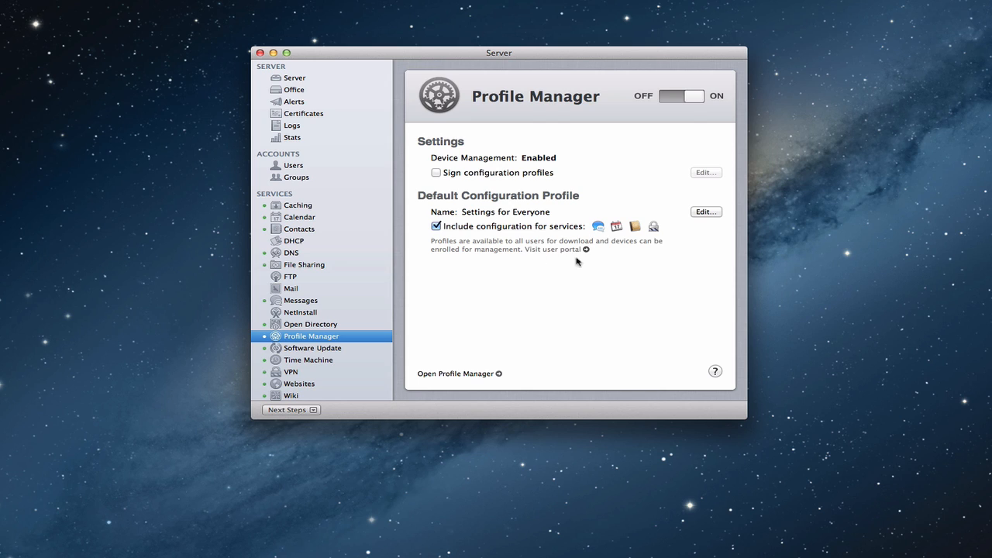
mouse_move(586, 254)
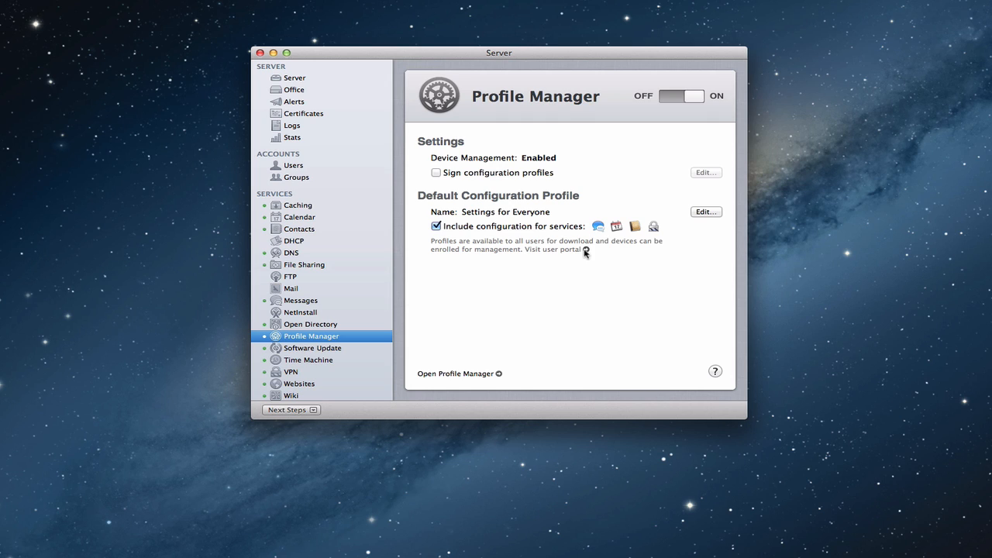
mouse_move(490, 376)
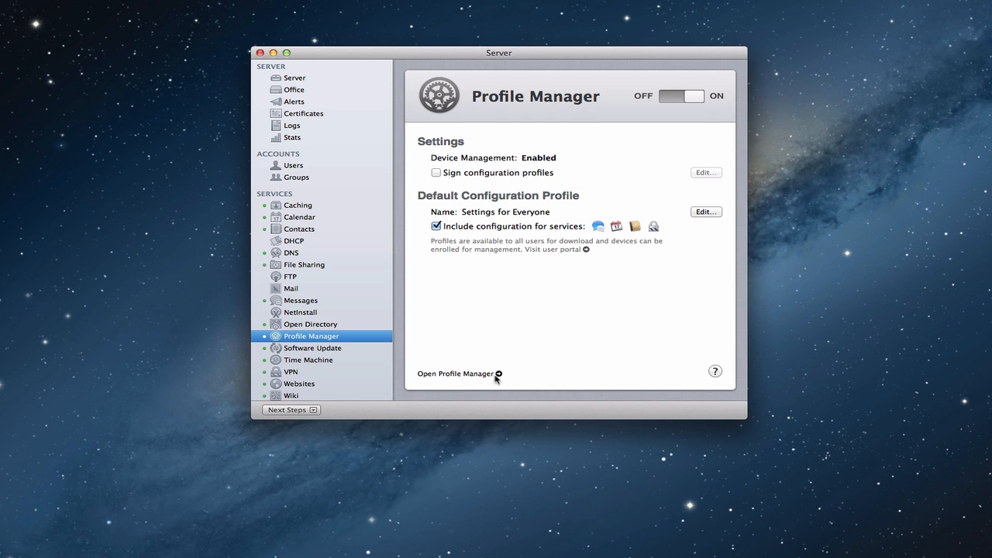
mouse_move(543, 375)
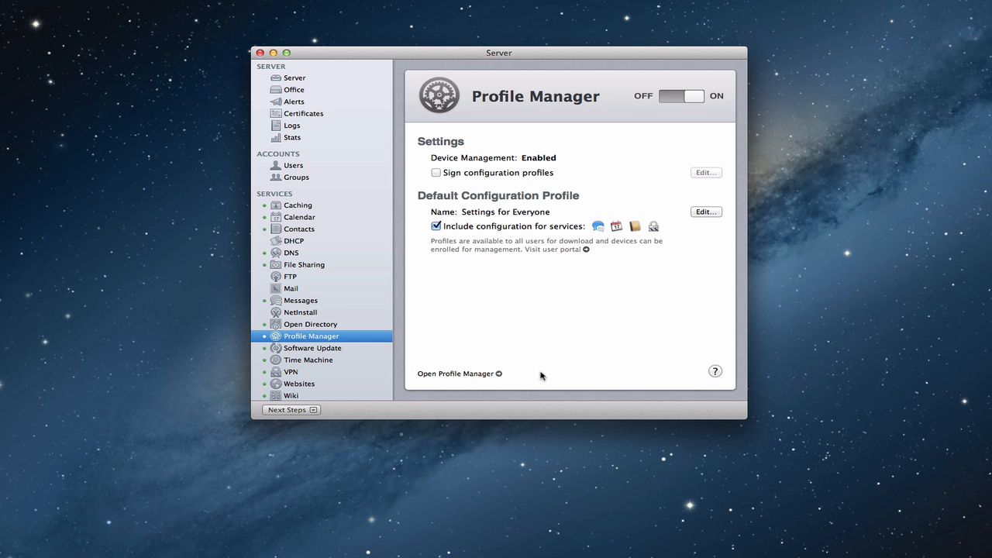
mouse_move(518, 376)
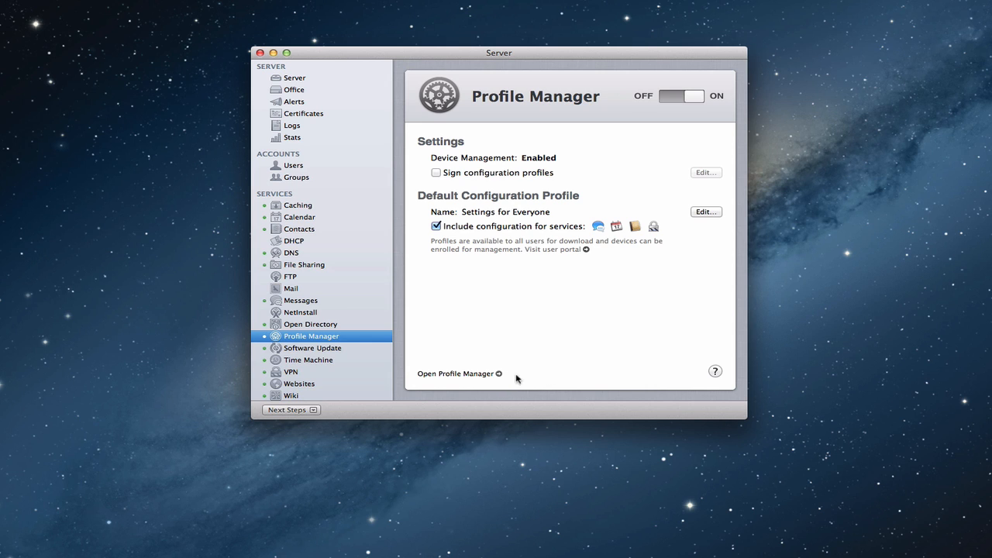
Launch Profile Manager from Server to show the Everyone group's profile settings.
click(459, 372)
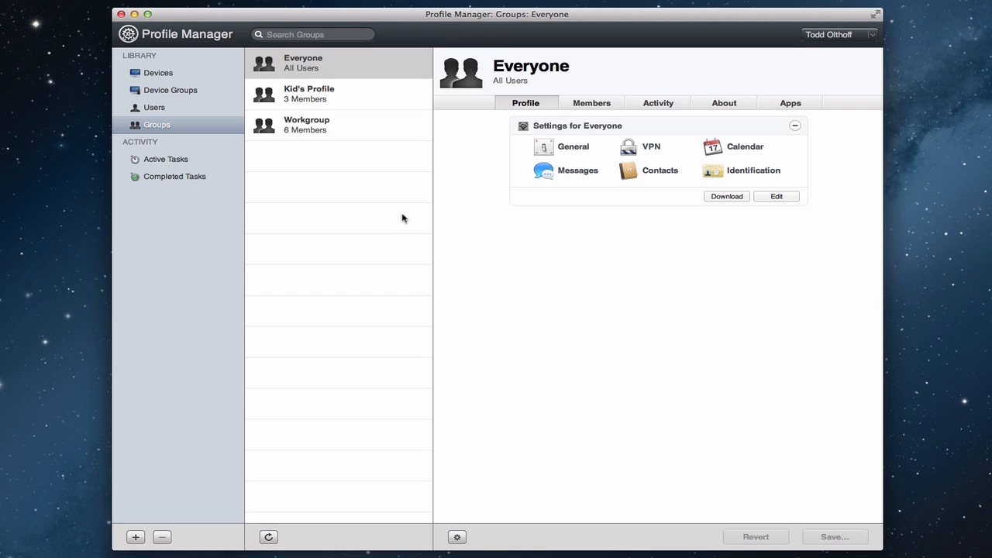
mouse_move(488, 328)
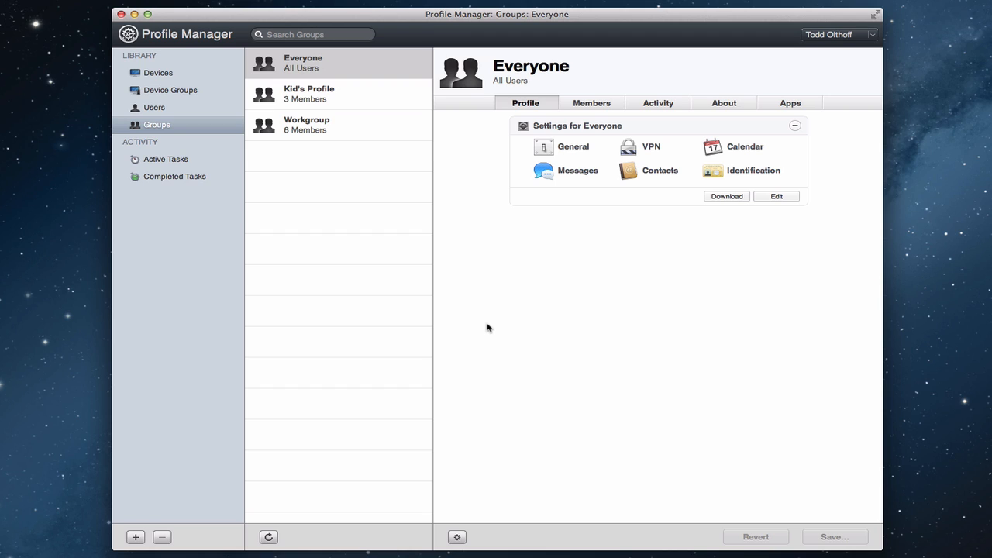
mouse_move(245, 397)
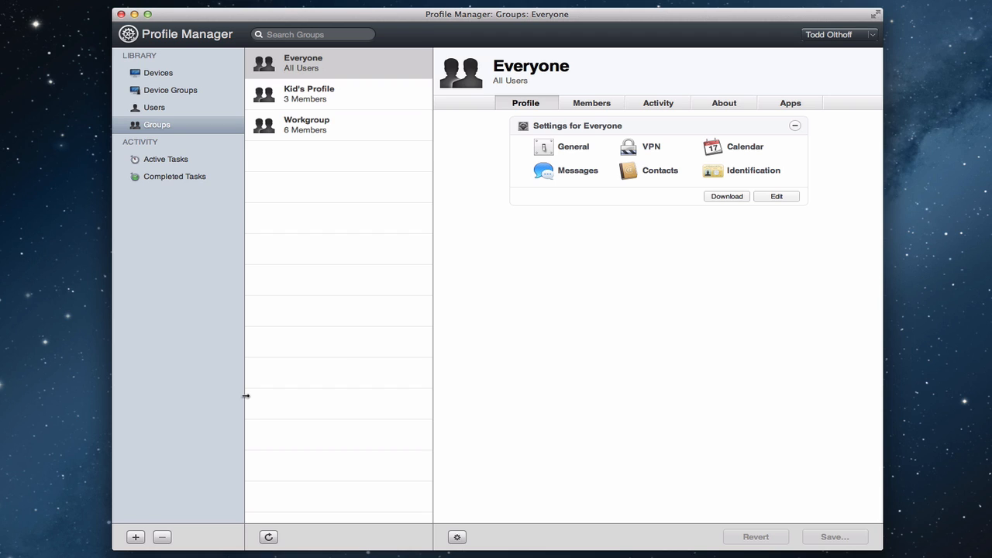
mouse_move(171, 285)
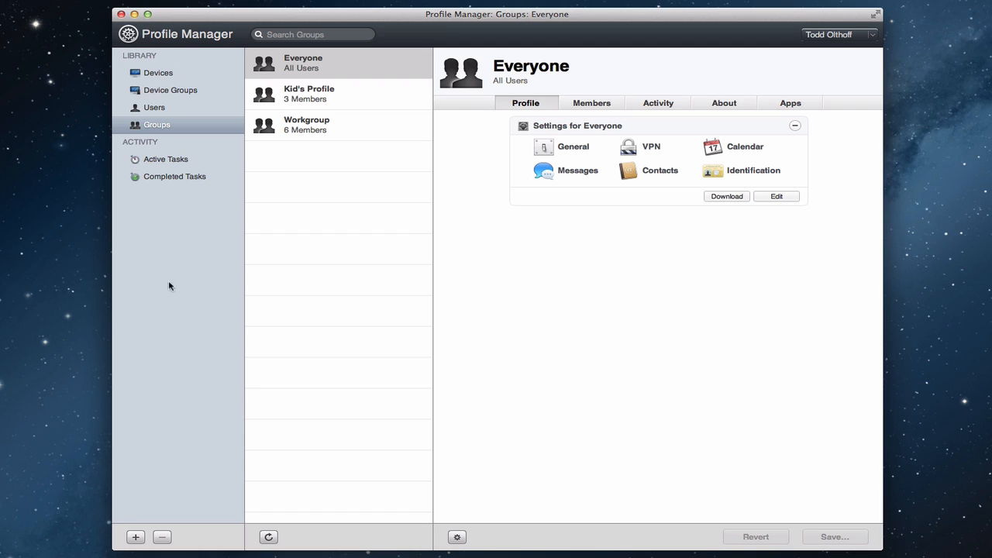
mouse_move(311, 206)
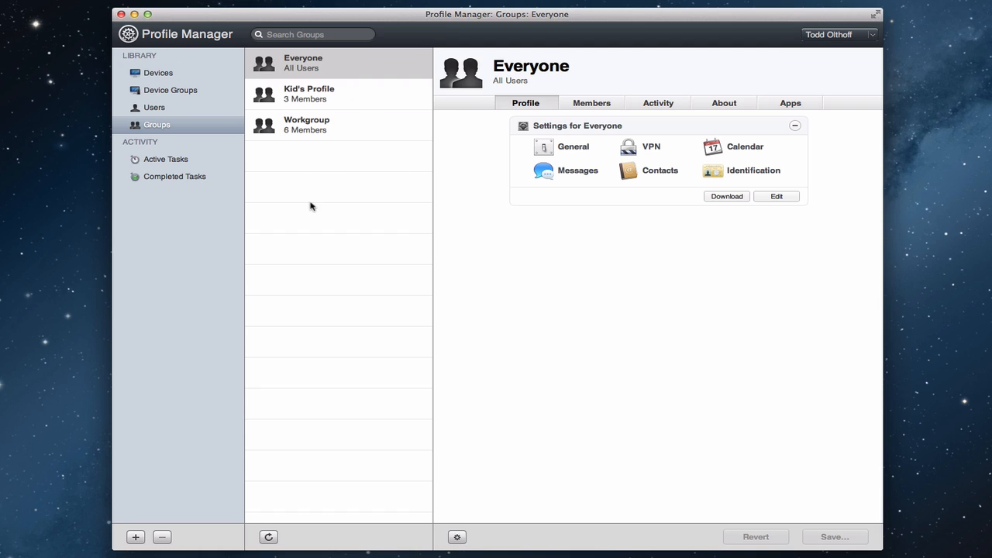
mouse_move(179, 129)
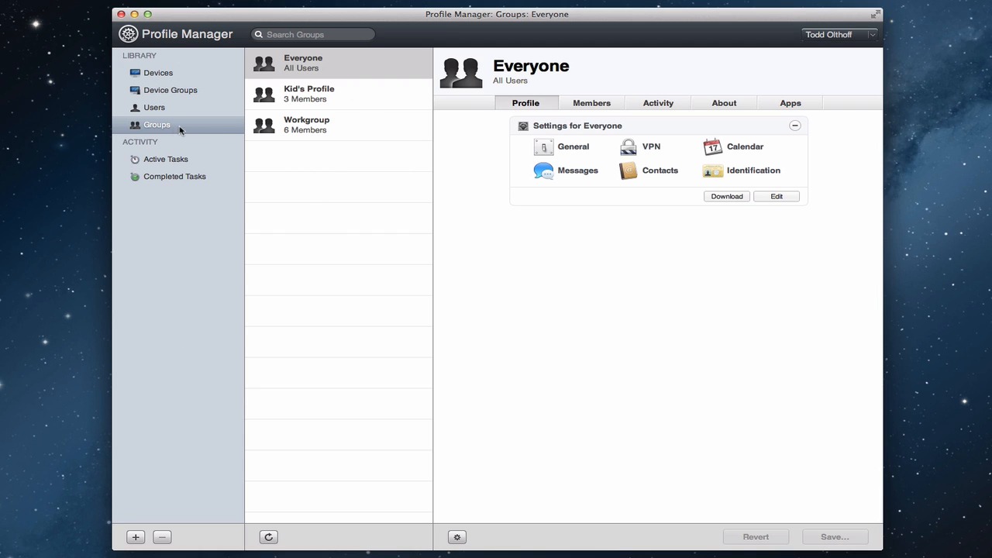
mouse_move(313, 124)
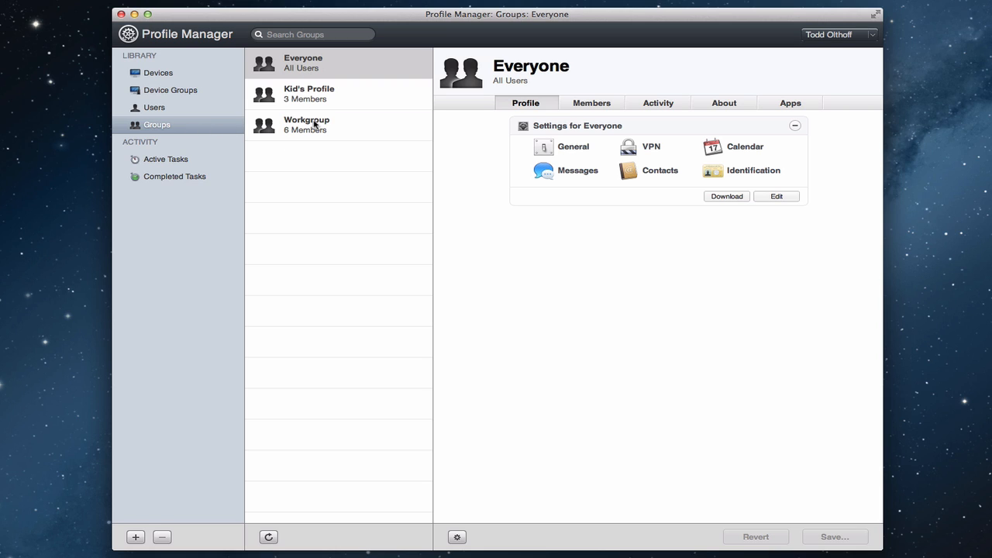
mouse_move(652, 217)
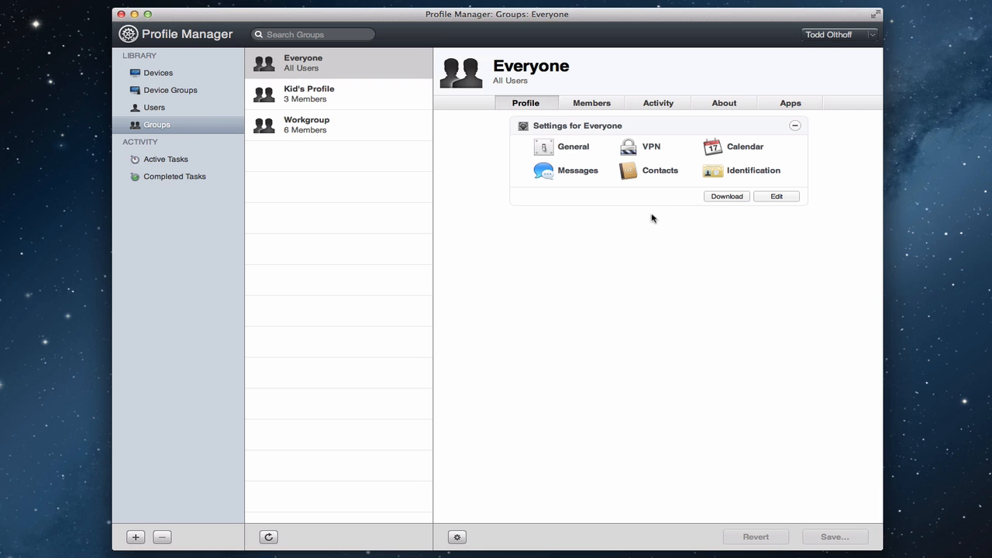
mouse_move(863, 74)
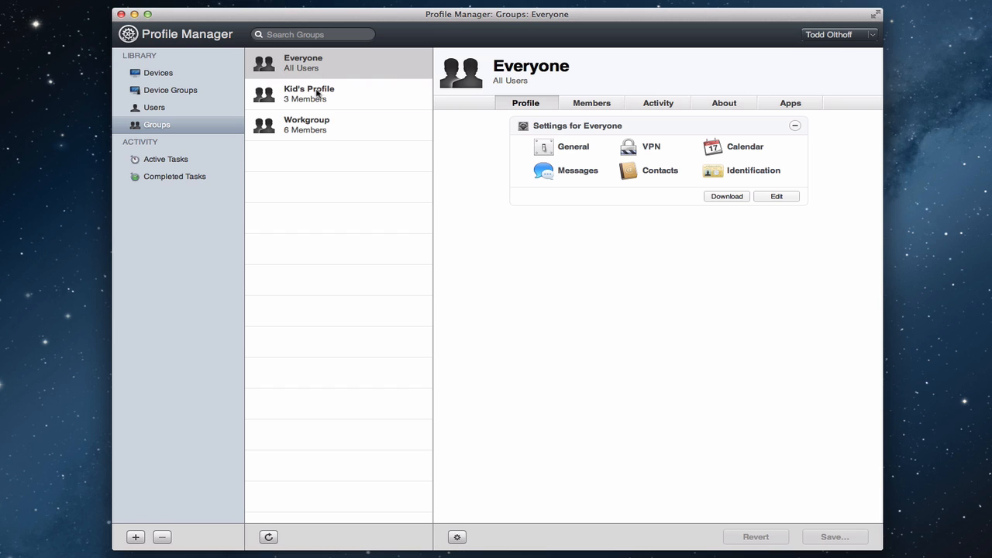
mouse_move(313, 136)
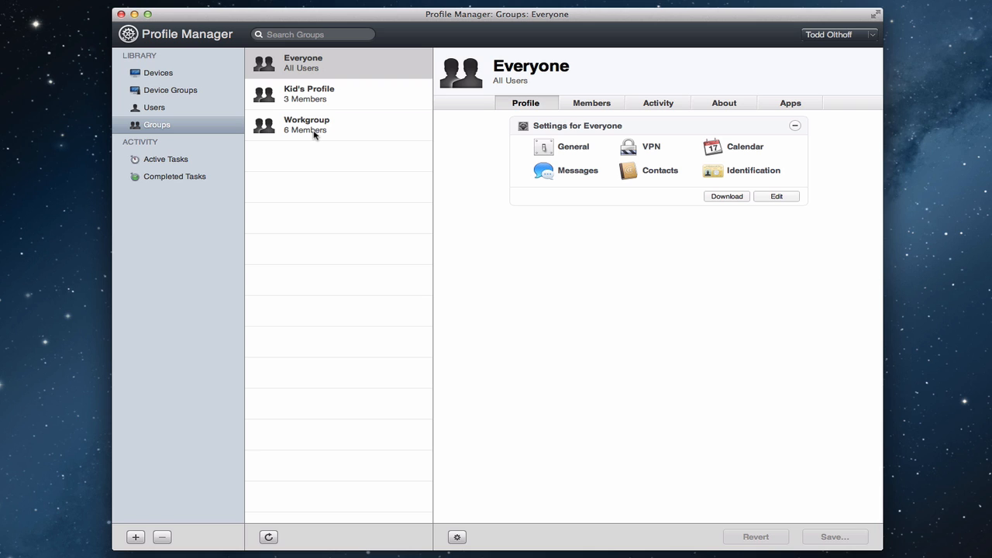
mouse_move(153, 107)
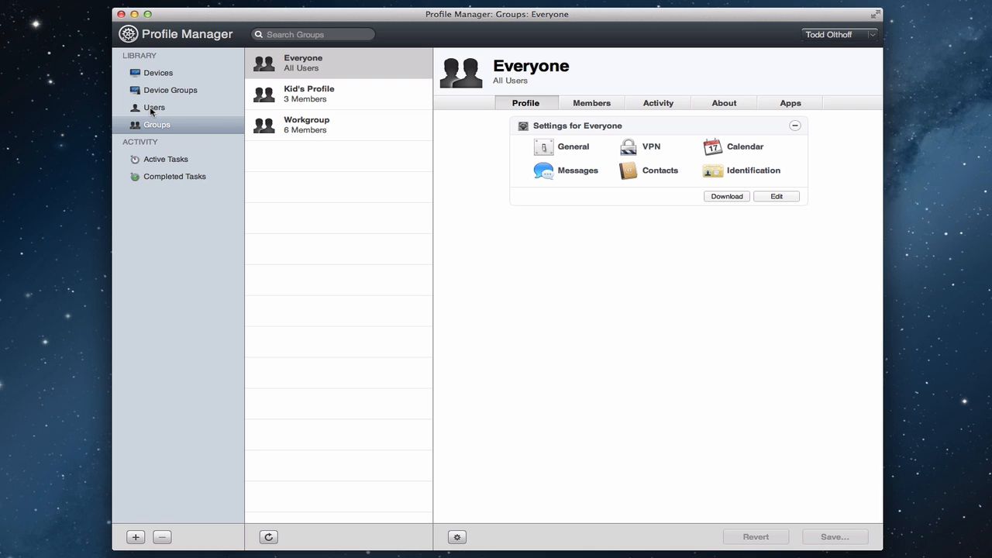
click(154, 107)
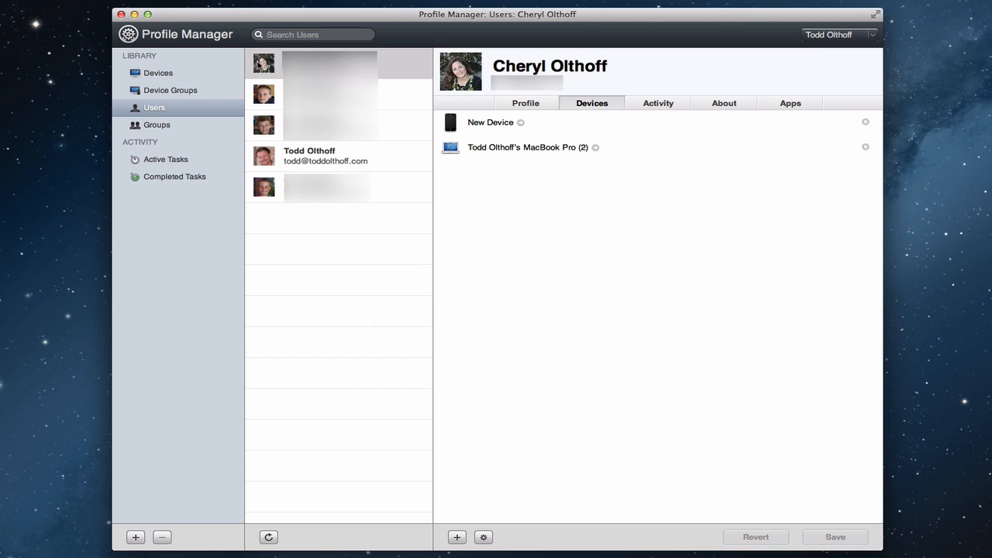
mouse_move(321, 238)
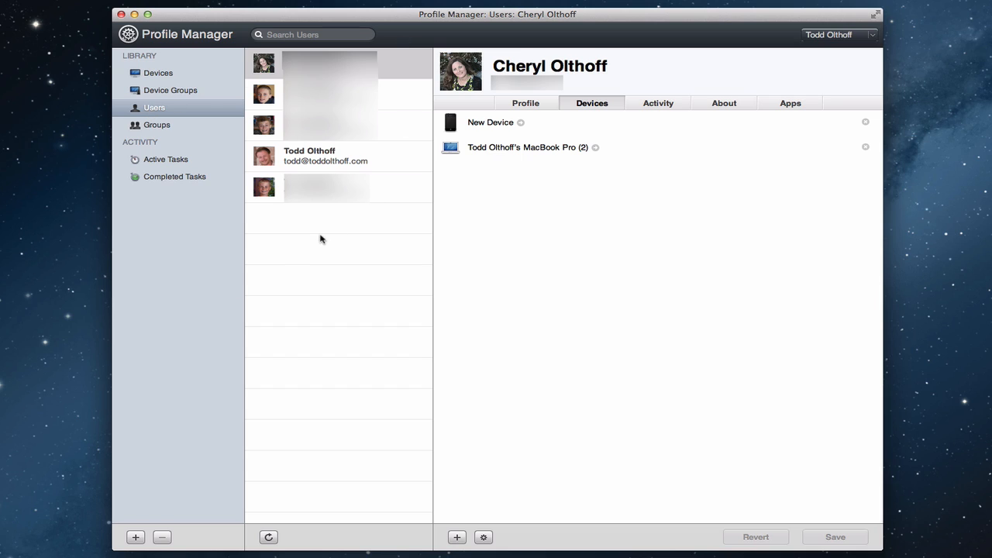
mouse_move(316, 220)
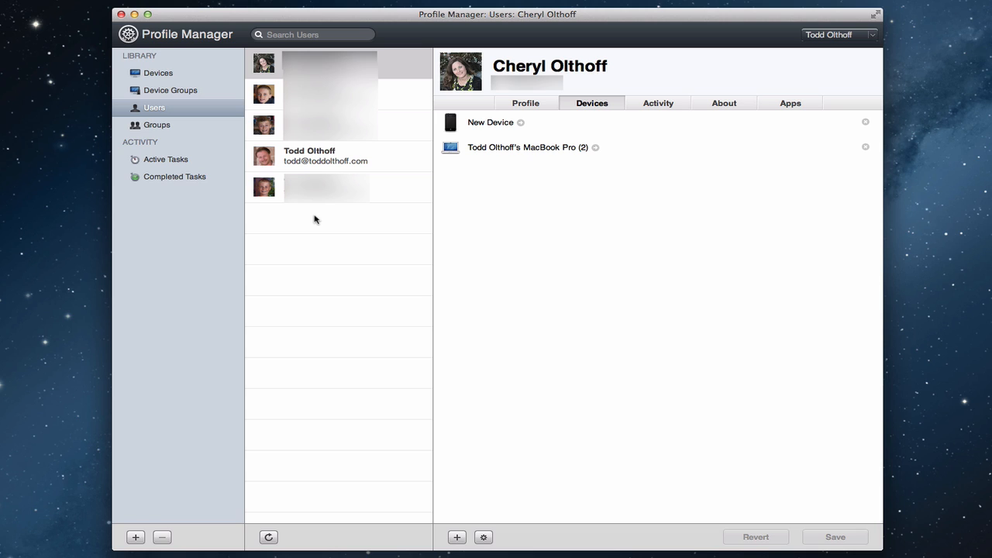
mouse_move(372, 229)
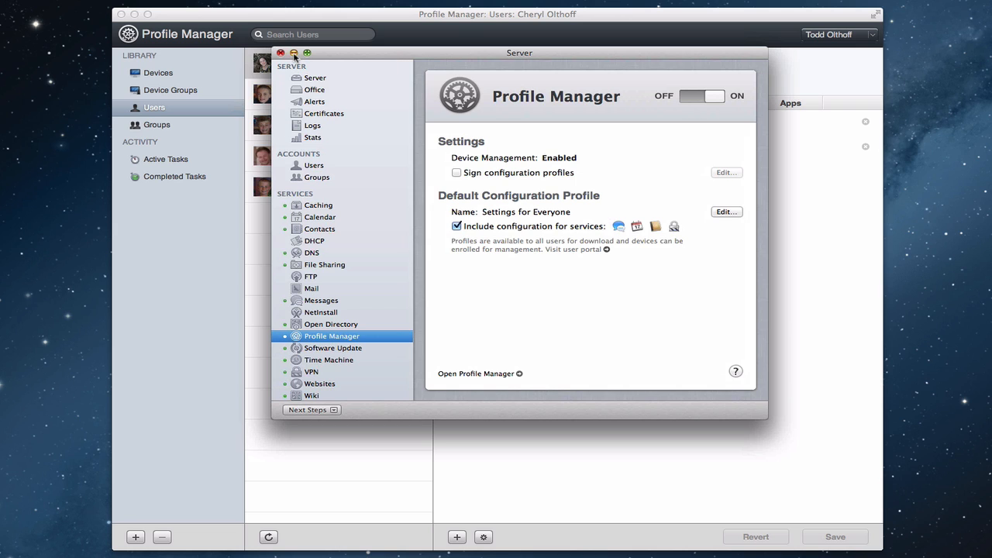
click(282, 53)
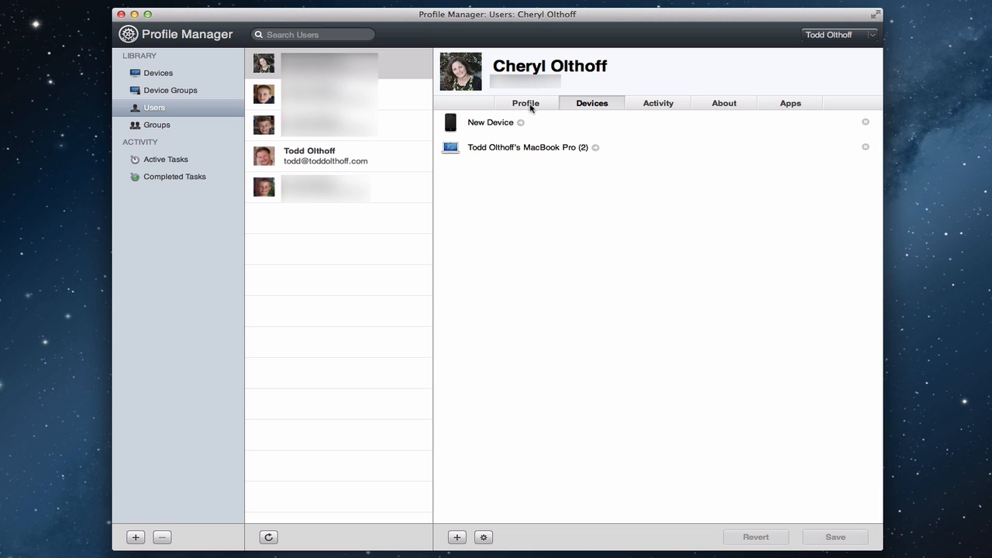
click(525, 103)
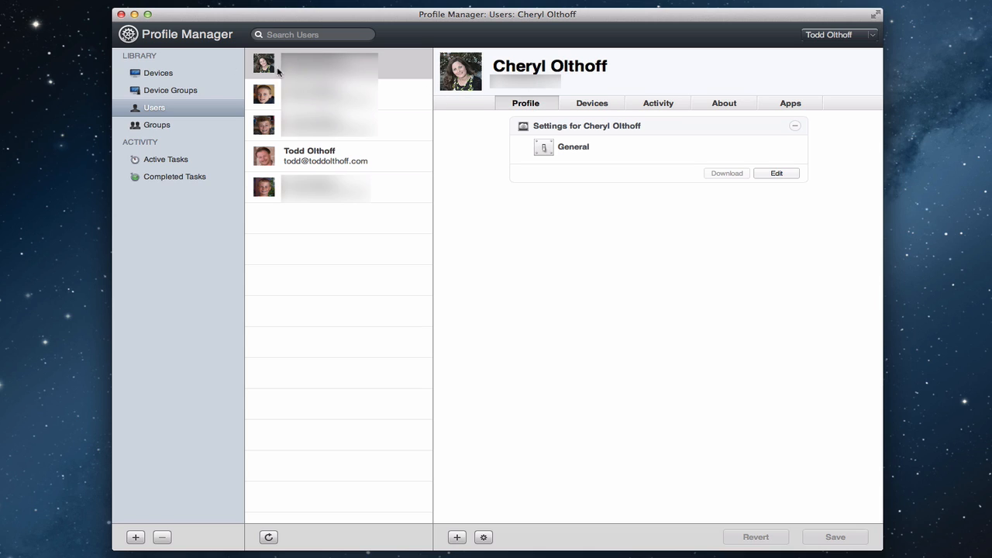
mouse_move(281, 183)
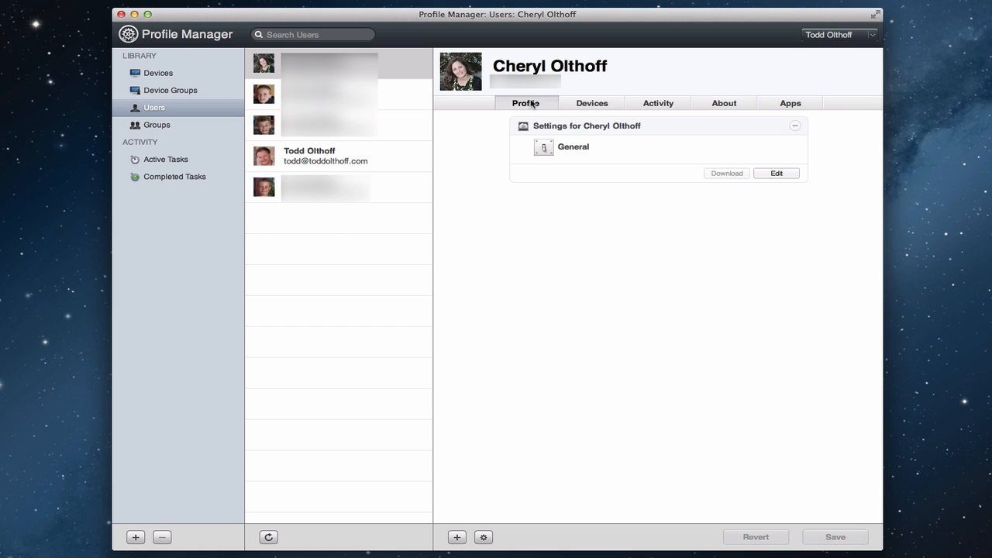
mouse_move(592, 139)
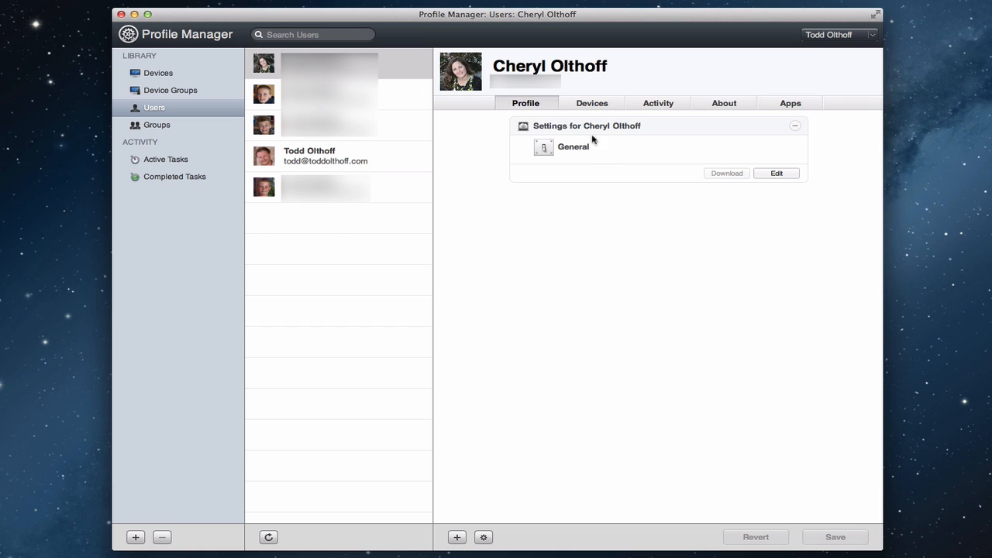
mouse_move(530, 162)
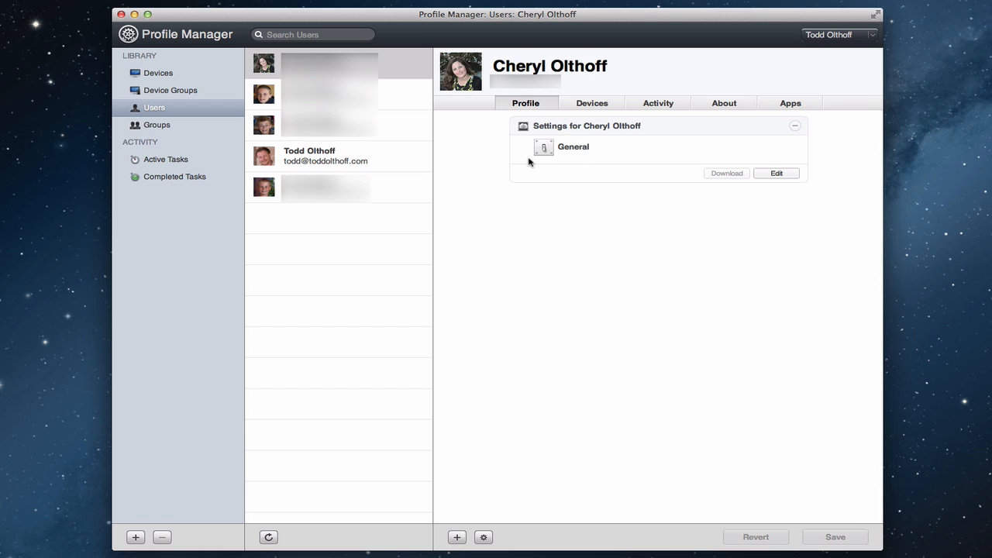
mouse_move(524, 159)
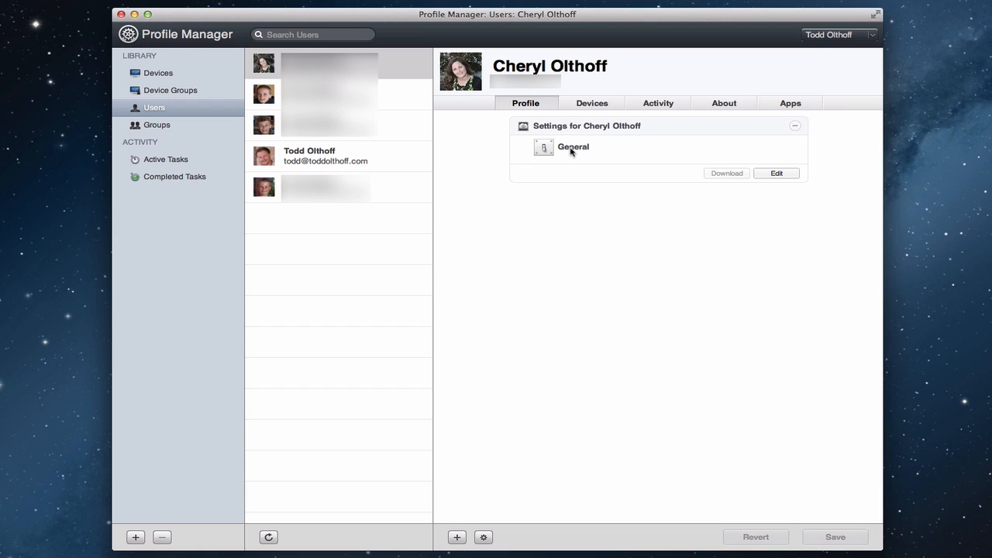
mouse_move(809, 174)
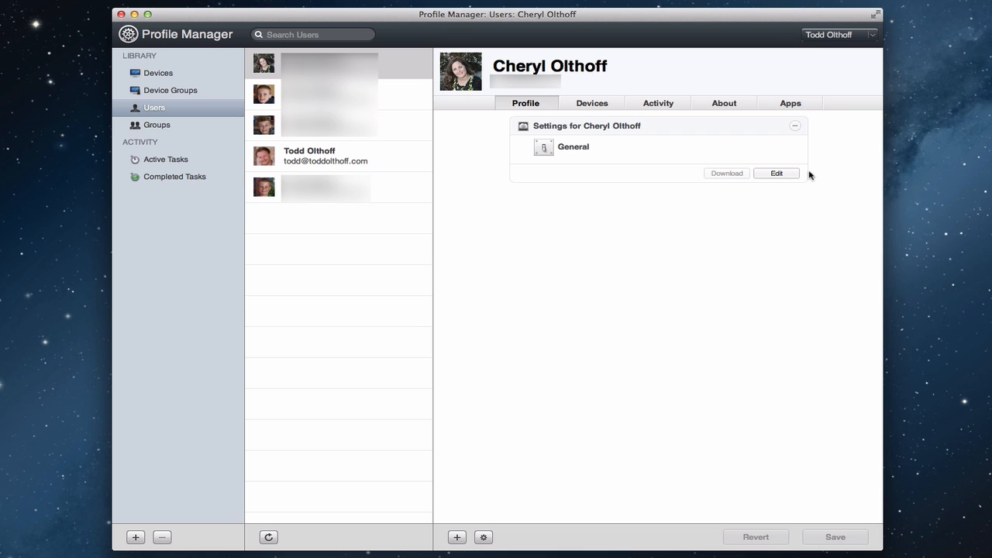
click(775, 174)
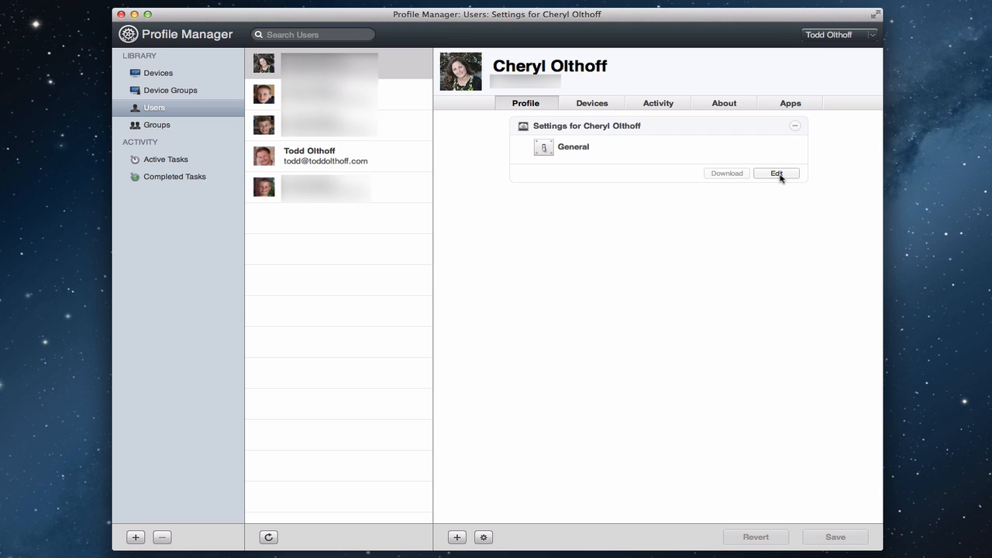
click(777, 174)
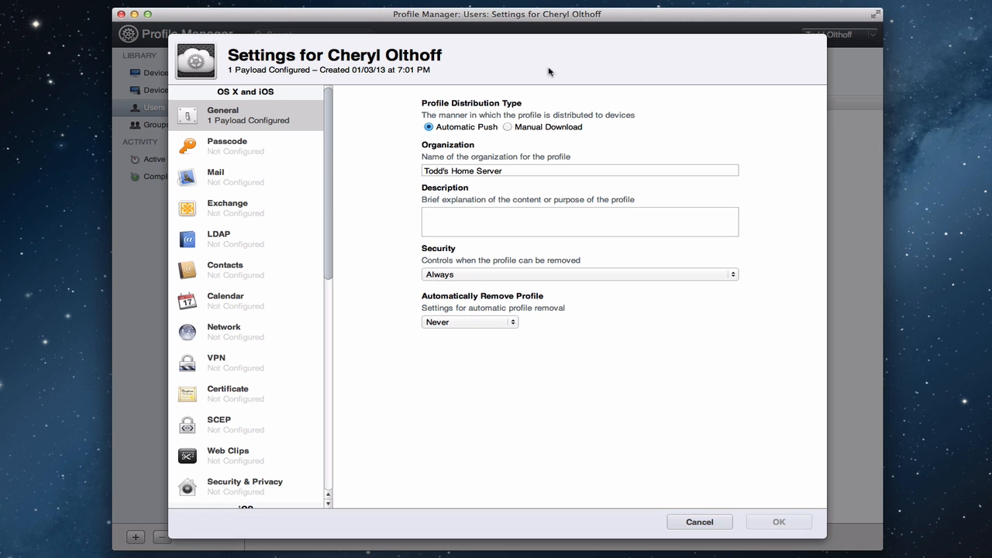
mouse_move(375, 173)
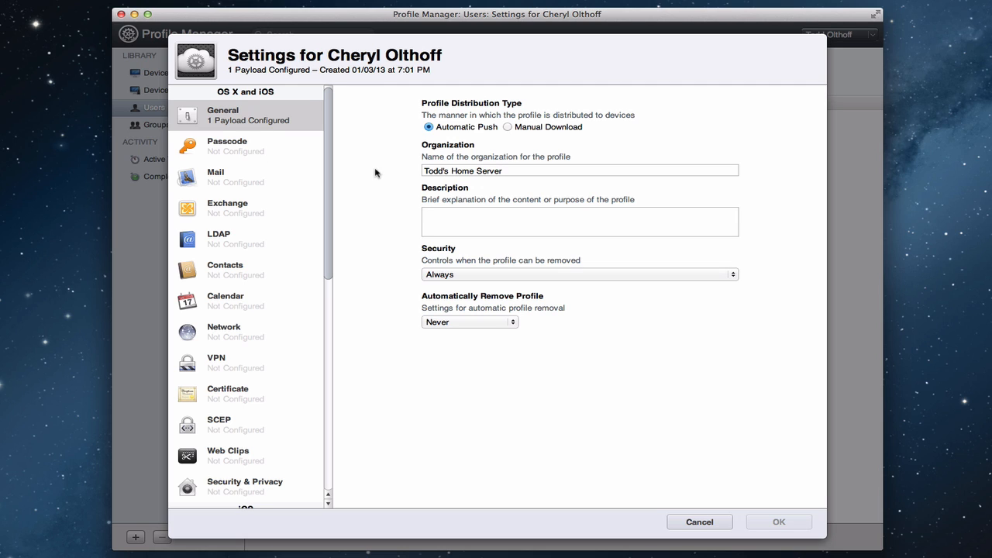
mouse_move(251, 308)
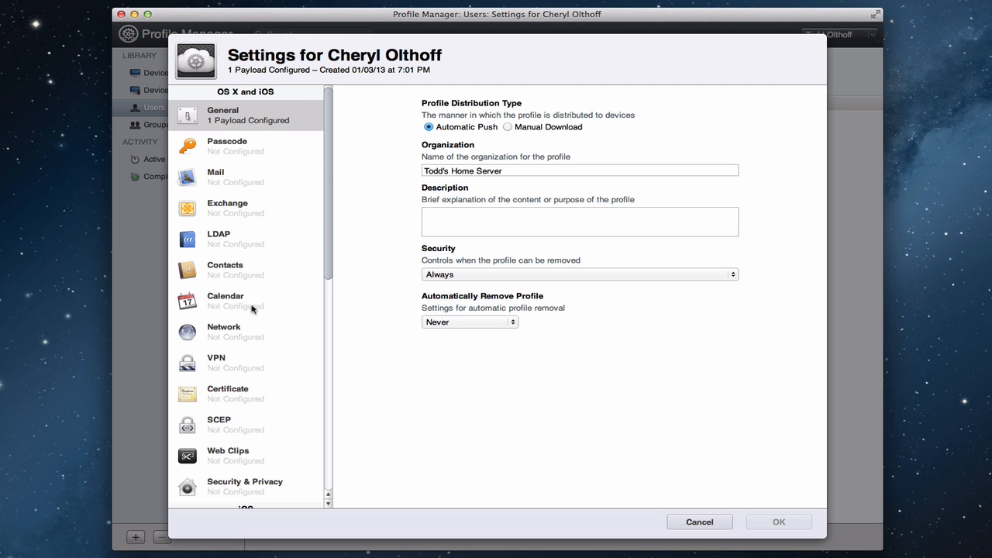
scroll(down, 3)
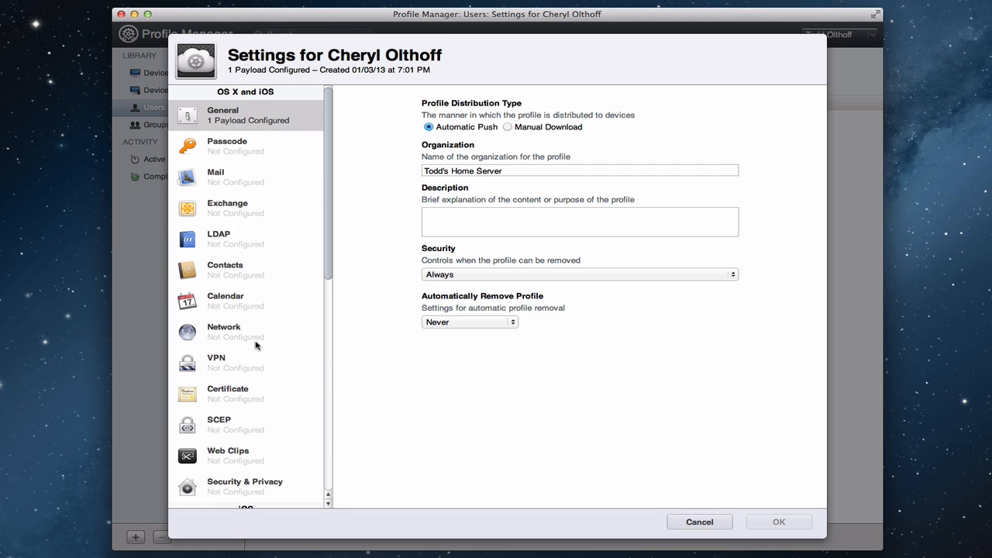
mouse_move(225, 96)
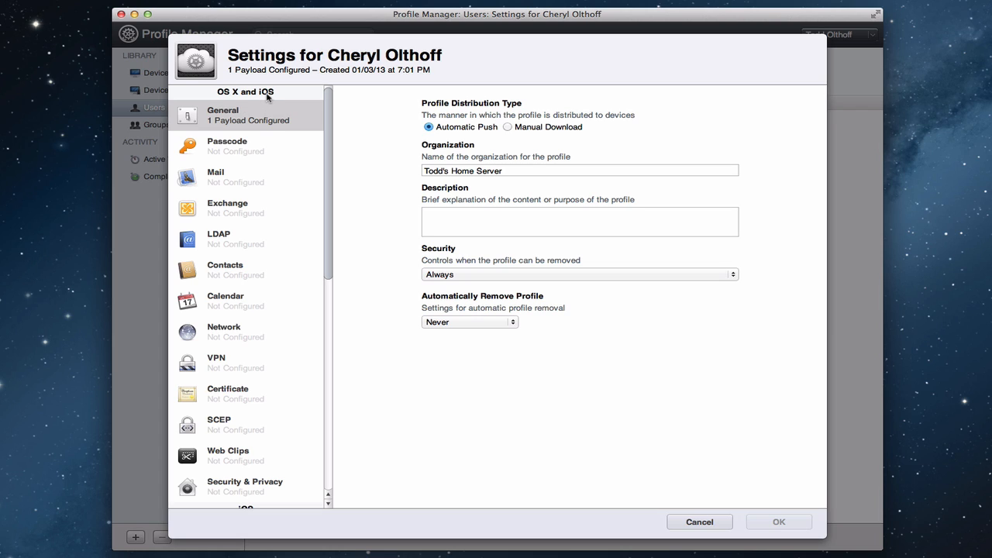
mouse_move(266, 152)
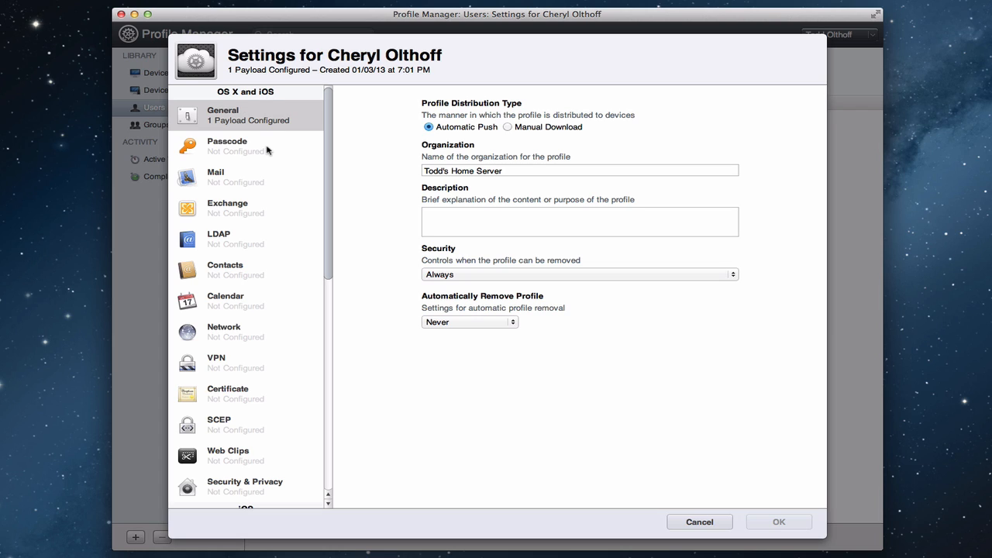
scroll(down, 3)
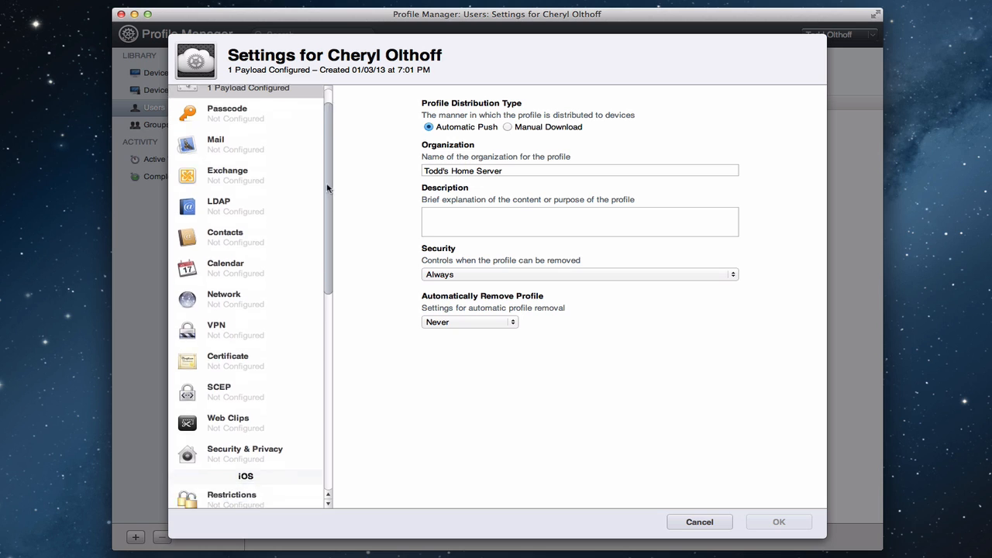
scroll(down, 3)
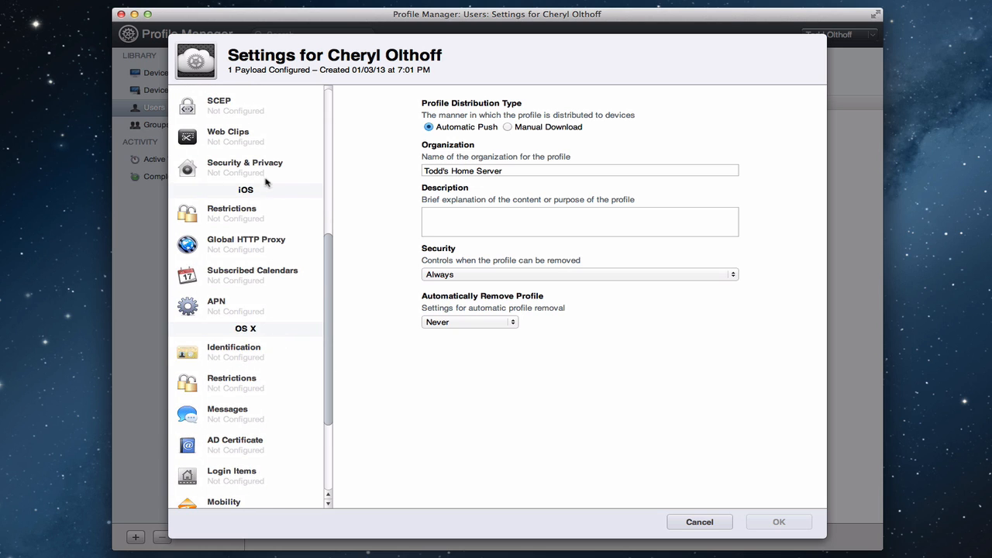
mouse_move(236, 205)
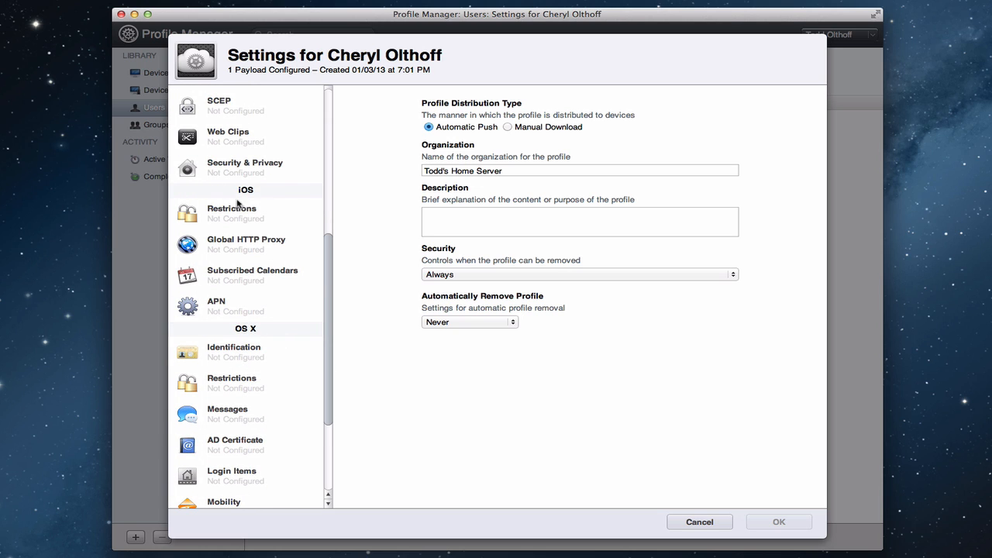
mouse_move(225, 347)
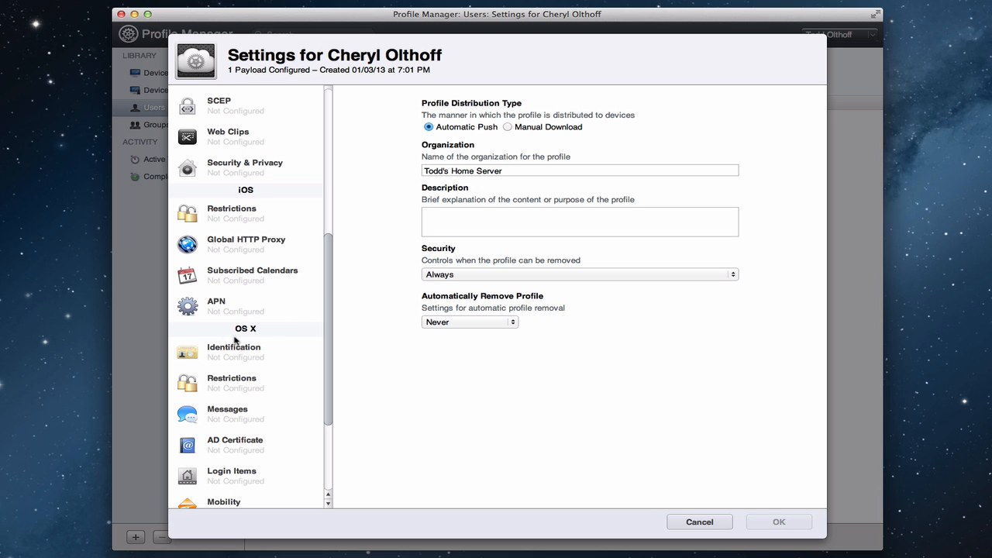
mouse_move(327, 310)
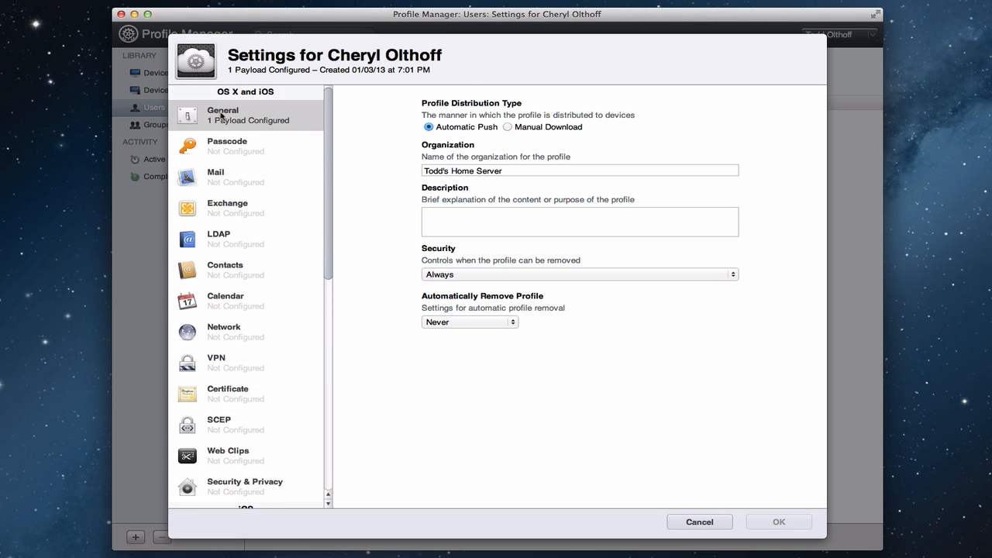
mouse_move(452, 156)
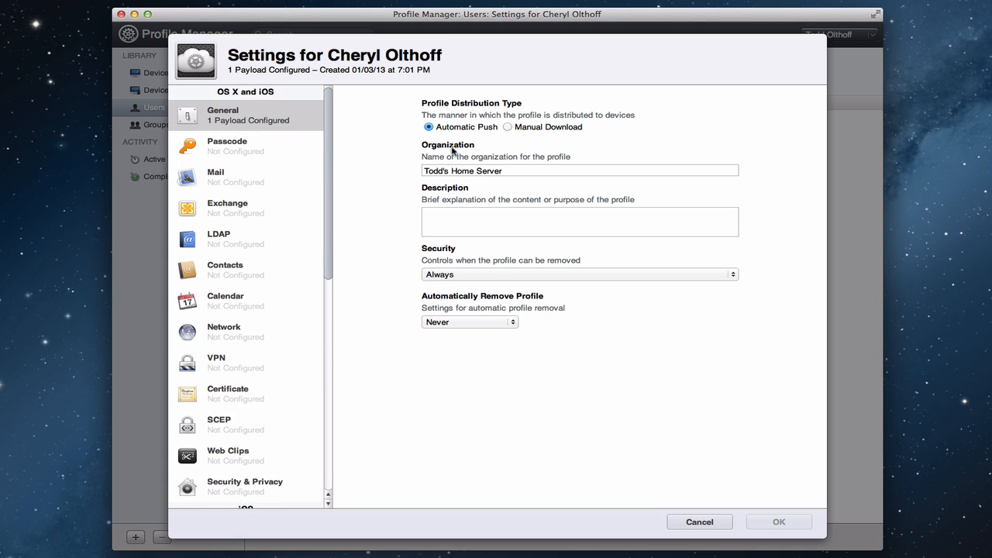
mouse_move(448, 158)
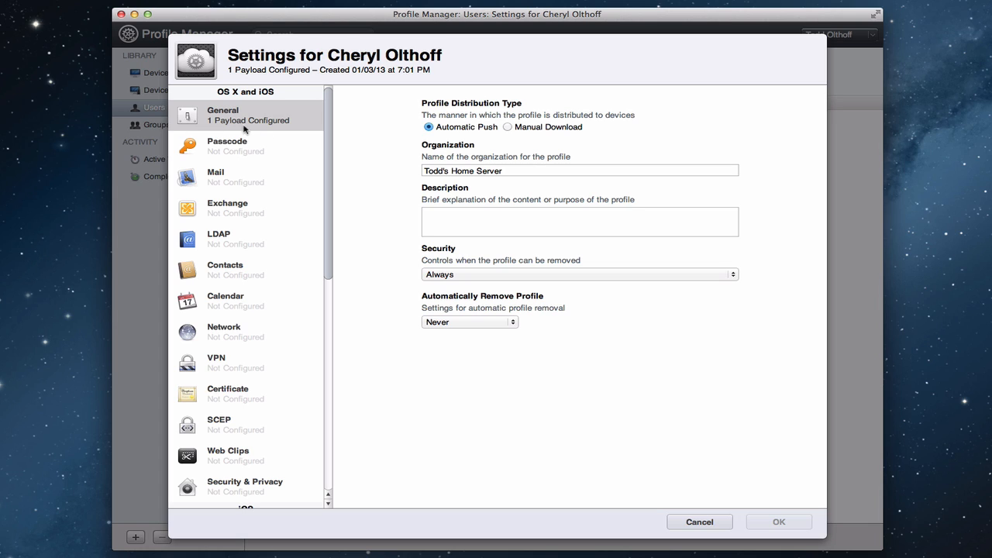
mouse_move(266, 74)
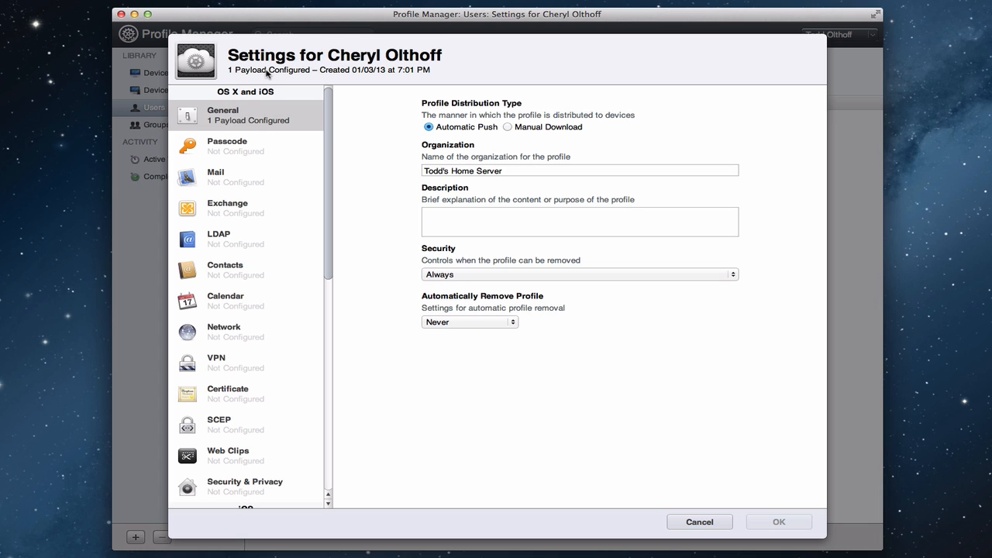
mouse_move(245, 457)
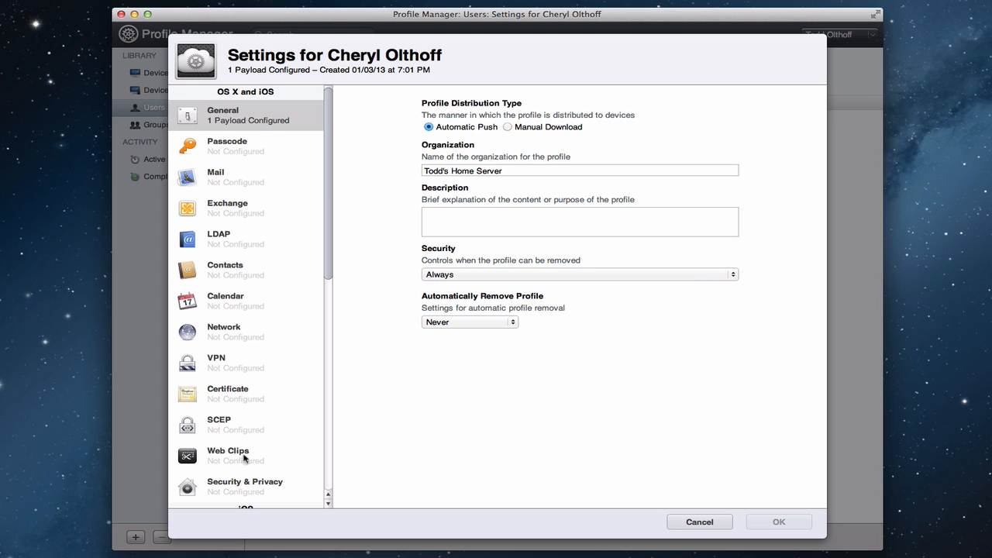
mouse_move(657, 488)
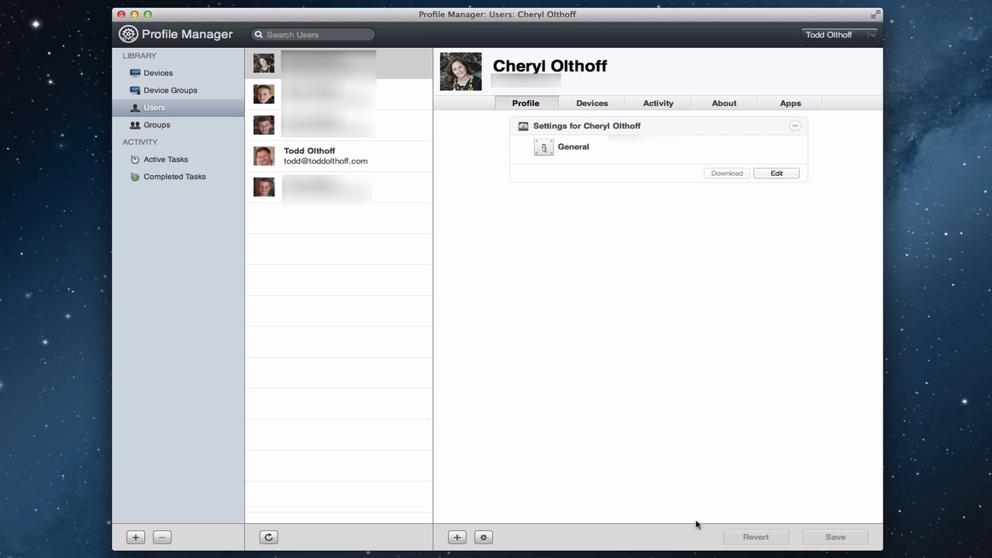
mouse_move(580, 309)
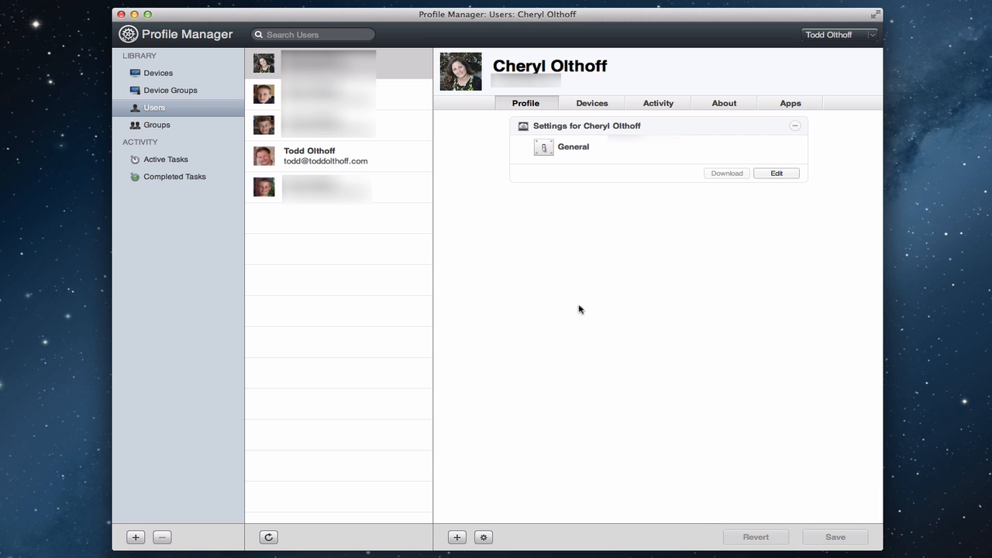
mouse_move(535, 179)
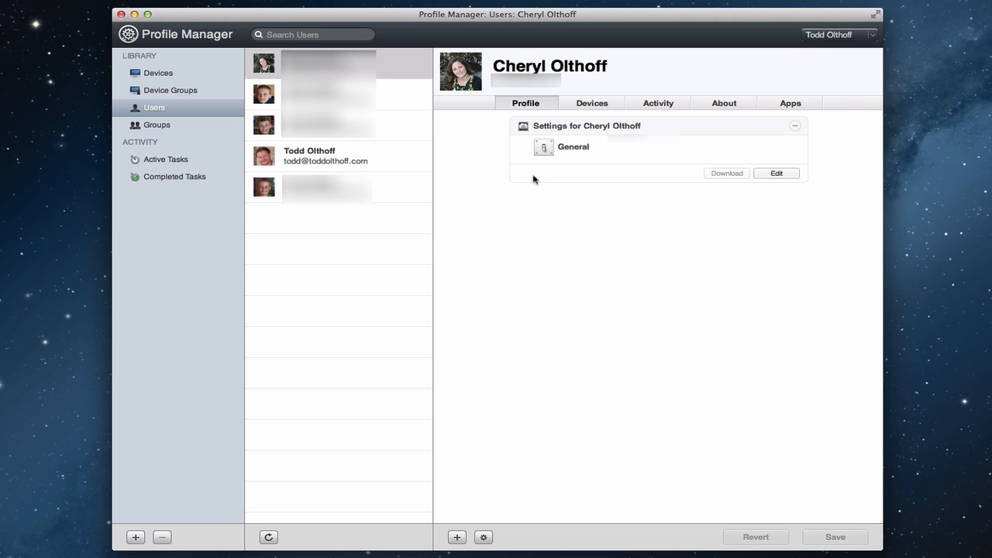
mouse_move(592, 102)
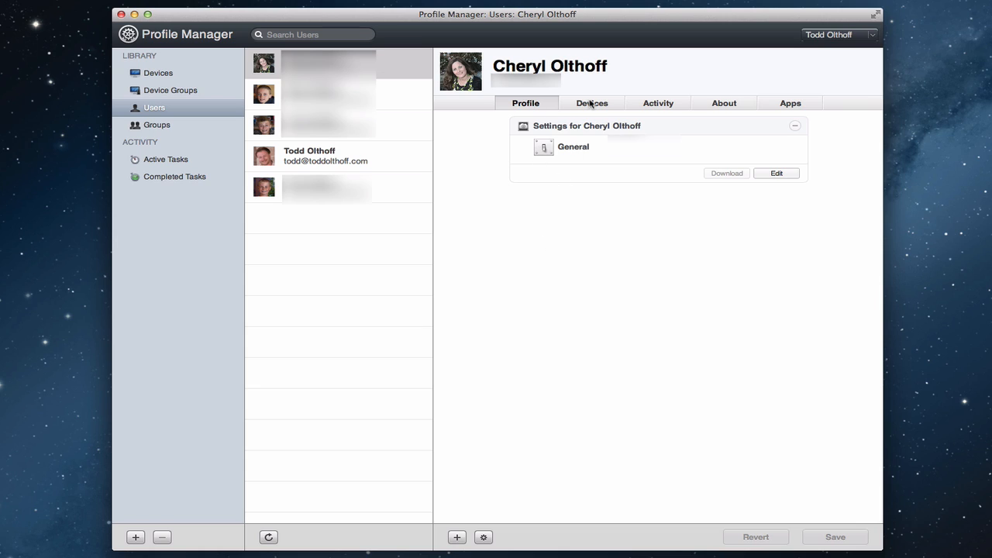
click(592, 102)
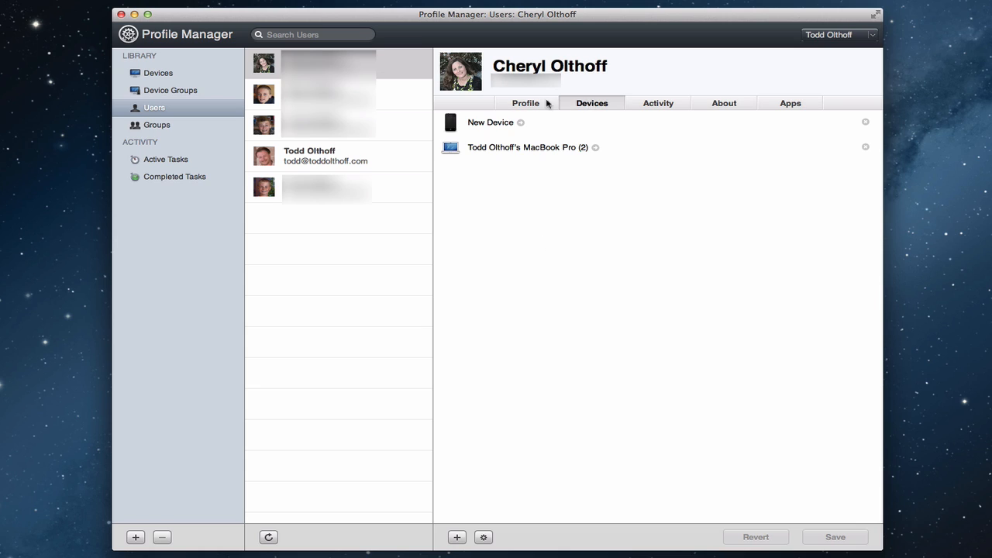
mouse_move(622, 69)
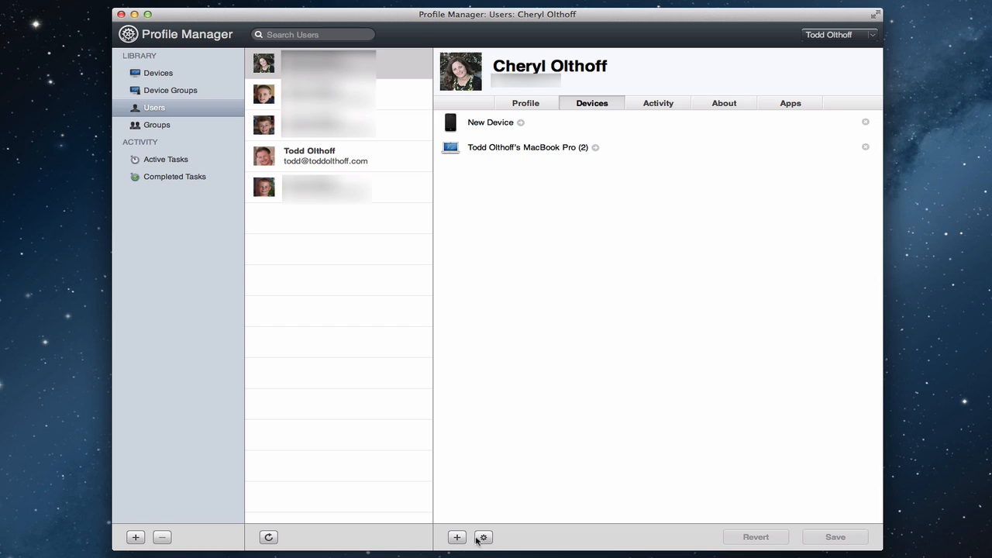
mouse_move(485, 536)
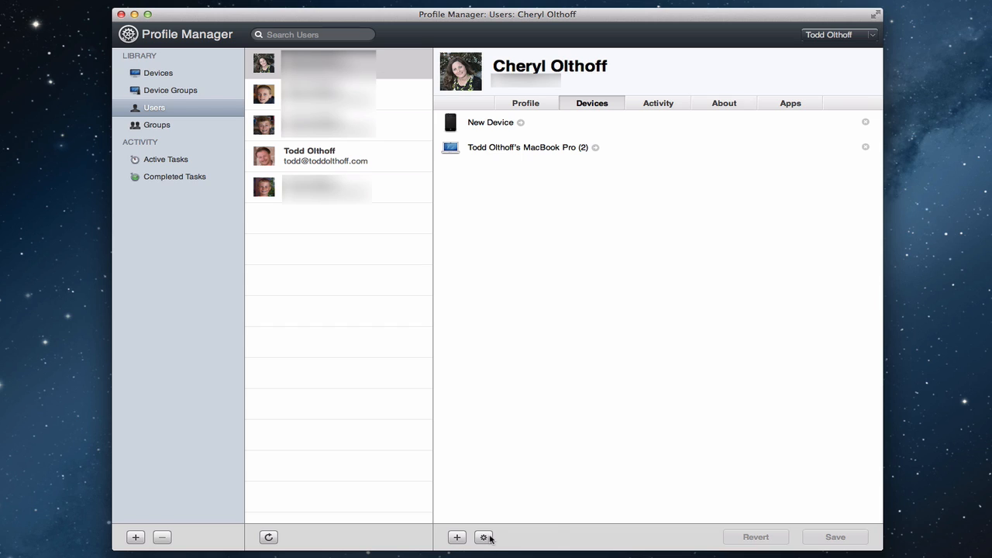
click(487, 537)
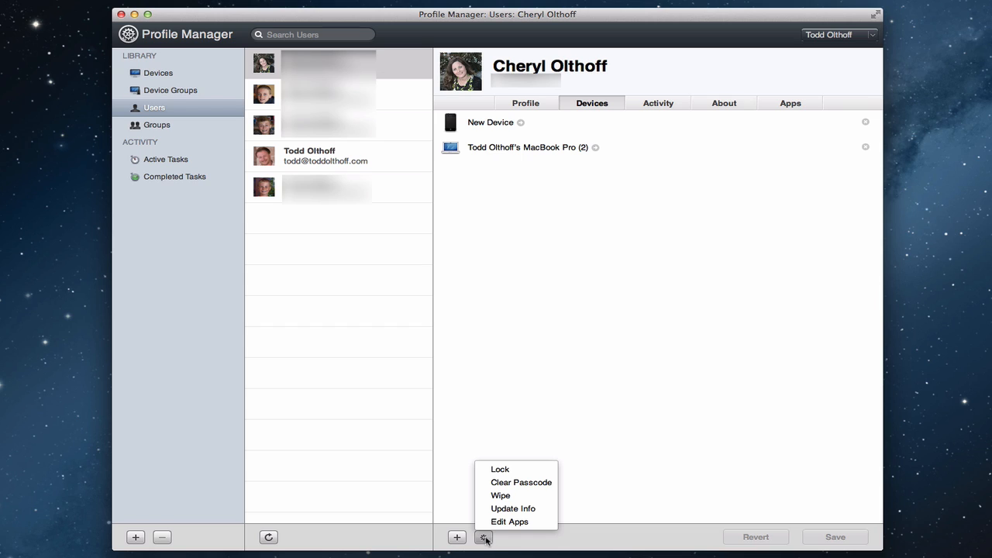
mouse_move(521, 482)
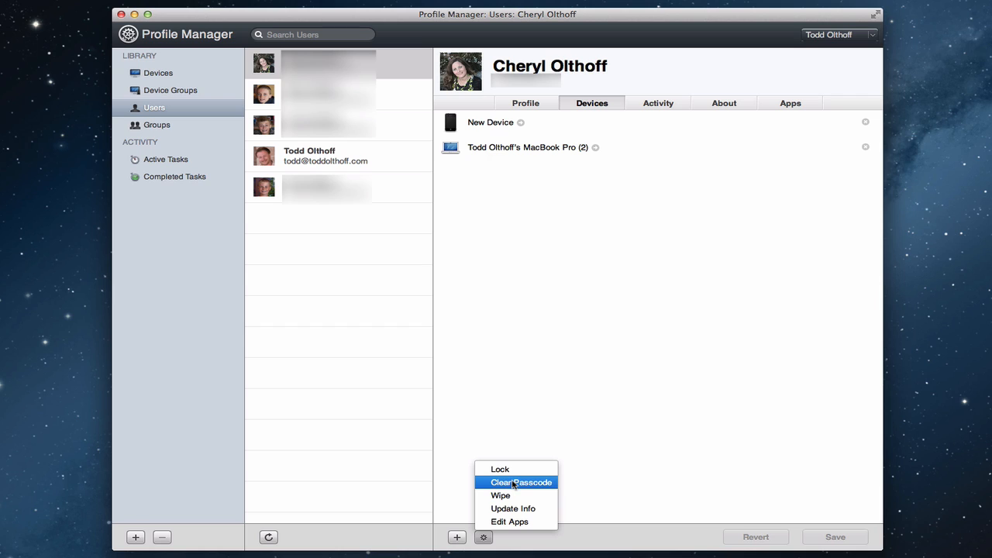
mouse_move(499, 496)
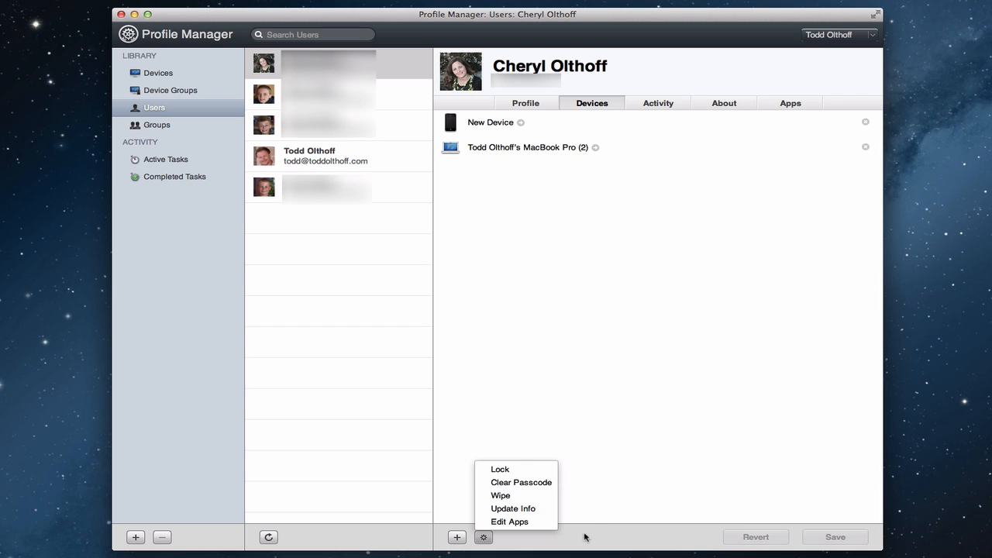
click(517, 149)
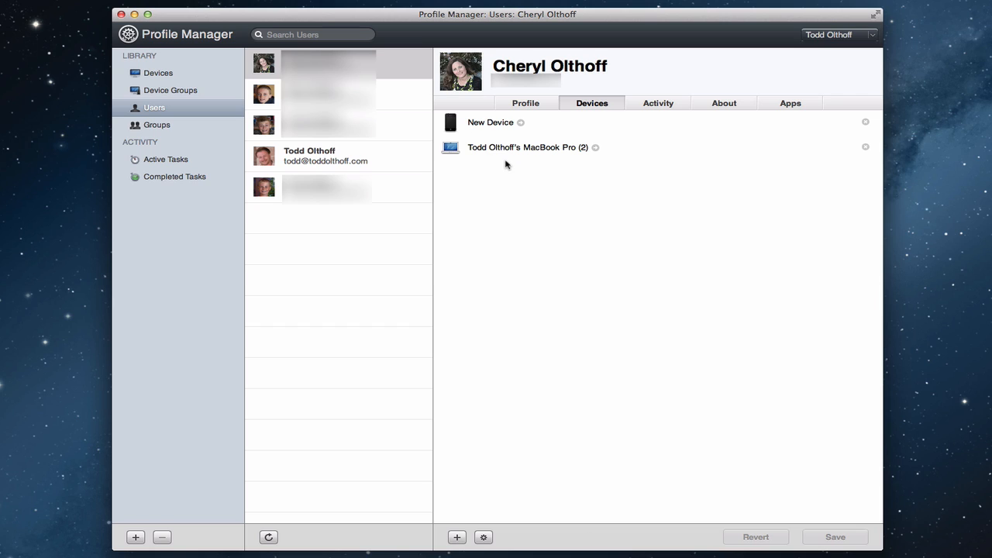
mouse_move(653, 105)
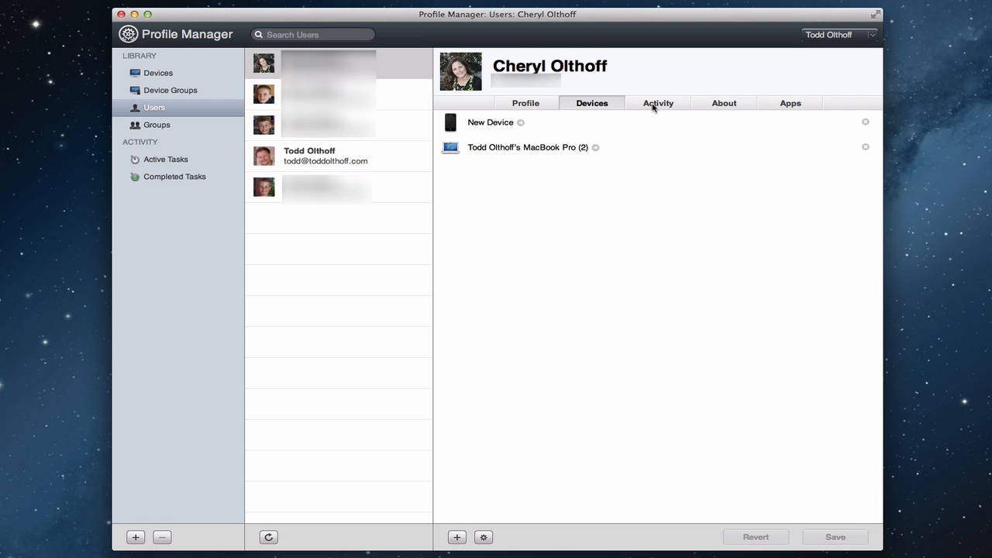
Review Cheryl's activity and About details, toggle remote management off and back on, then show her apps.
click(657, 102)
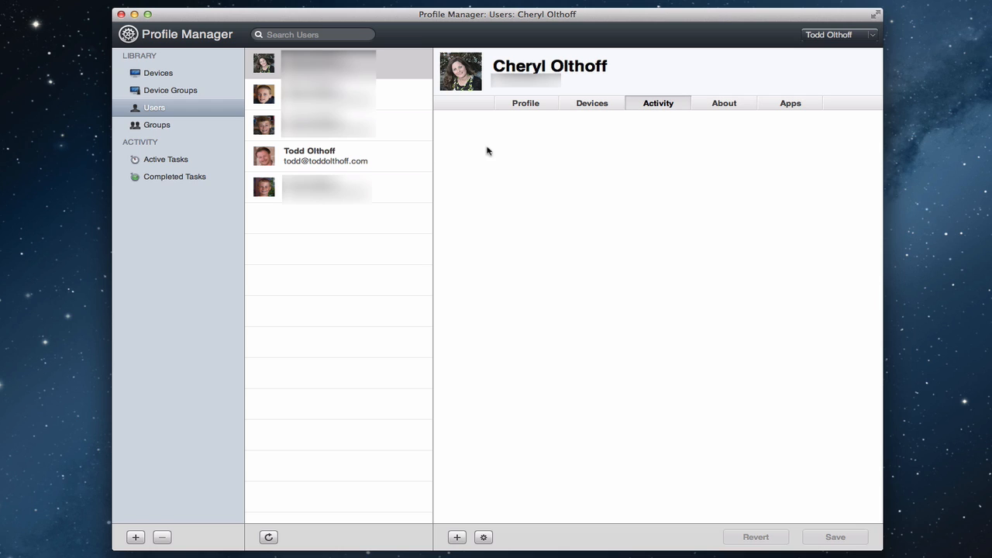
mouse_move(515, 210)
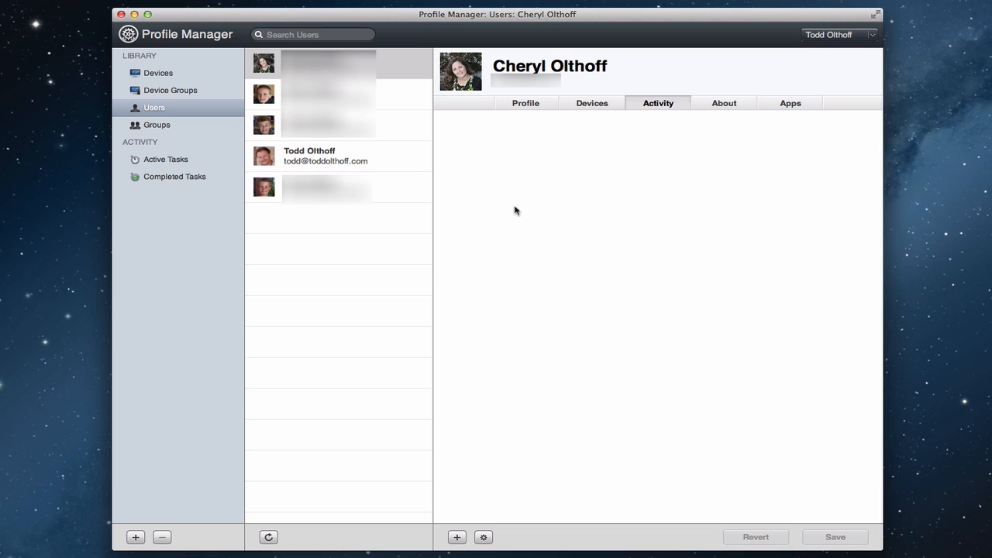
mouse_move(533, 215)
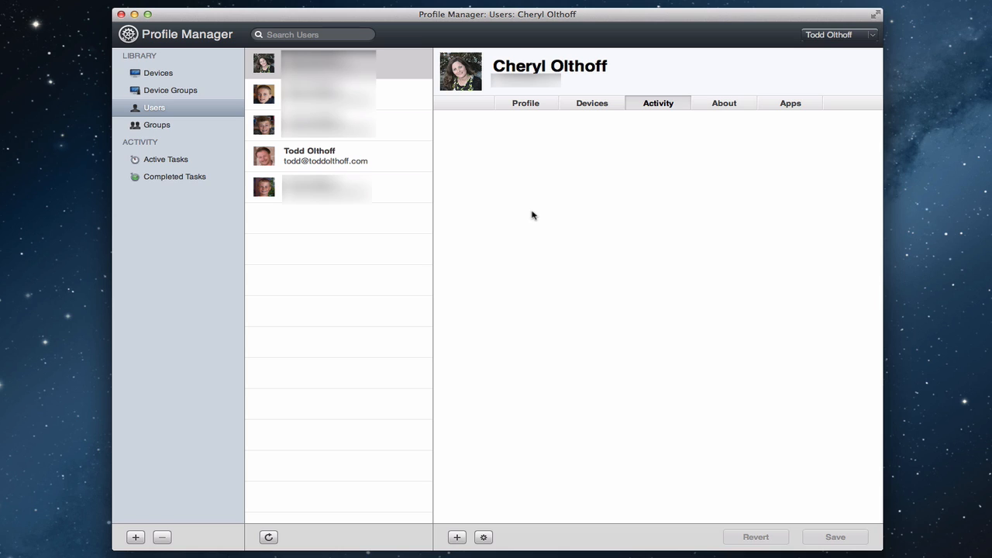
mouse_move(728, 114)
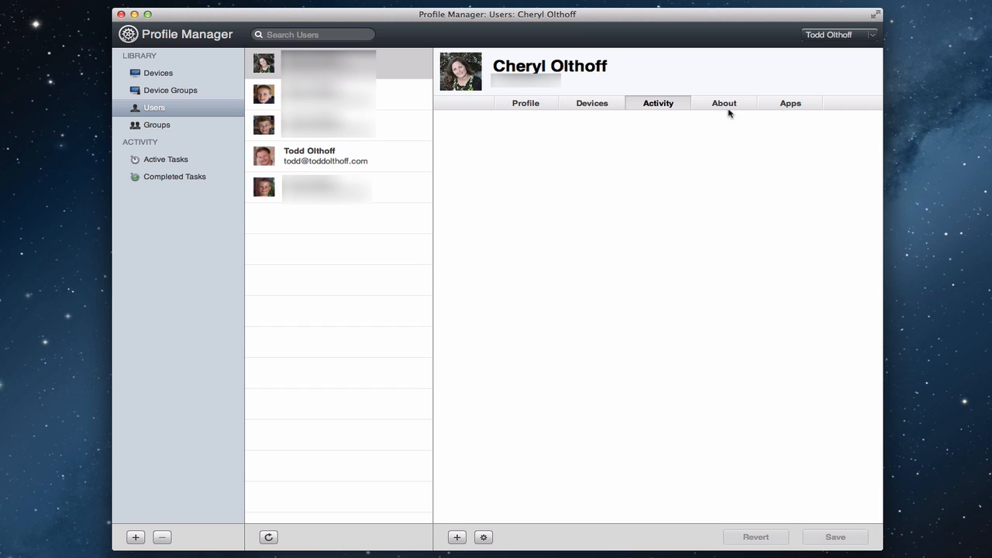
mouse_move(728, 106)
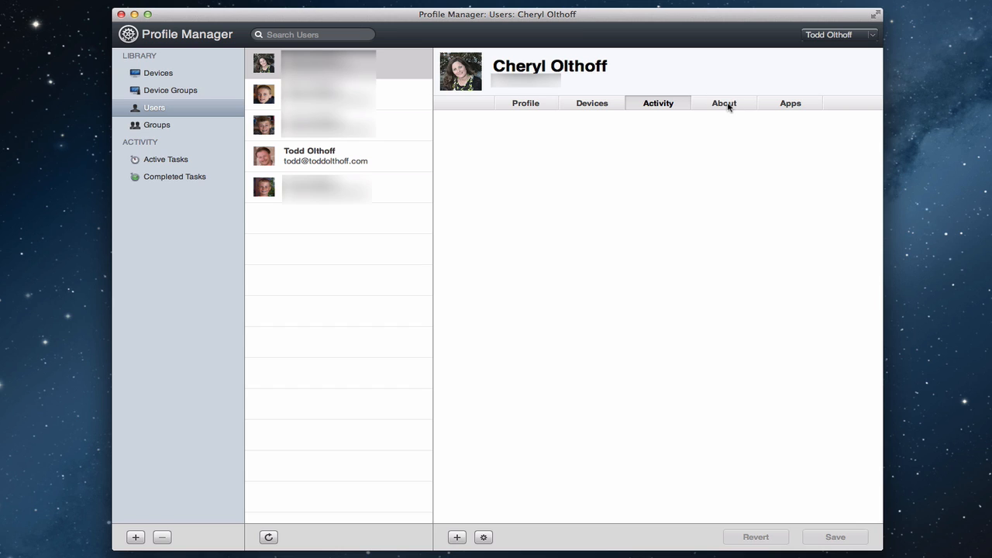
click(722, 103)
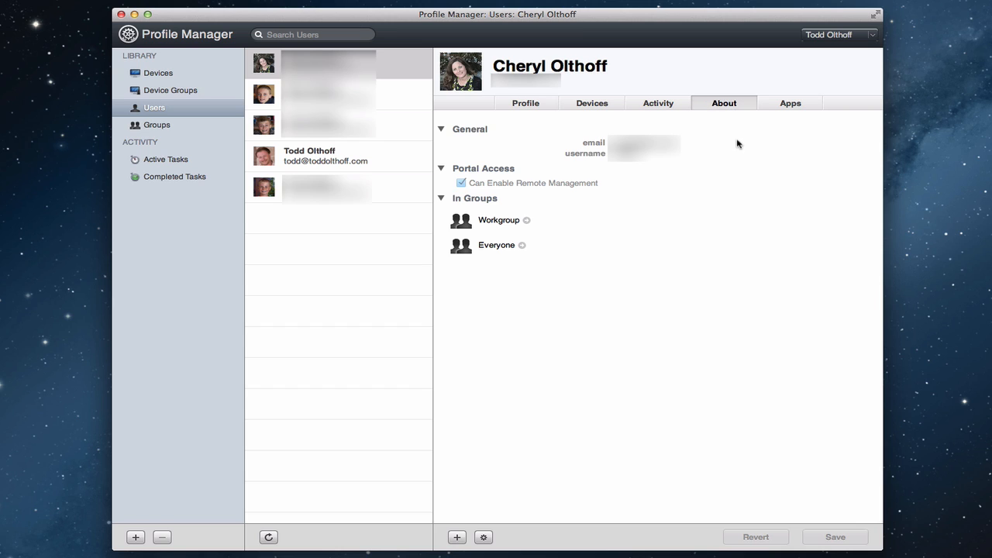
click(460, 183)
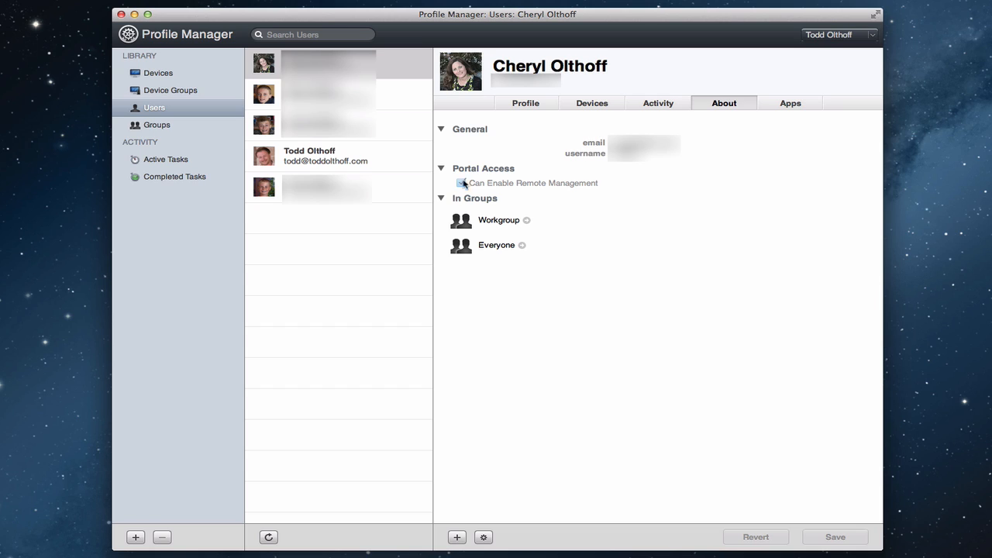
click(462, 183)
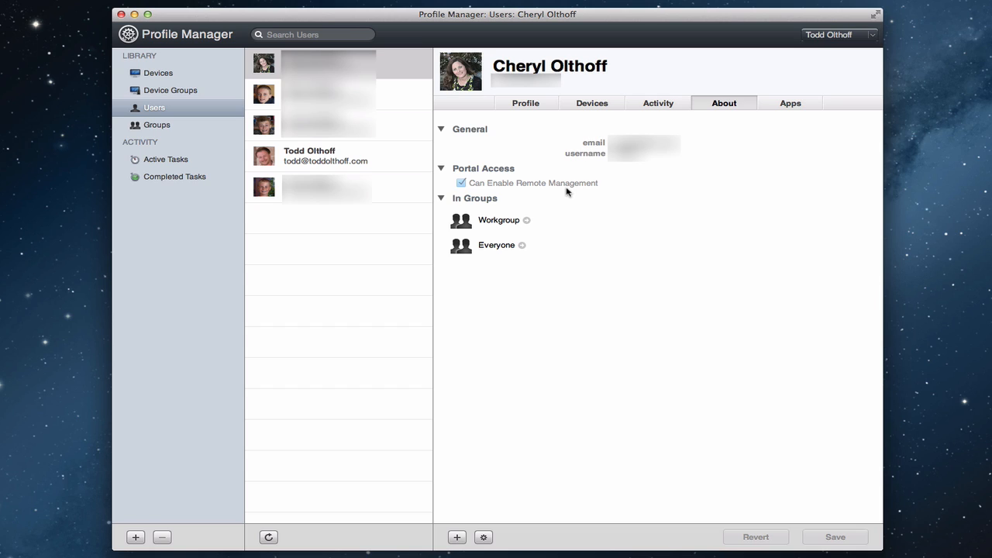
mouse_move(579, 279)
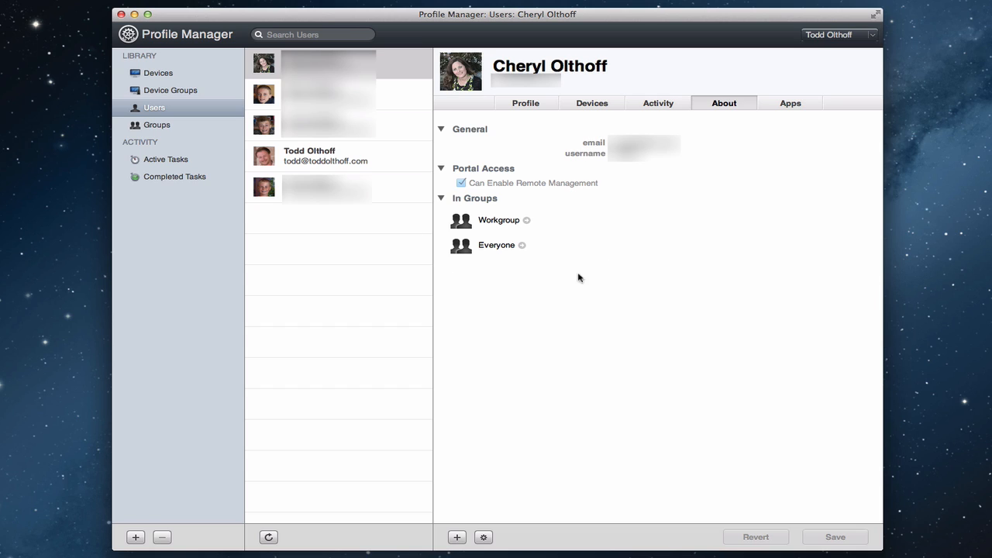
mouse_move(779, 160)
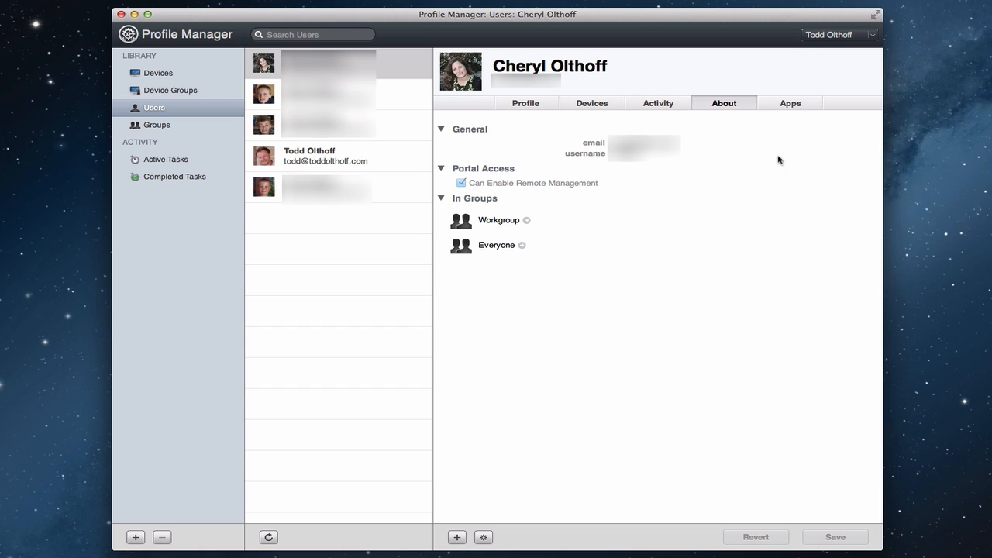
click(791, 102)
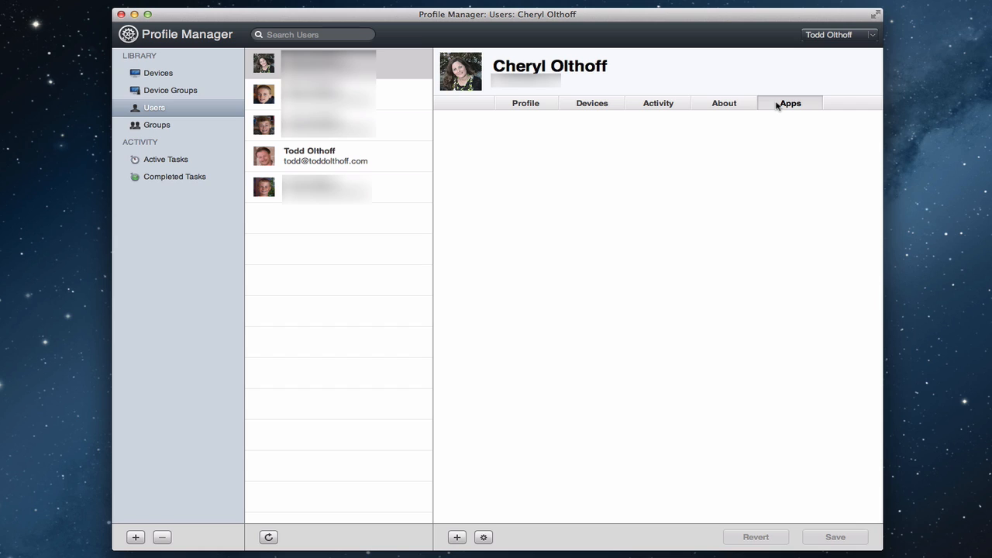
mouse_move(733, 118)
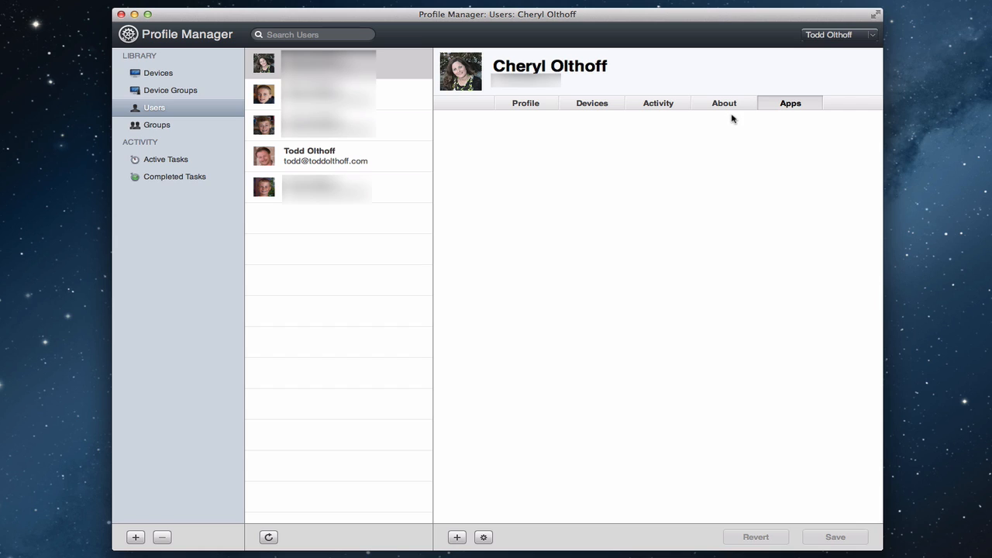
mouse_move(156, 130)
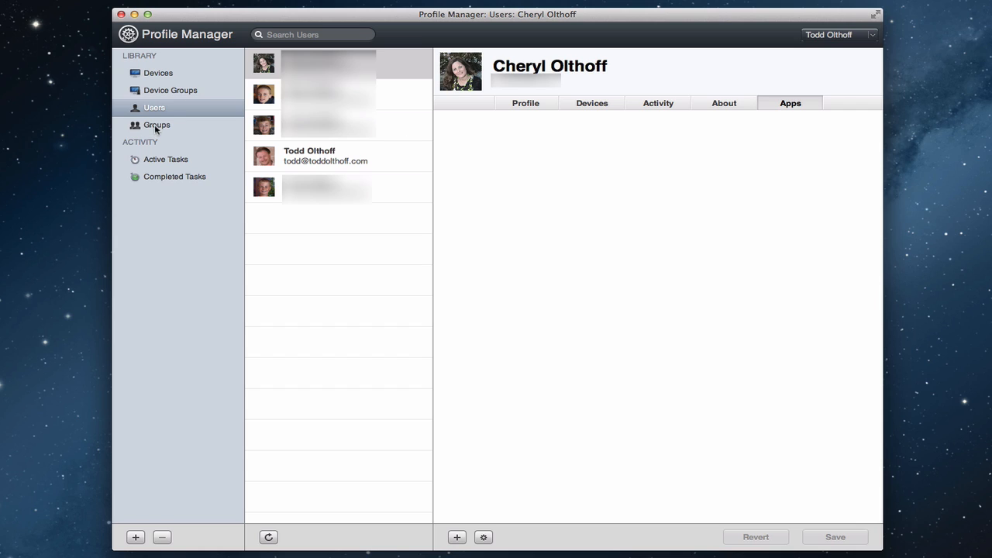
Switch the library back to Groups, showing Everyone, Kid's Profile and Workgroup.
click(156, 124)
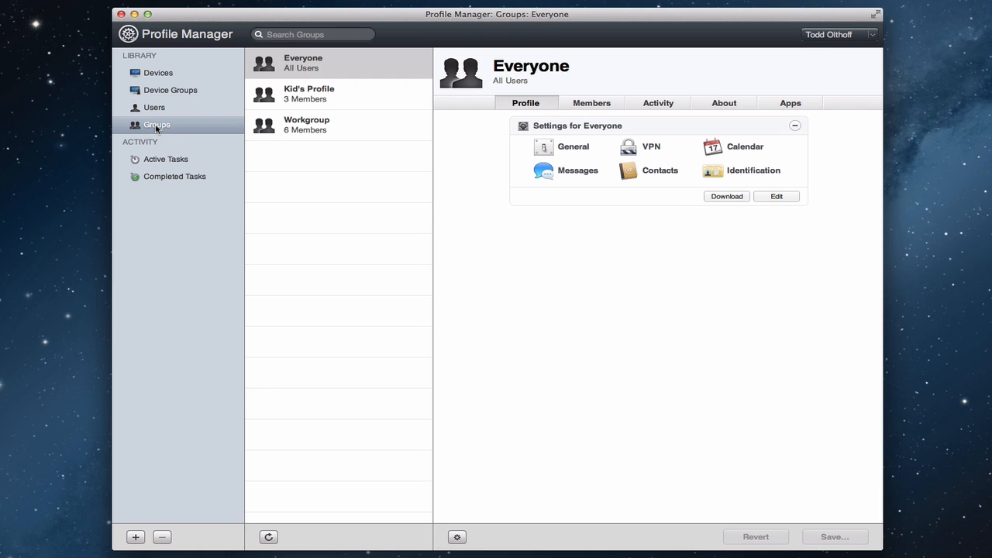
mouse_move(174, 127)
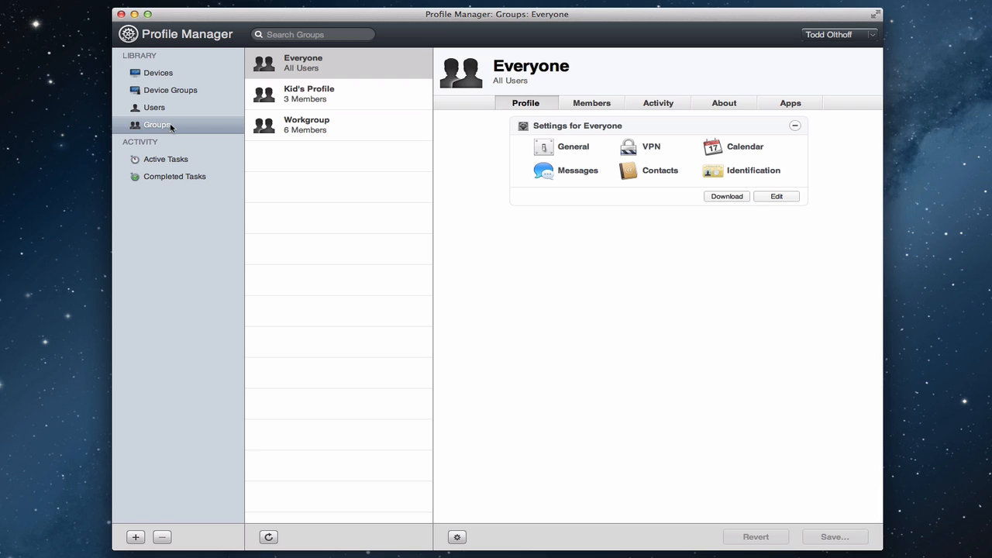
mouse_move(347, 93)
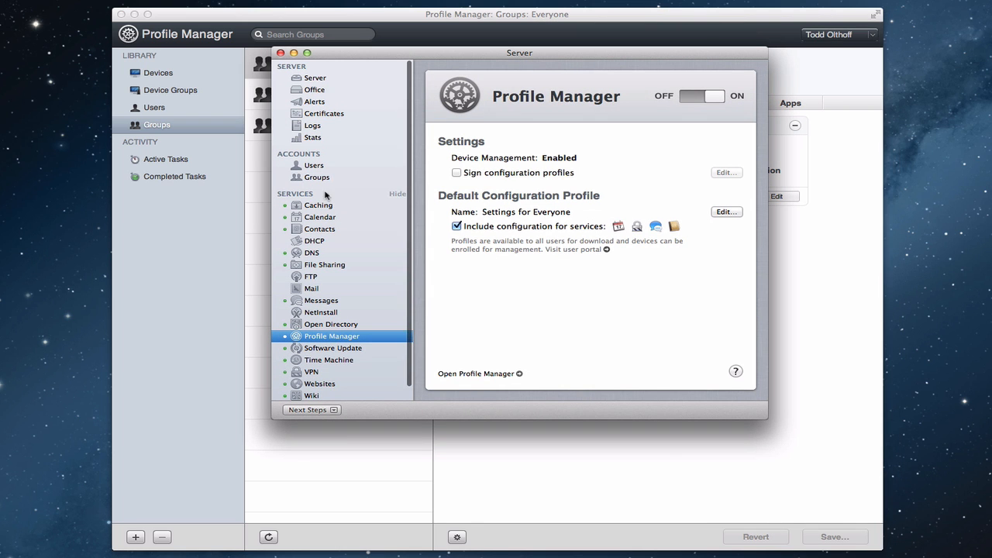
In Server's Groups pane, view Kid's Profile's service access, limited to Profile Manager.
click(316, 177)
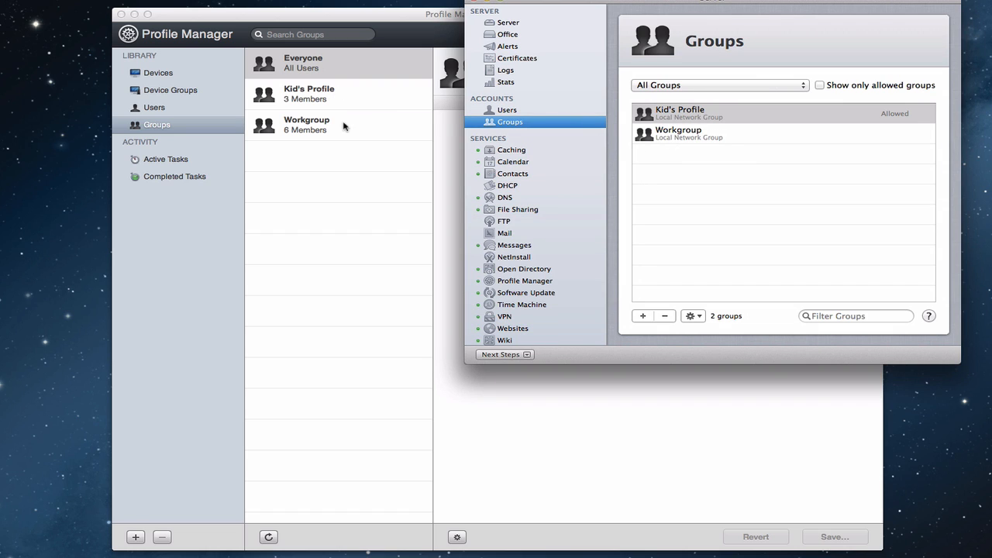
mouse_move(713, 115)
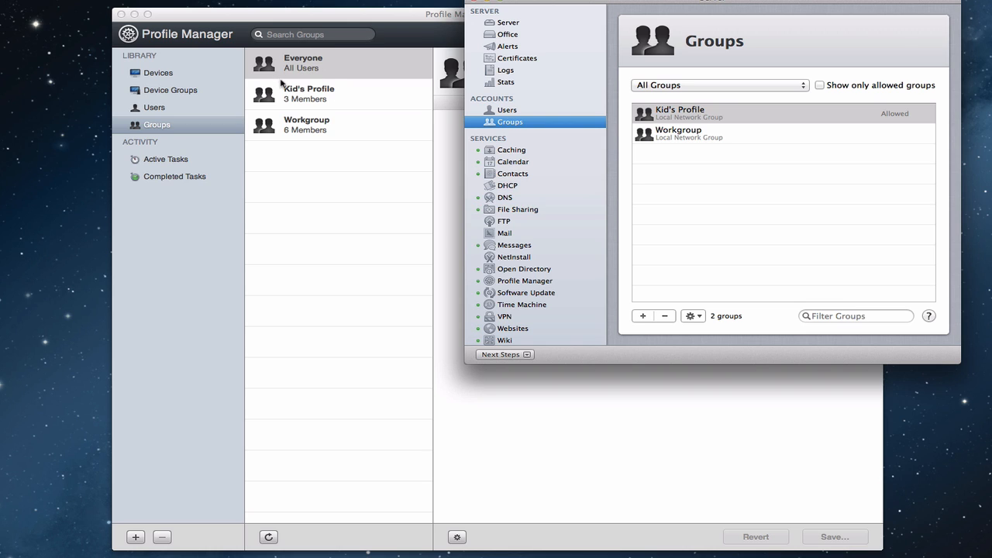
mouse_move(499, 133)
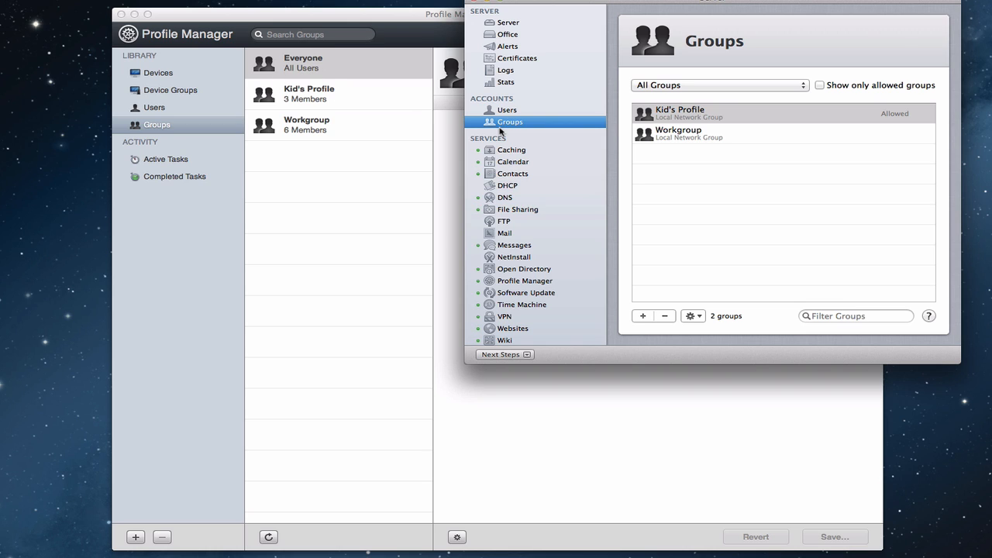
mouse_move(664, 124)
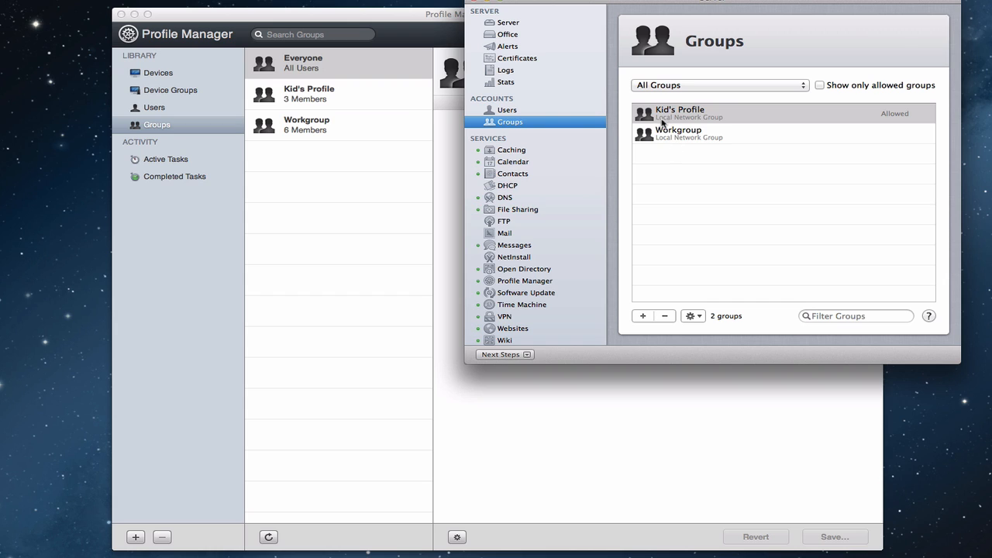
mouse_move(319, 107)
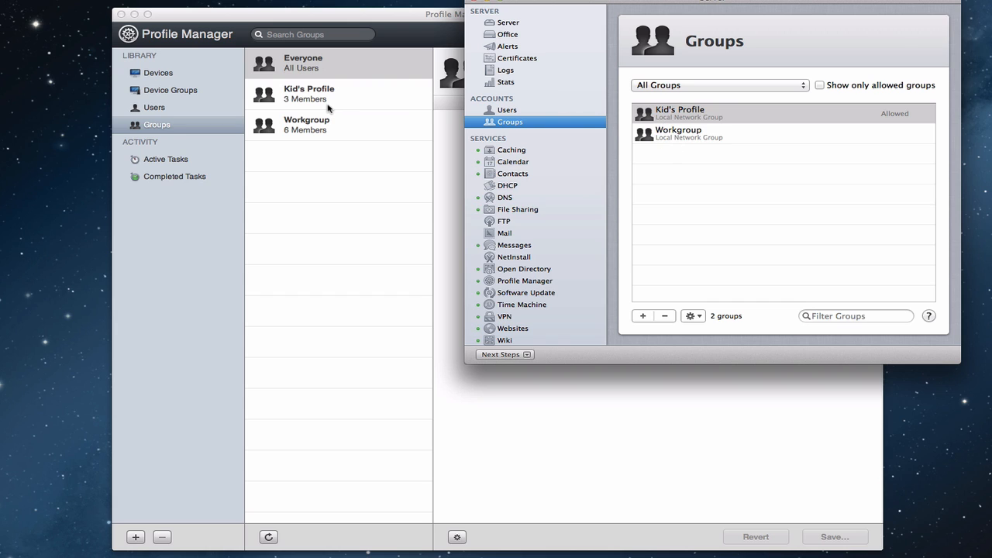
mouse_move(698, 112)
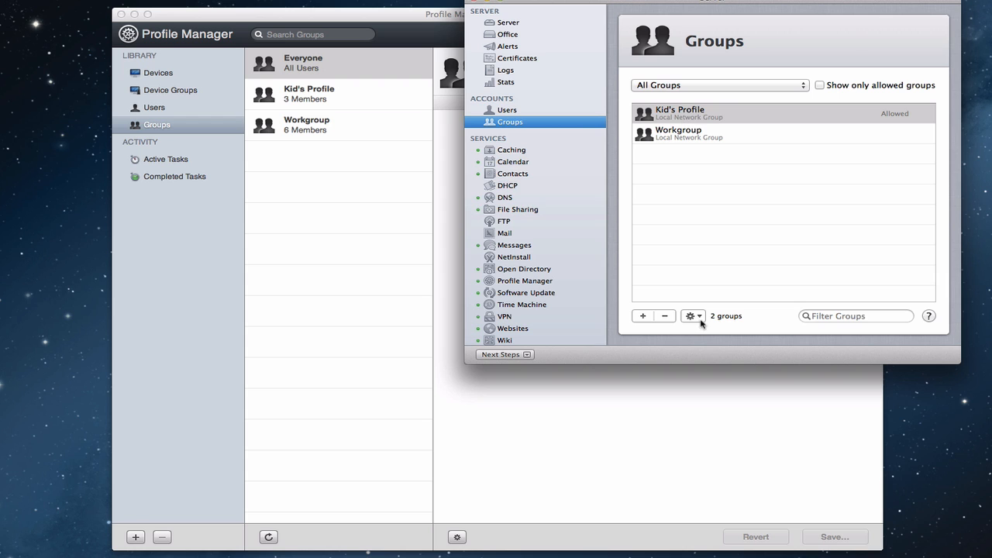
click(691, 316)
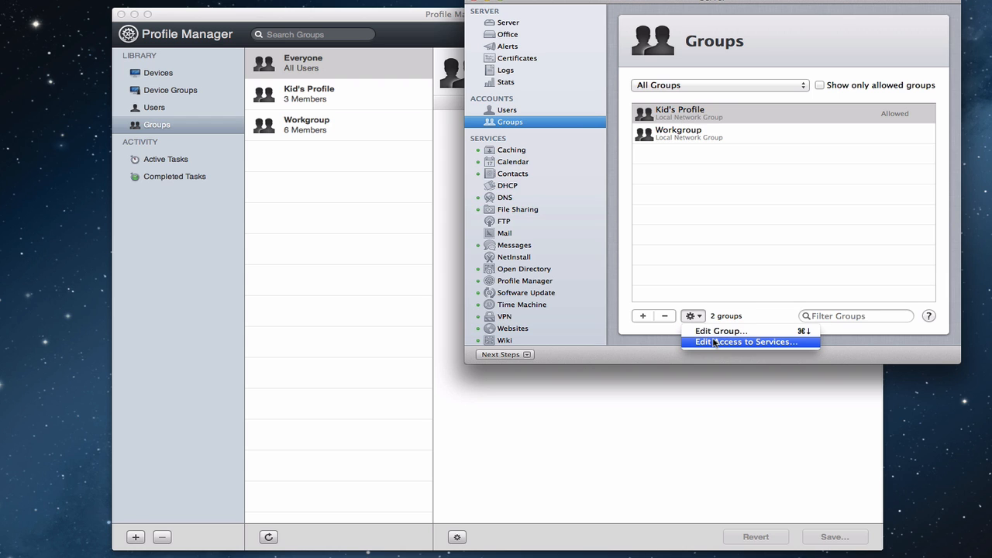
click(750, 342)
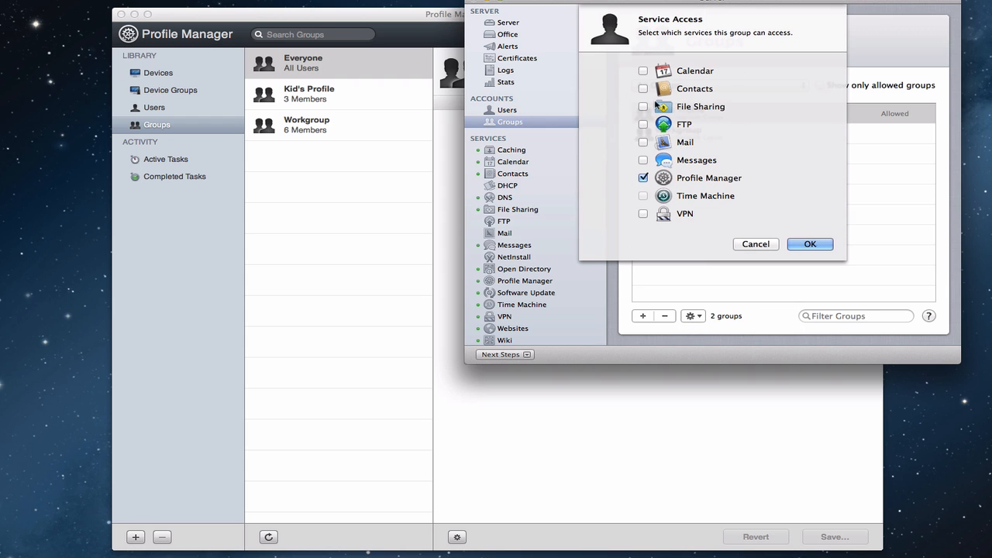
mouse_move(756, 243)
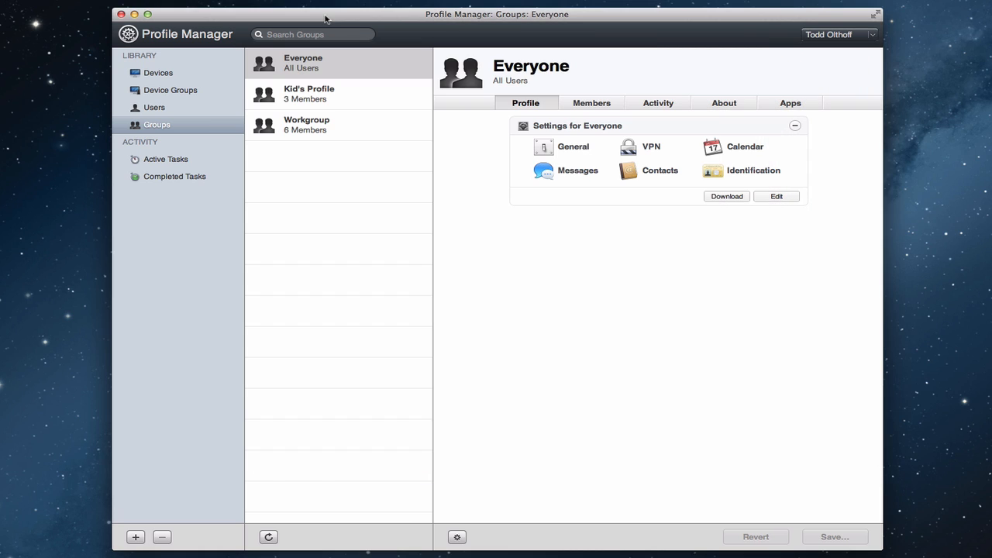
mouse_move(317, 94)
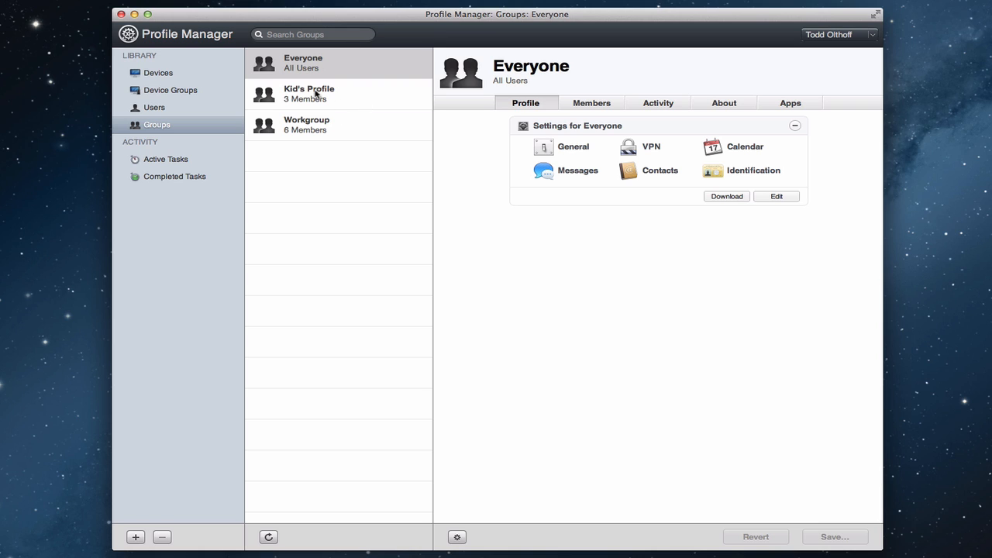
click(310, 93)
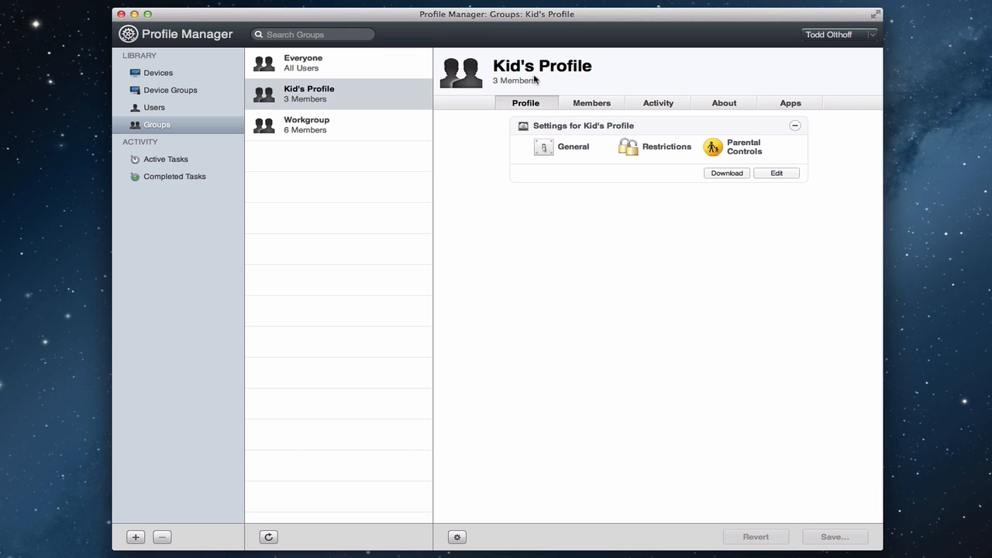
mouse_move(542, 153)
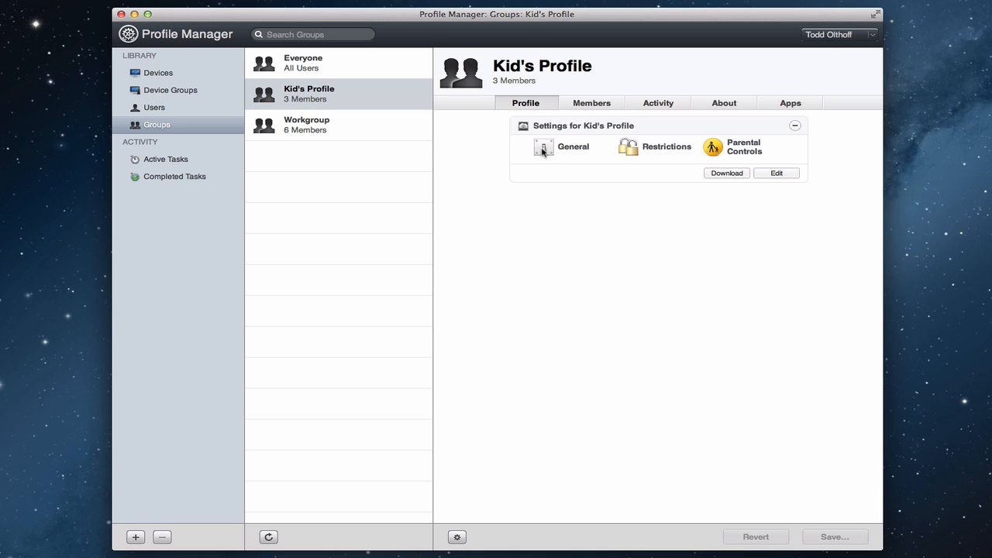
mouse_move(525, 160)
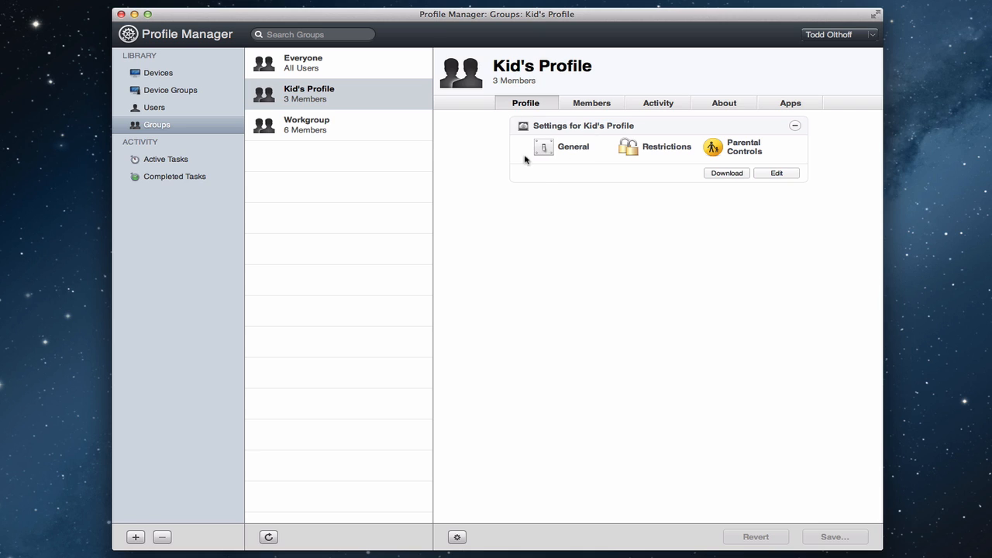
mouse_move(671, 167)
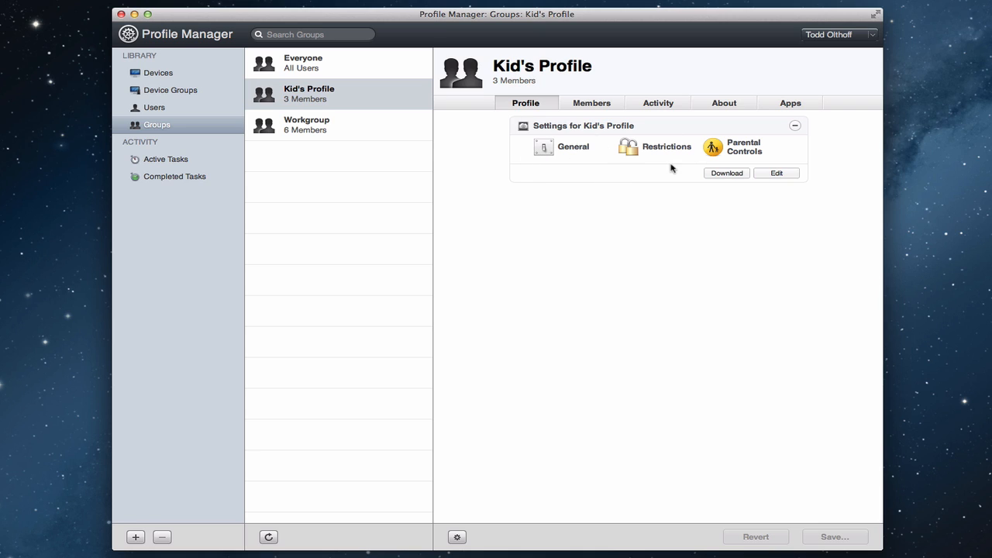
mouse_move(641, 160)
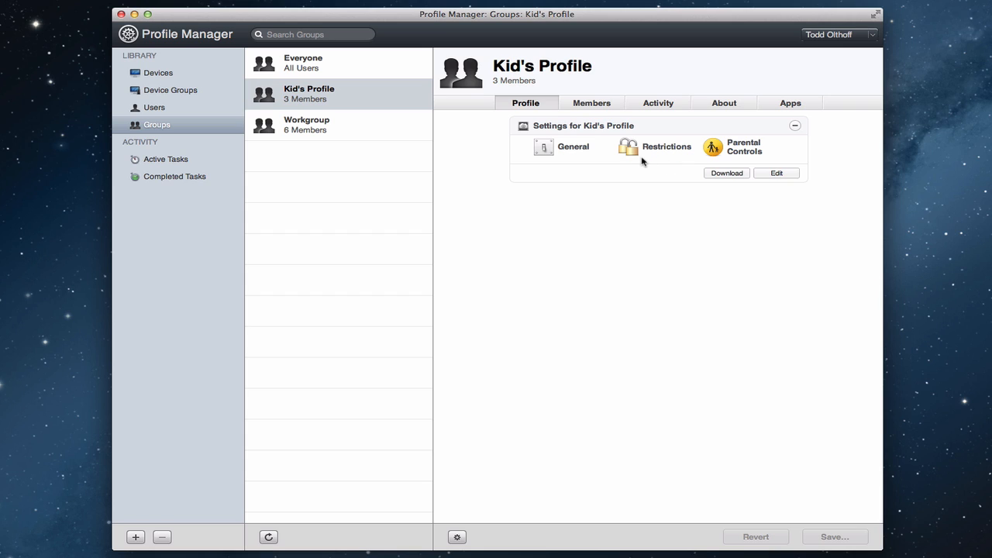
mouse_move(741, 161)
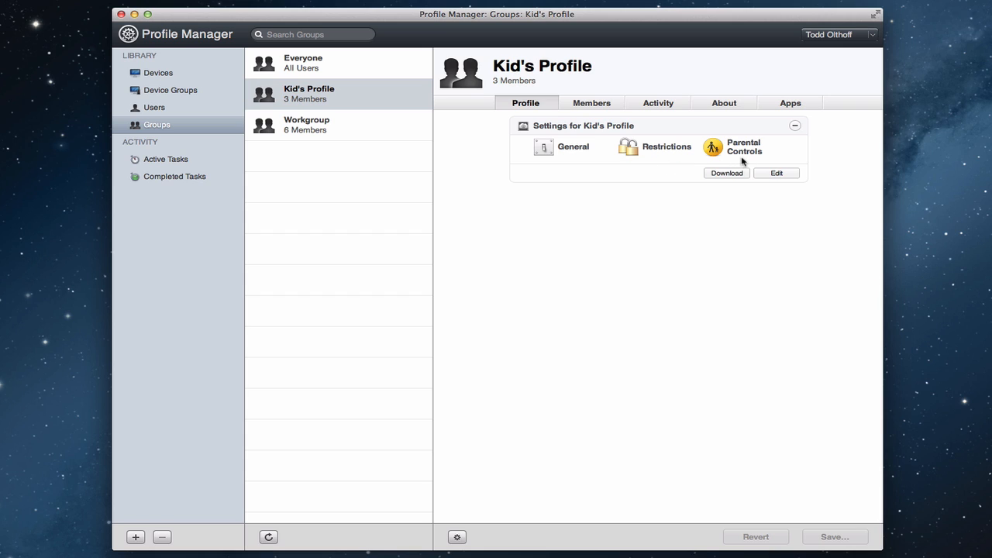
mouse_move(750, 158)
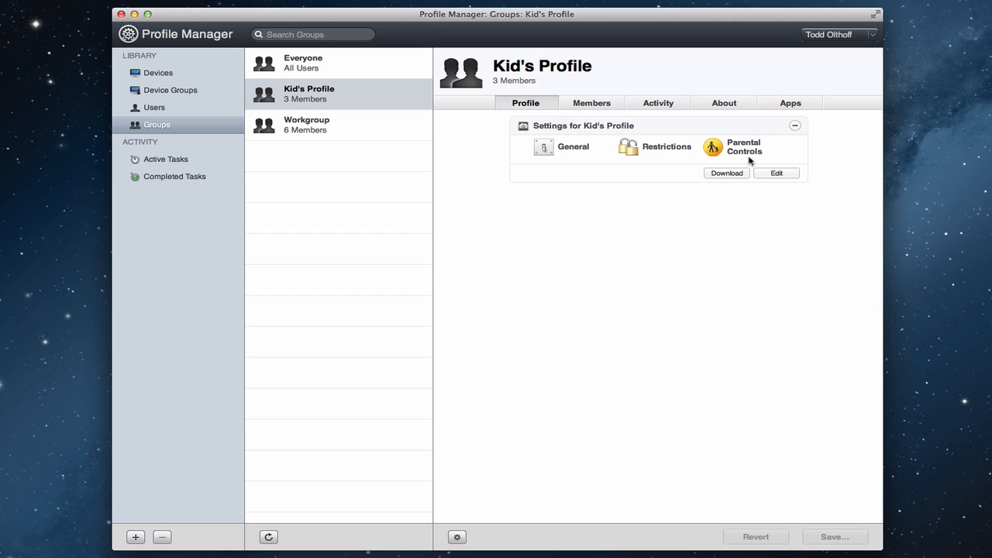
mouse_move(722, 200)
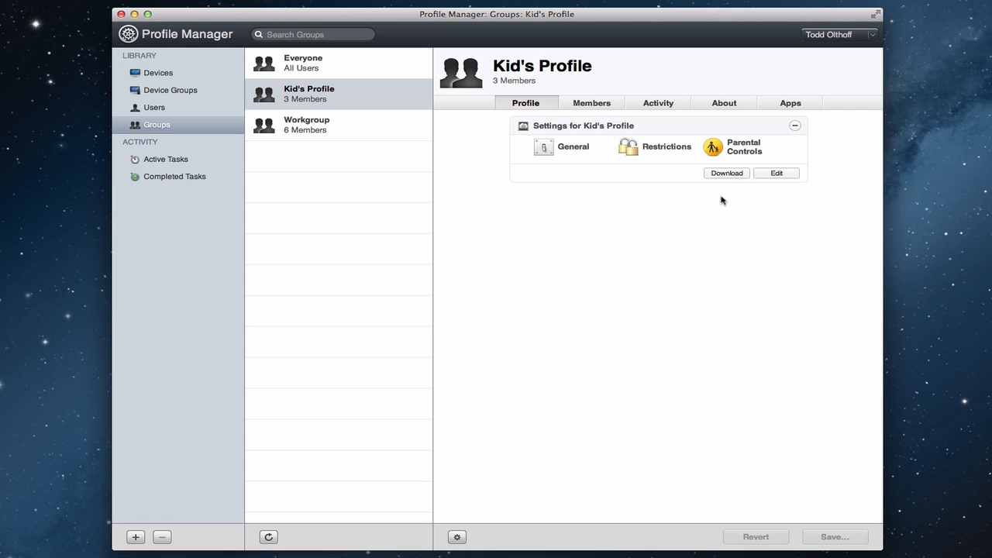
mouse_move(698, 208)
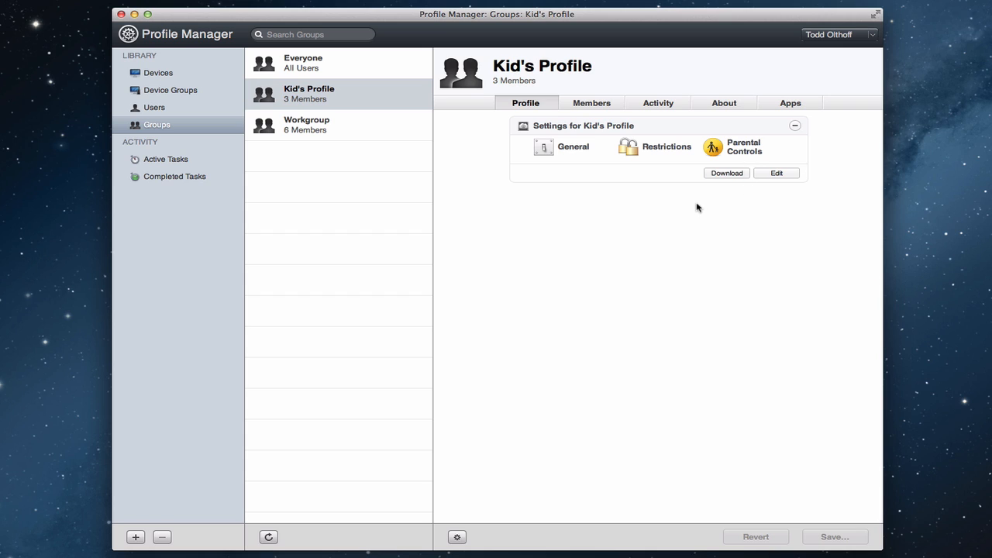
mouse_move(634, 189)
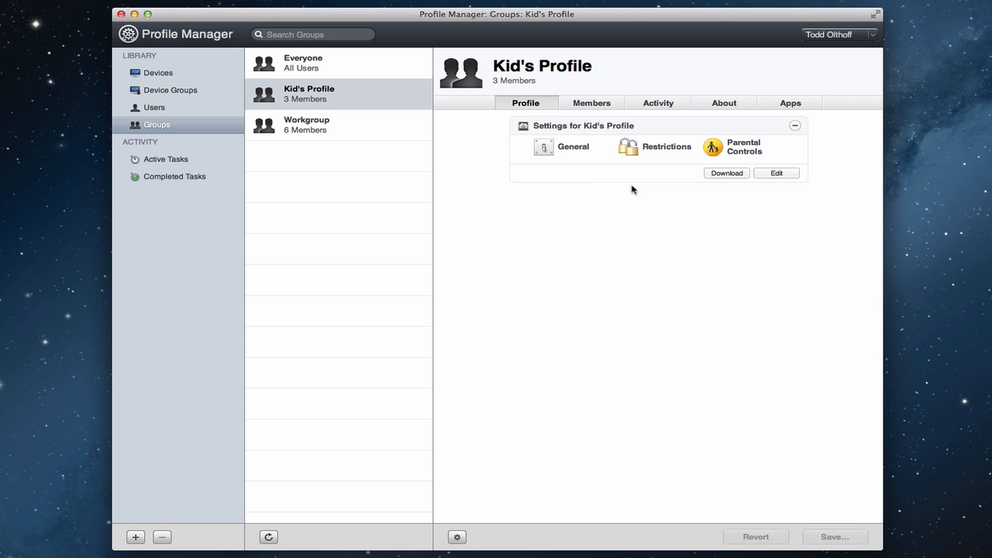
mouse_move(354, 107)
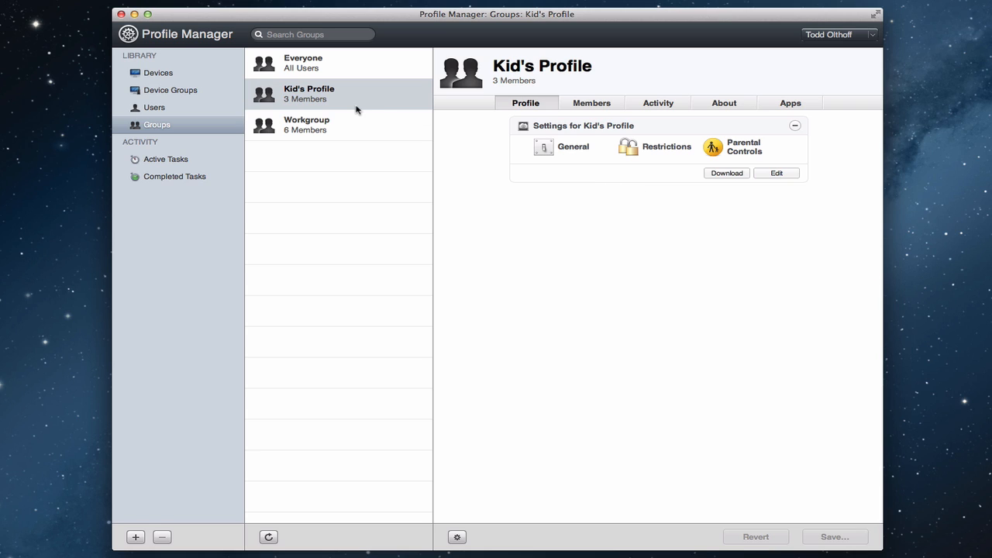
mouse_move(331, 100)
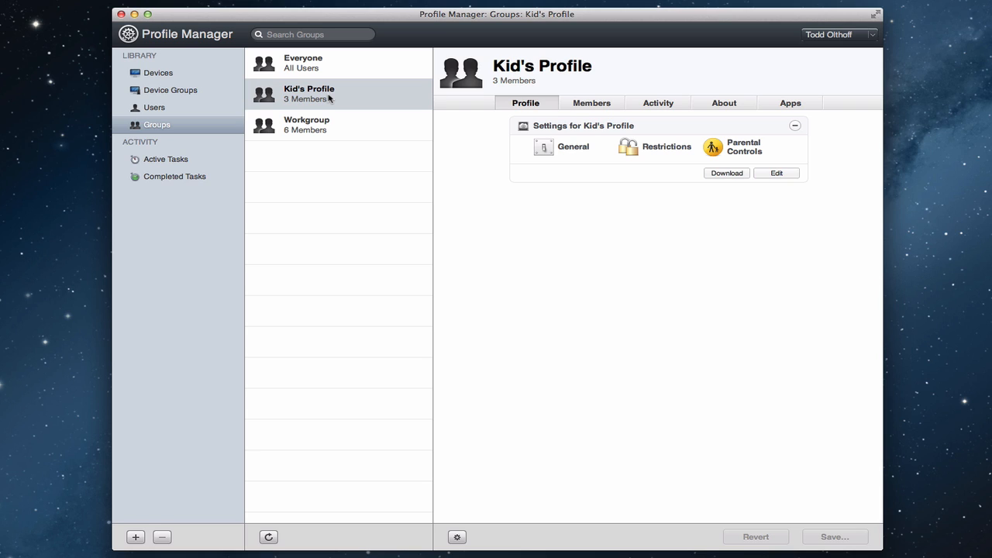
mouse_move(825, 107)
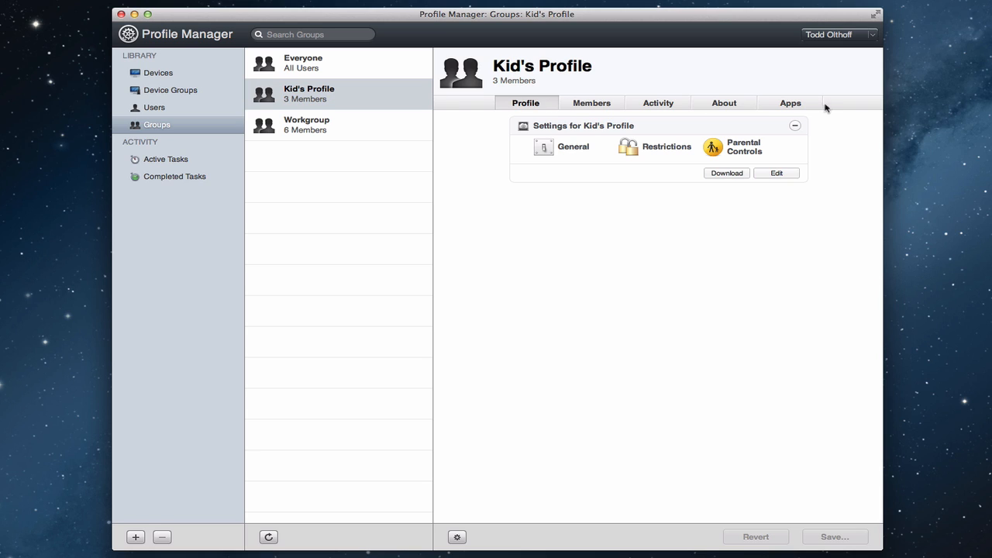
mouse_move(604, 107)
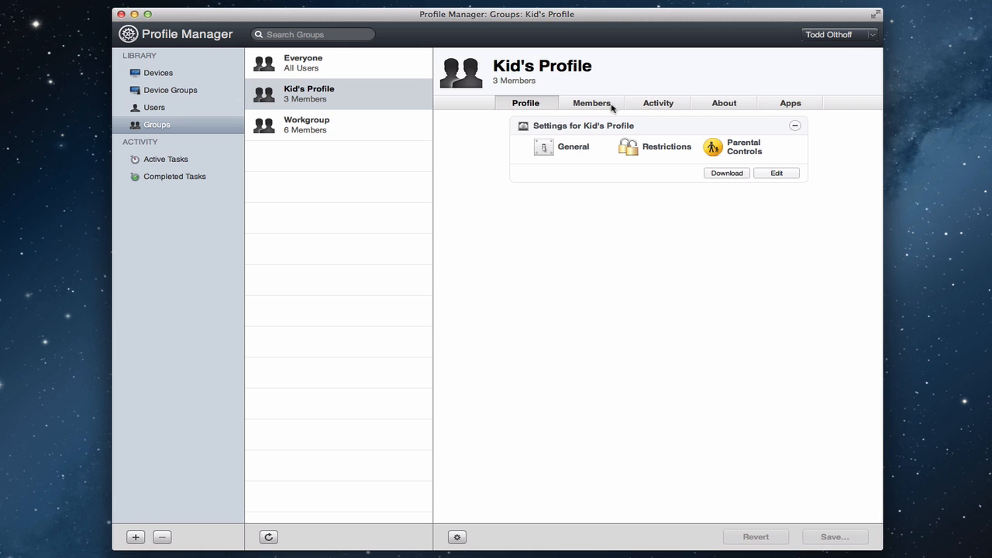
Look through Kid's Profile's members, activity history, About details and empty apps list.
click(592, 103)
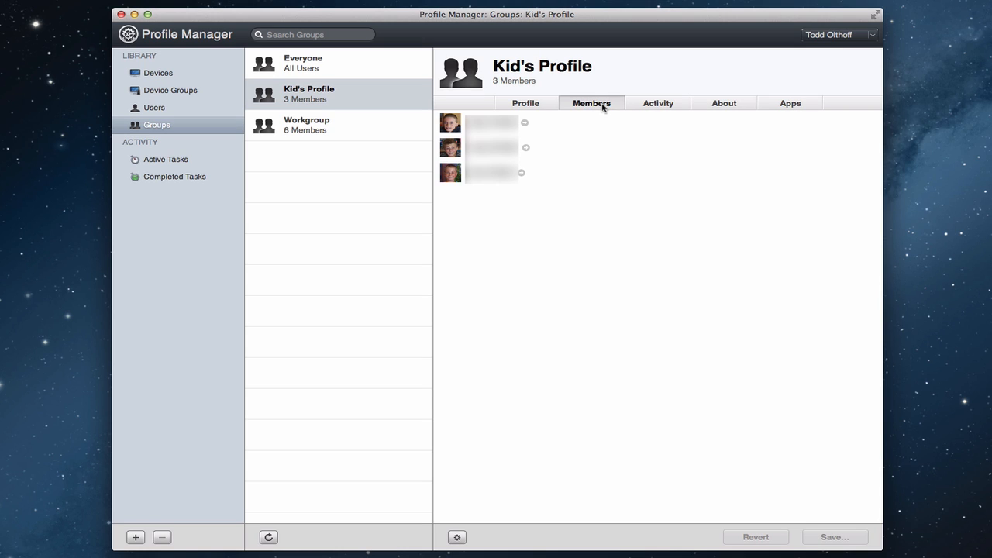
mouse_move(654, 147)
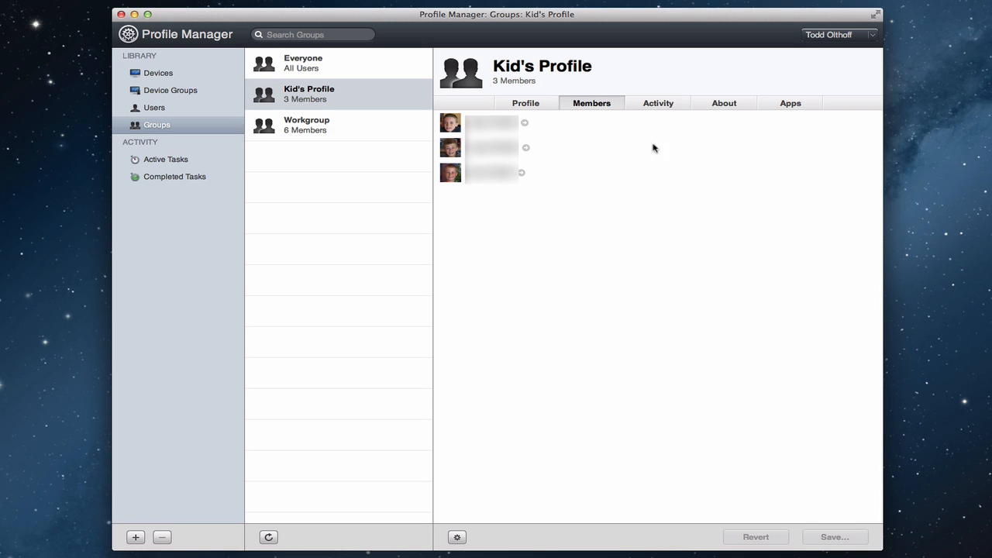
click(657, 102)
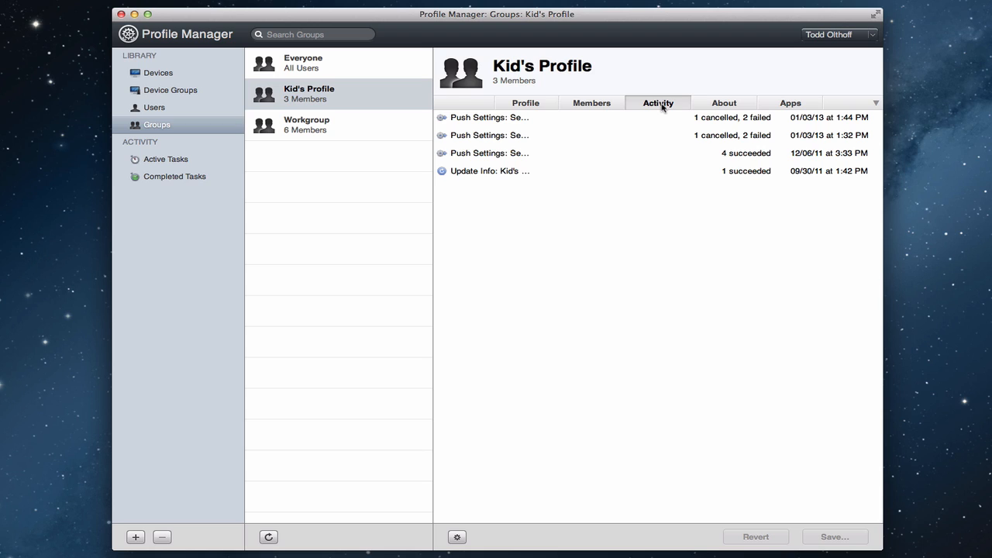
mouse_move(521, 125)
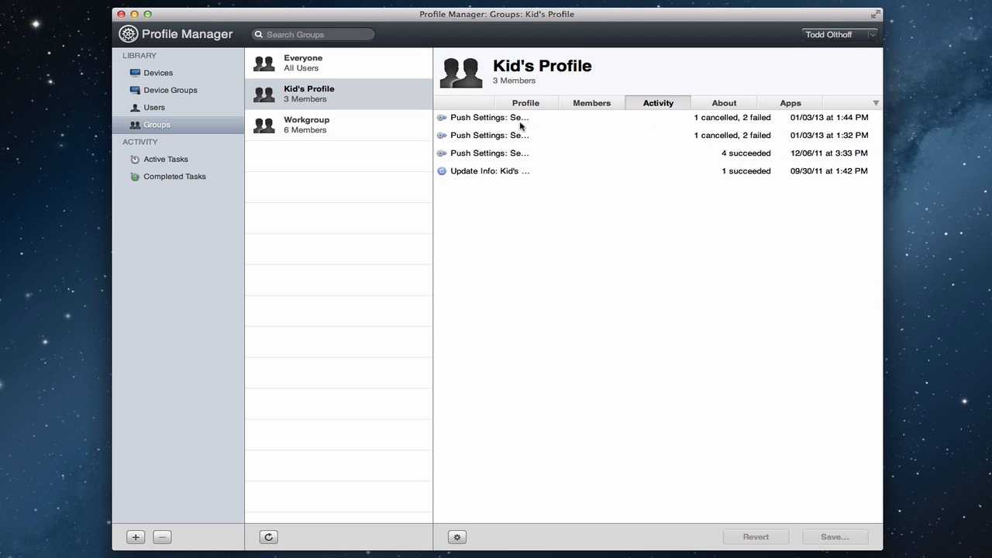
mouse_move(465, 184)
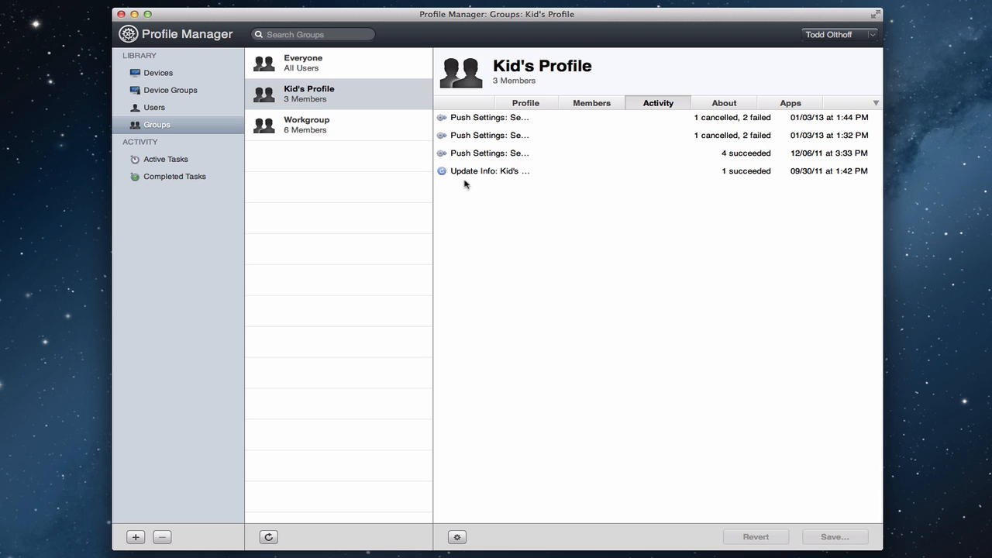
mouse_move(723, 103)
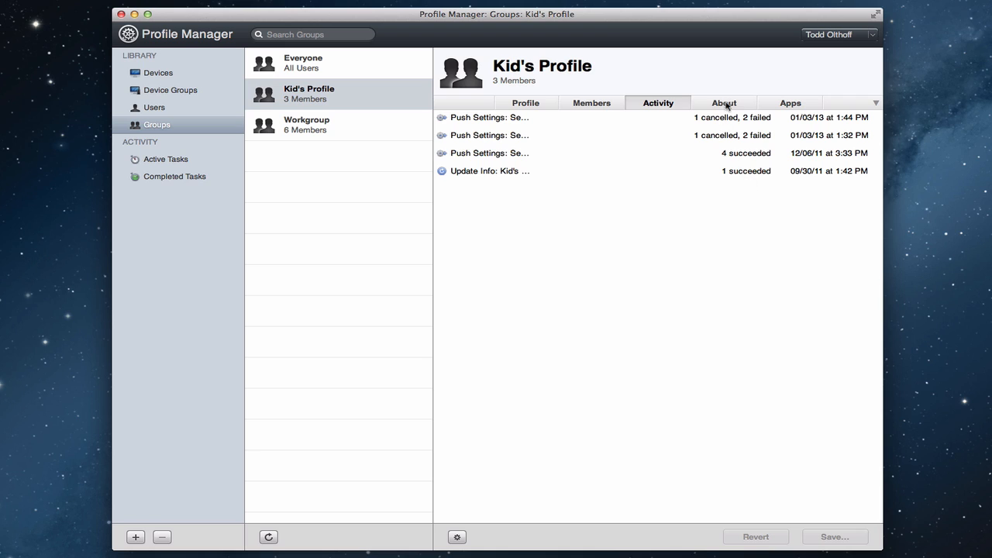
mouse_move(761, 136)
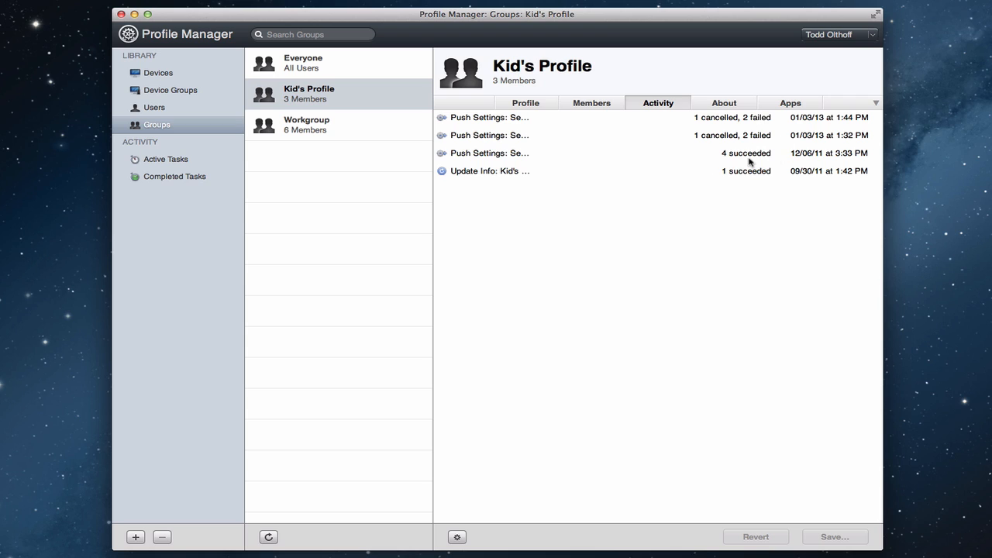
mouse_move(824, 181)
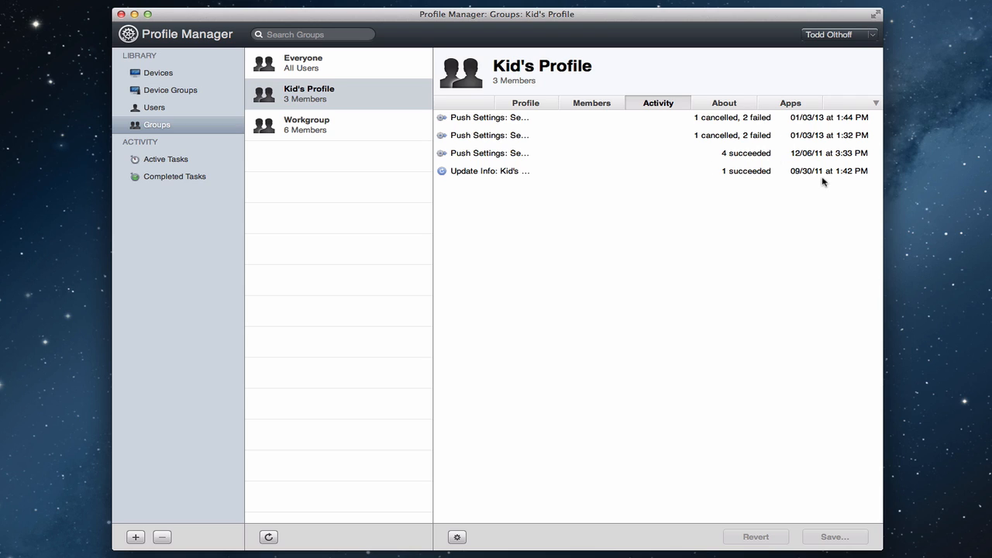
mouse_move(555, 245)
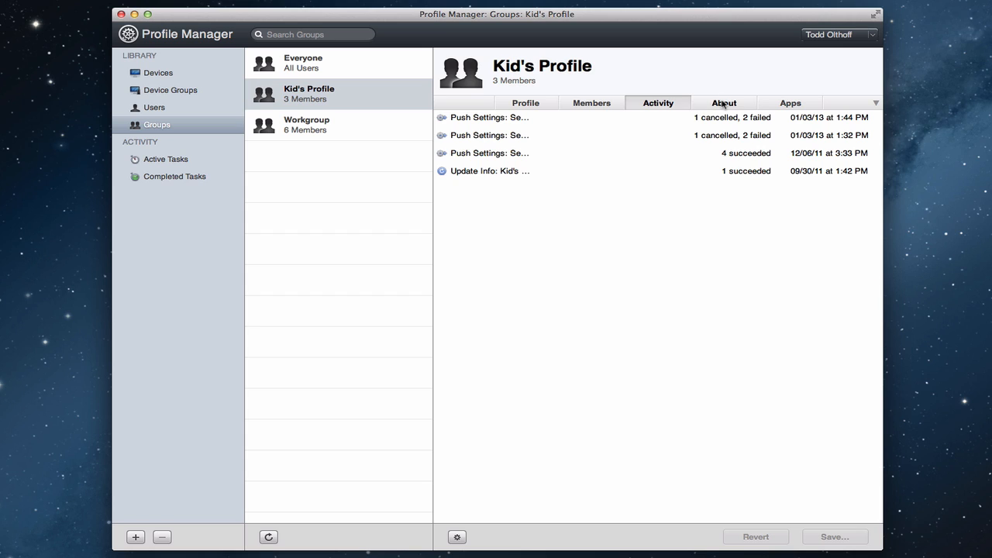
click(724, 102)
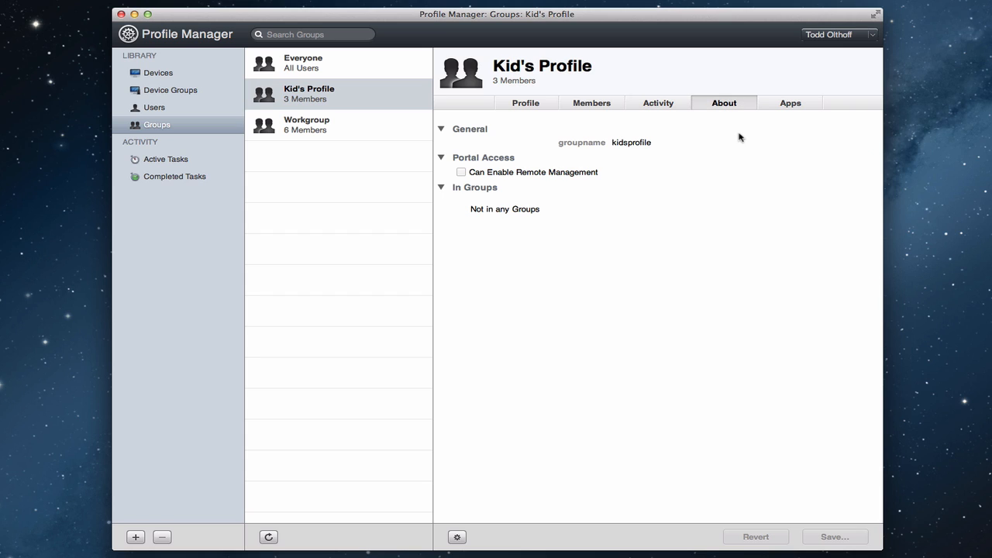
mouse_move(784, 127)
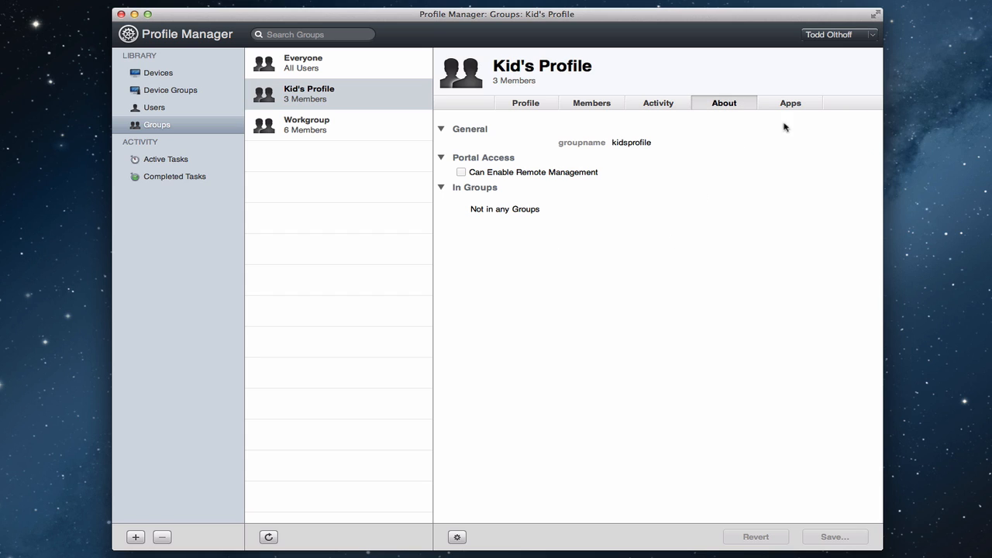
click(790, 102)
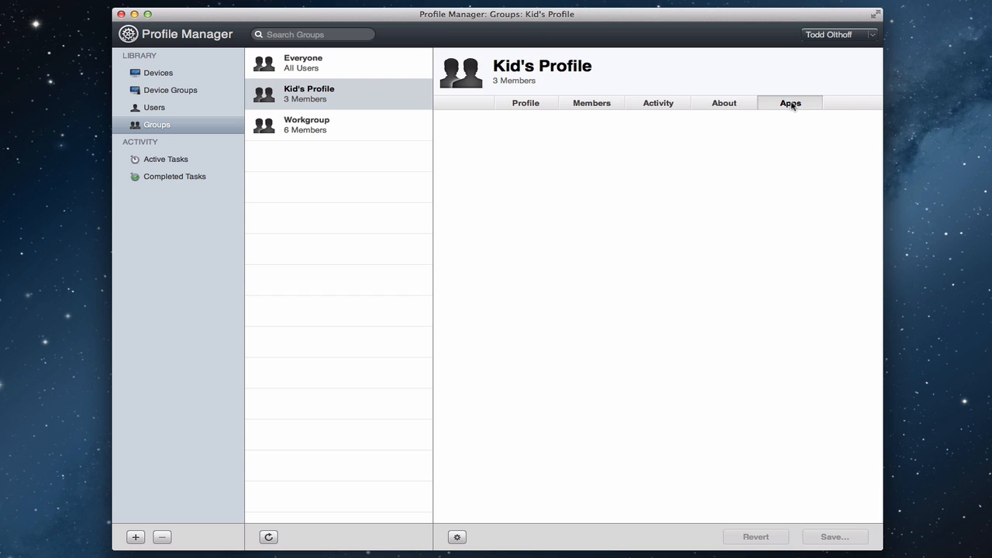
mouse_move(520, 115)
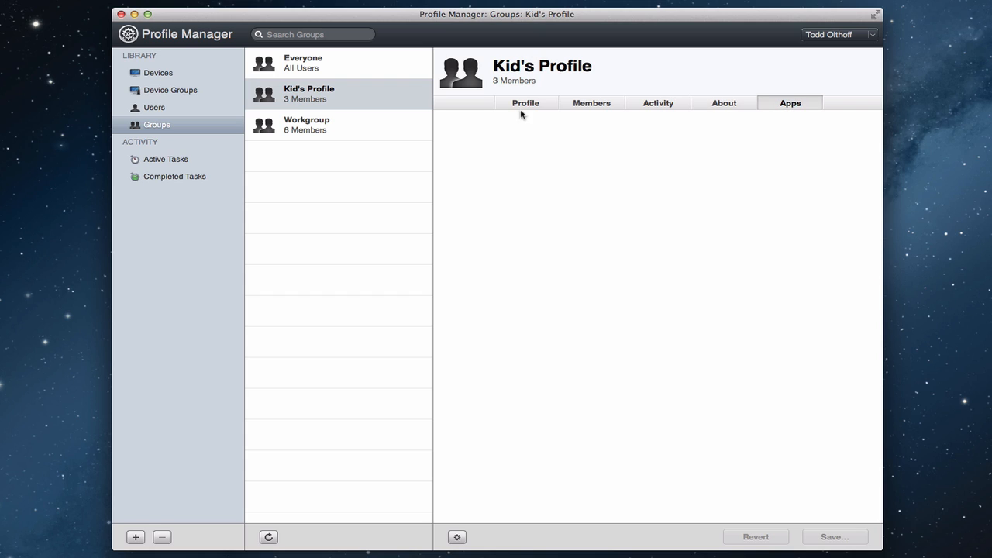
Return to Kid's Profile's Profile tab and start editing its settings.
click(525, 102)
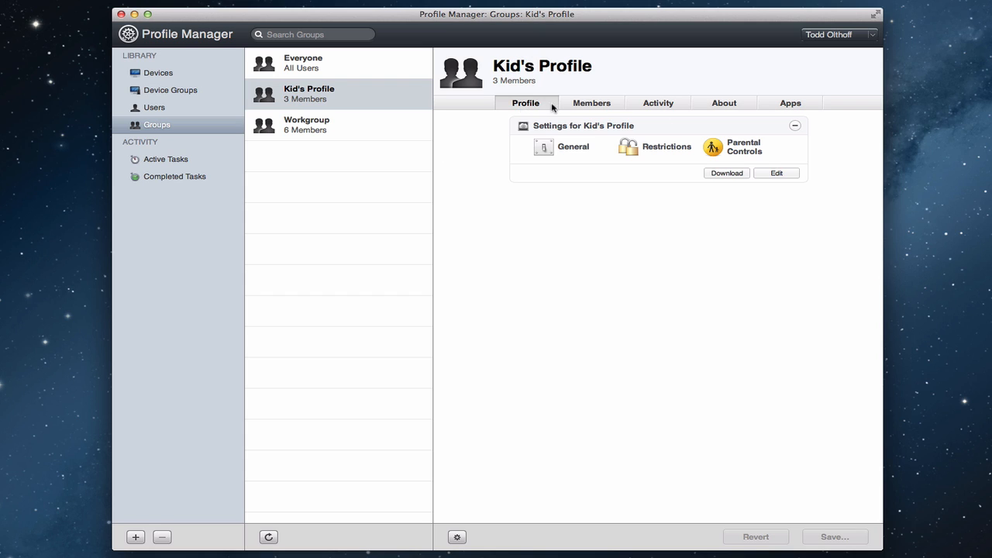
click(775, 174)
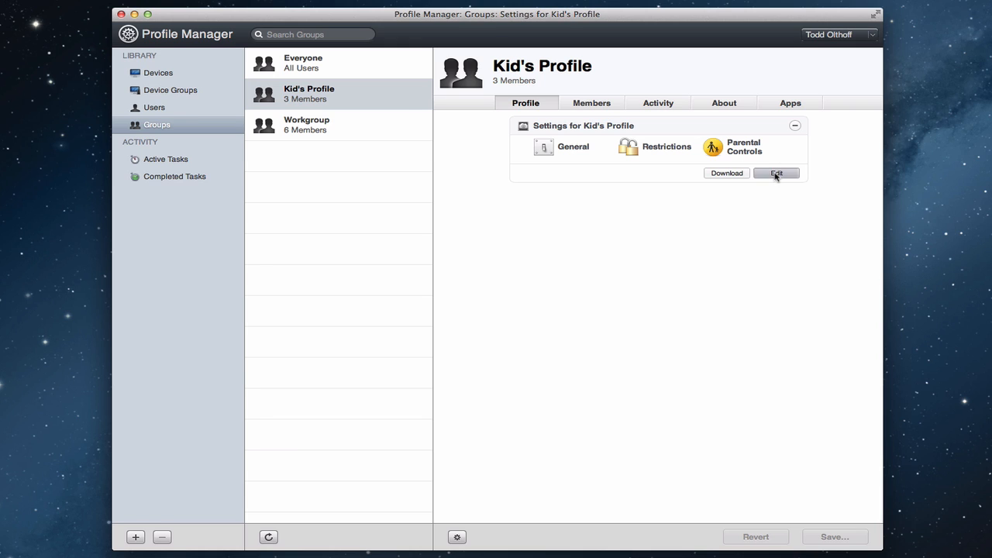
Add a Passcode payload to Kid's Profile, then show the unconfigured Mail payload.
click(776, 174)
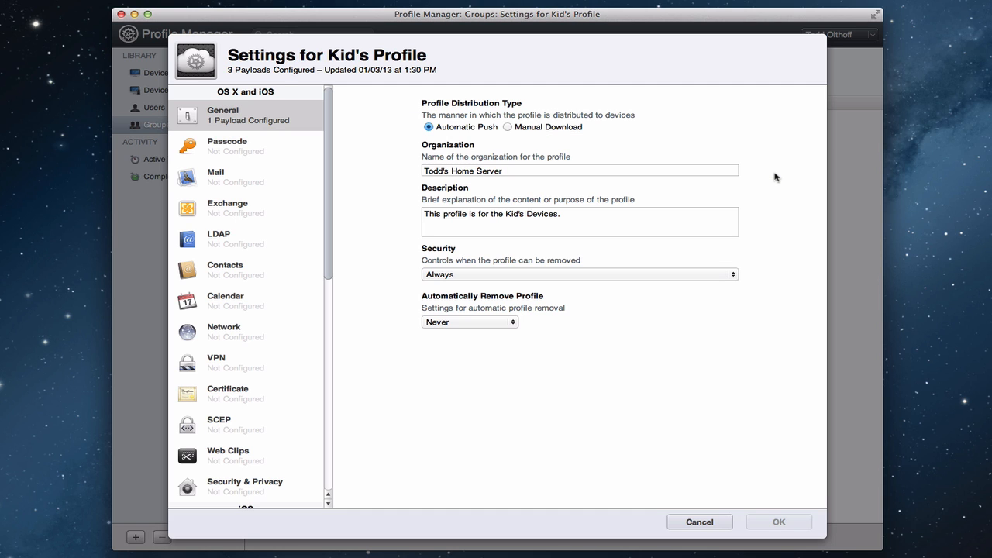
mouse_move(771, 179)
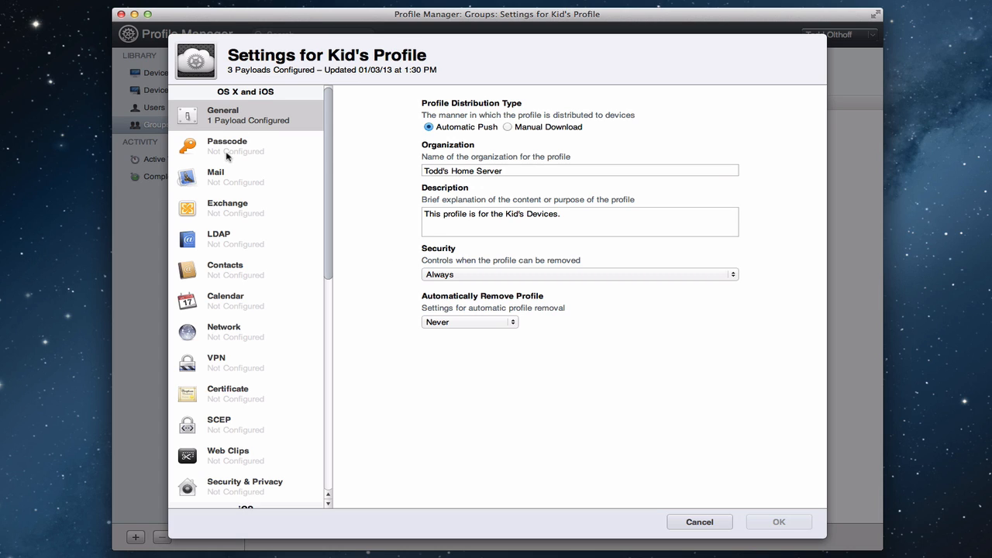
click(232, 146)
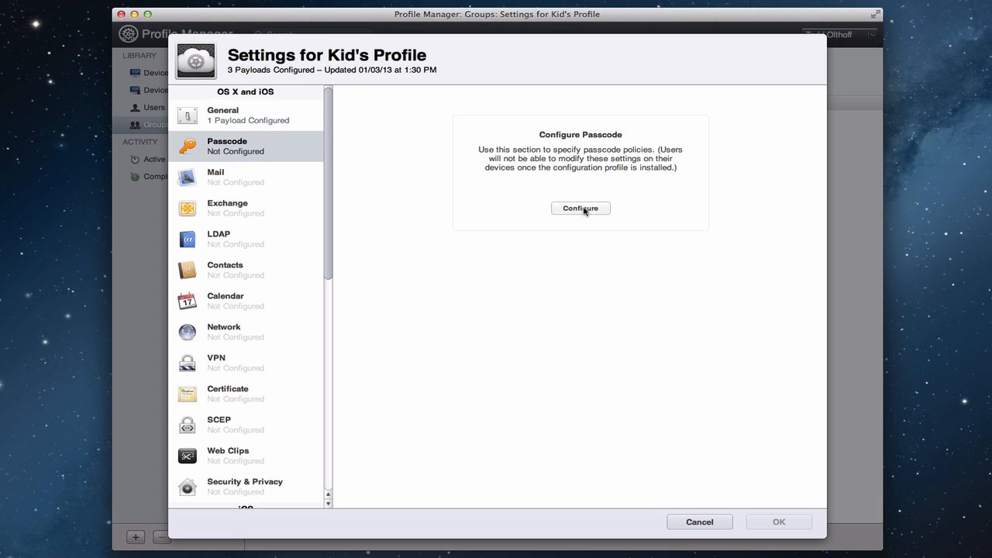
click(580, 207)
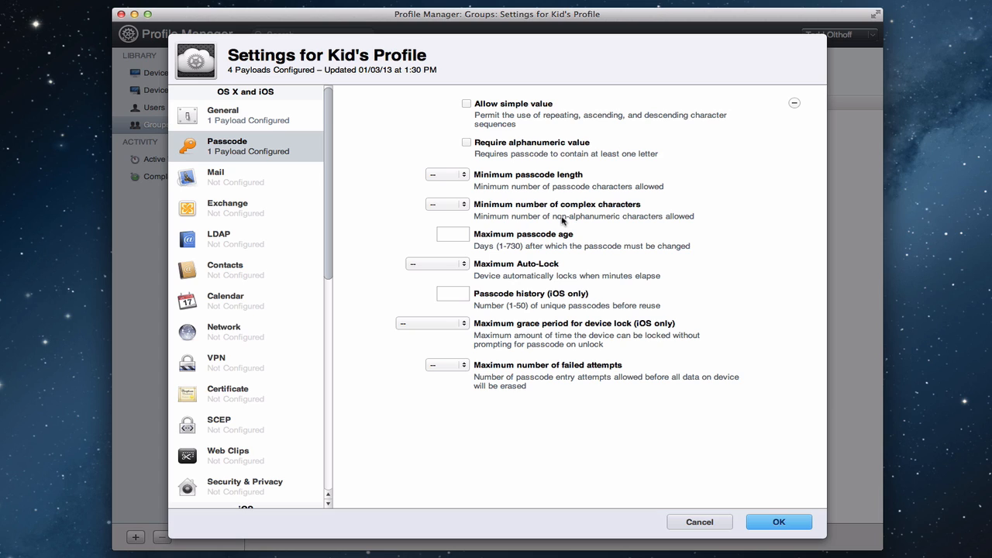
mouse_move(250, 158)
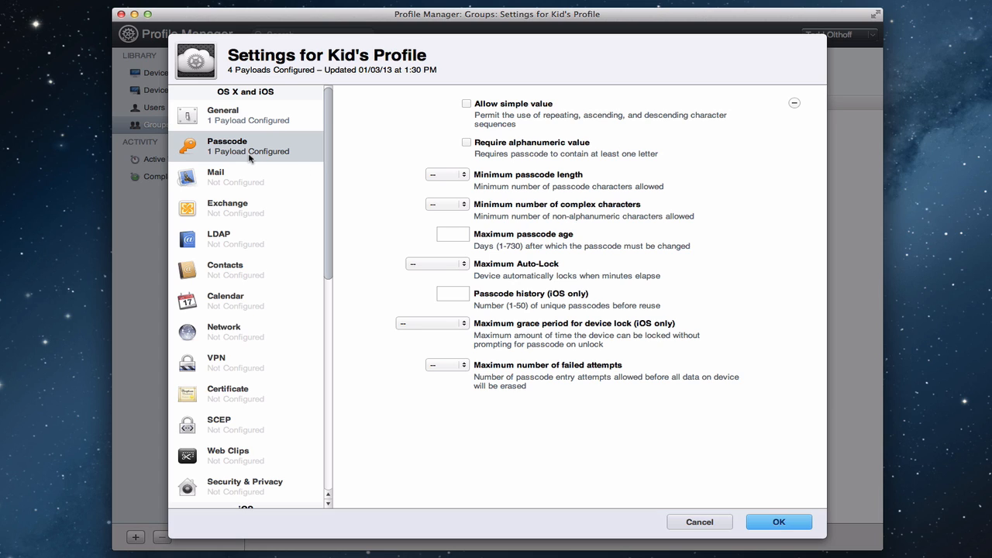
mouse_move(229, 180)
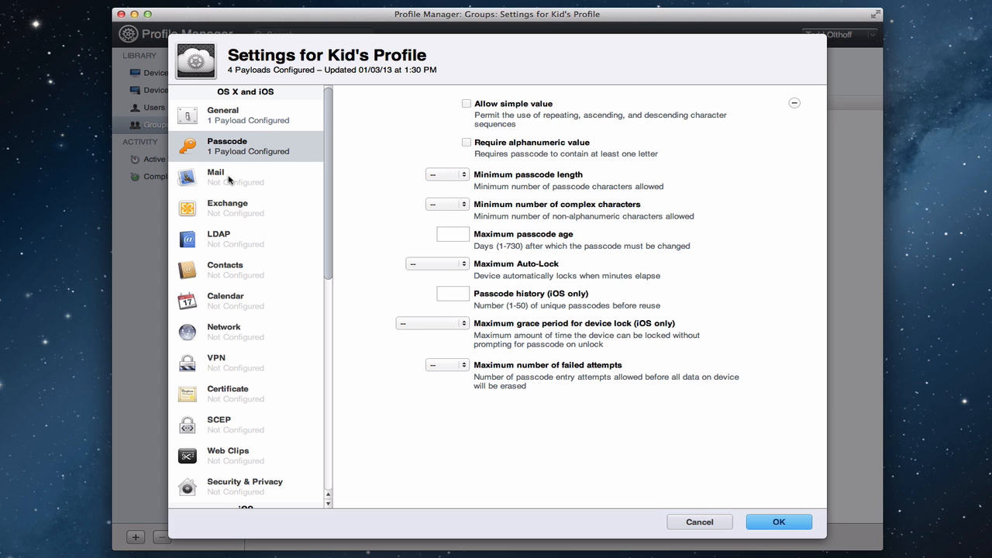
click(232, 176)
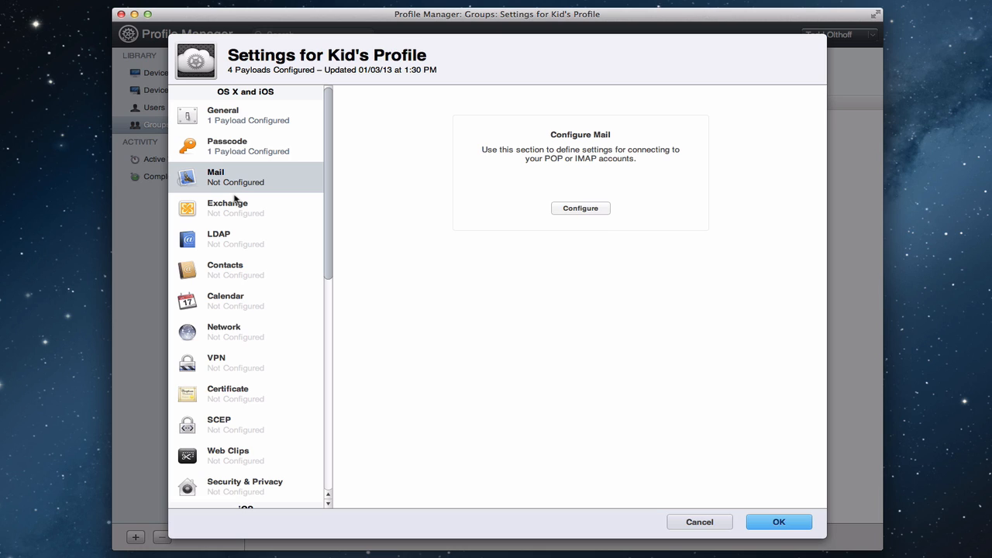
mouse_move(235, 183)
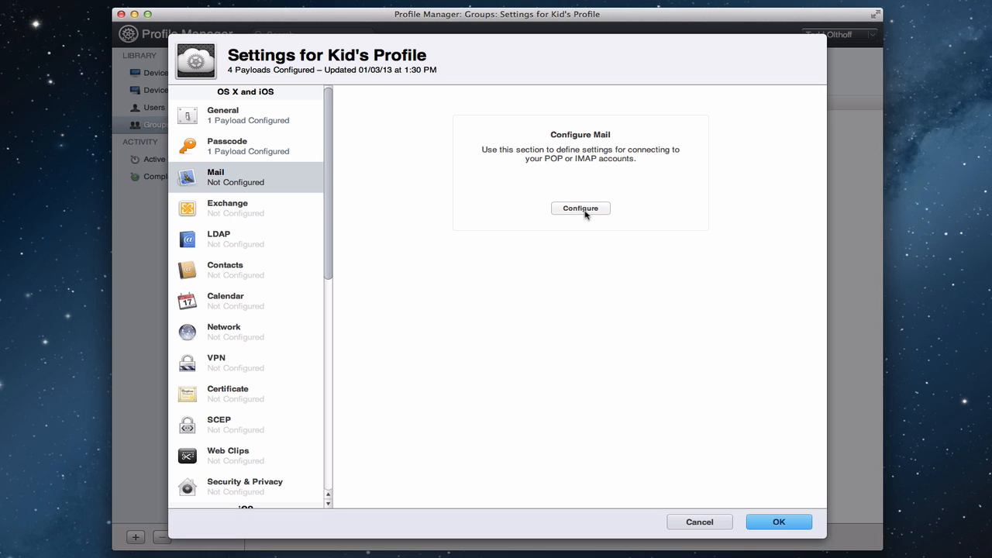
Add a Mail payload to Kid's Profile, look over Exchange and LDAP, and show Contacts.
click(579, 208)
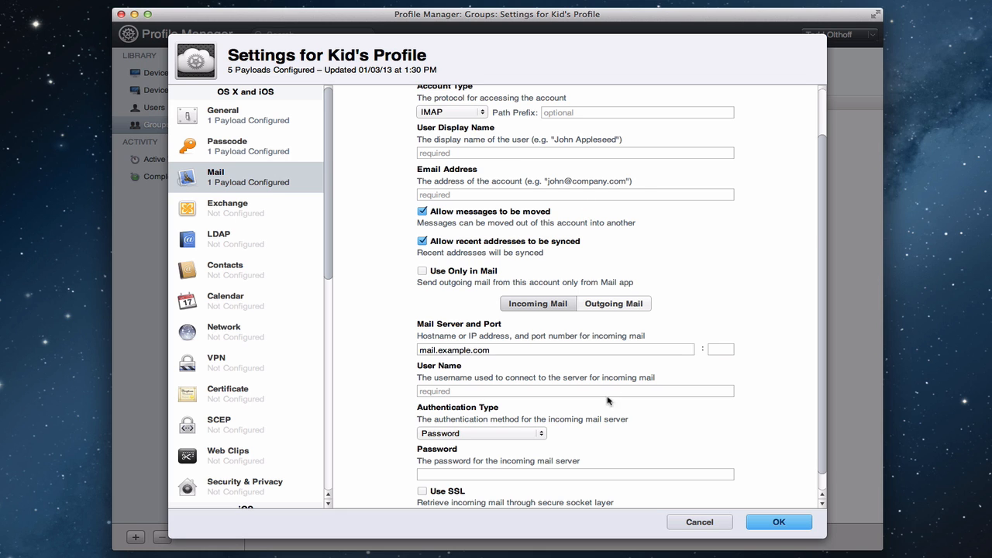
mouse_move(623, 379)
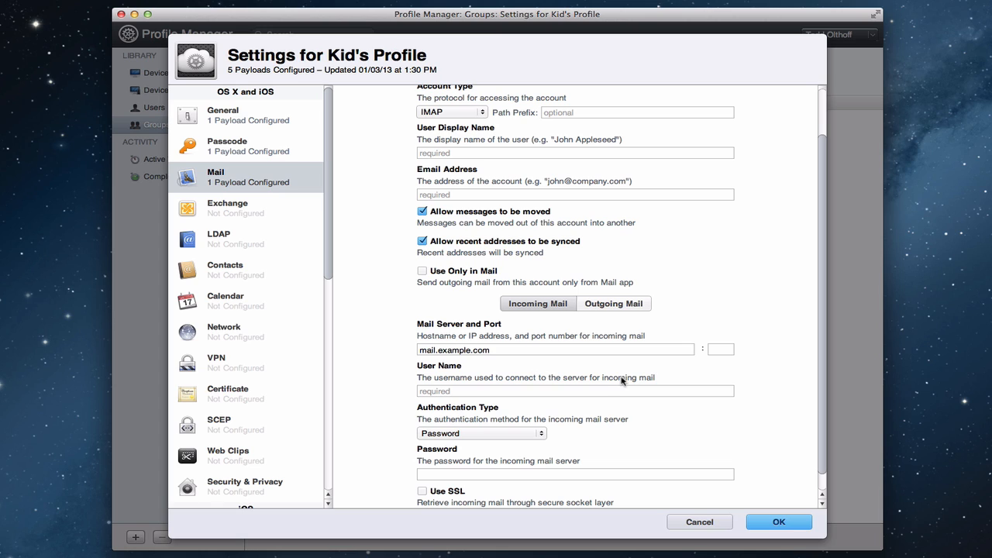
mouse_move(631, 229)
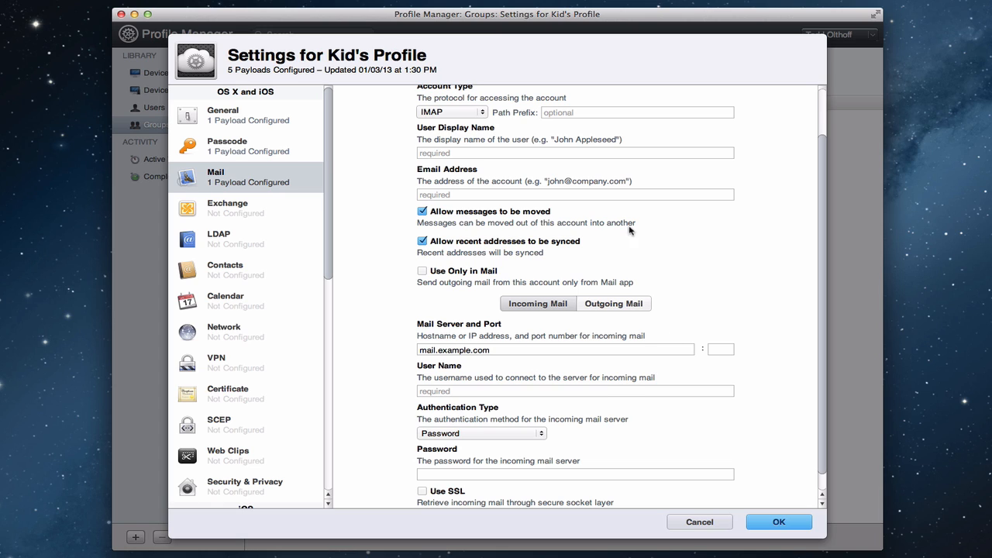
mouse_move(620, 226)
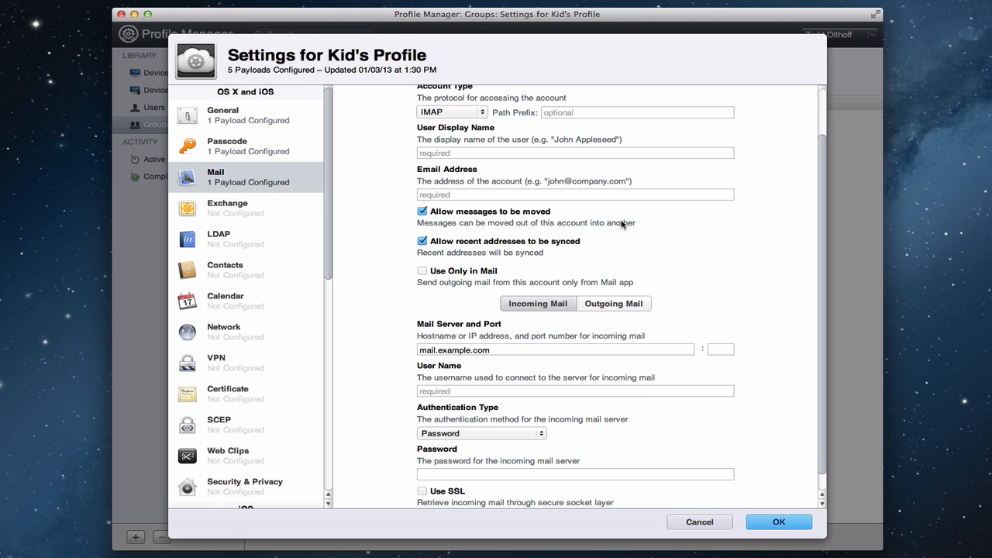
click(233, 207)
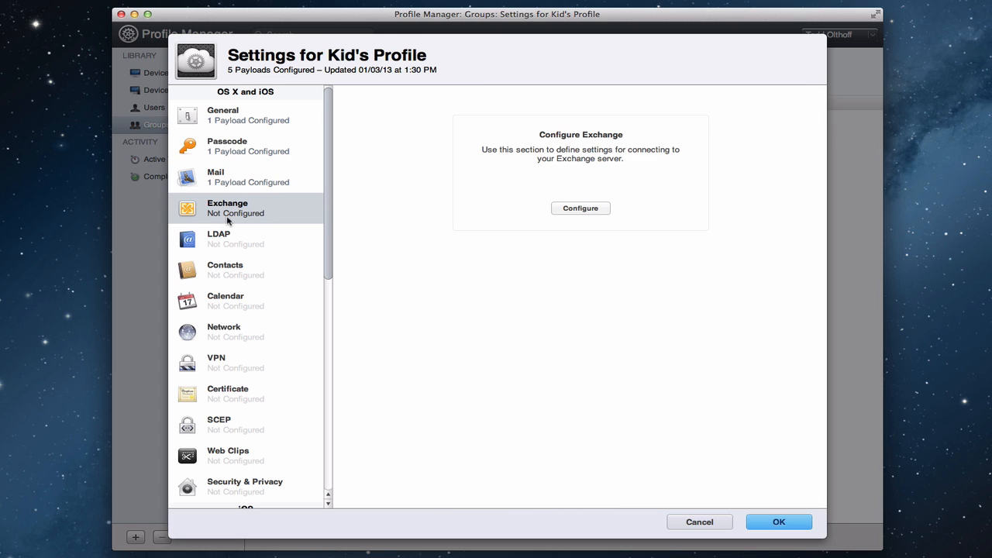
click(235, 239)
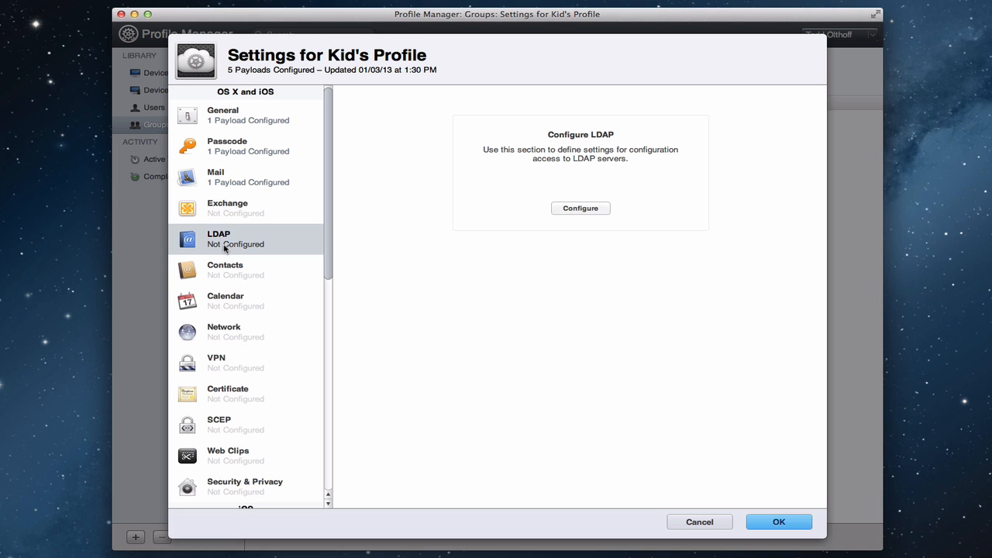
click(224, 270)
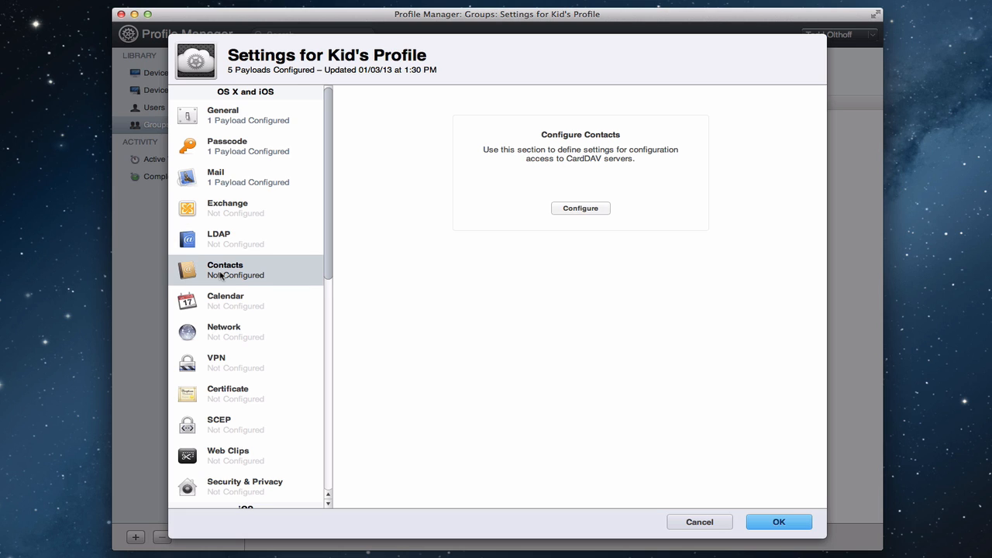
Add a Contacts payload, glance at Calendar, then add a Network payload.
click(579, 207)
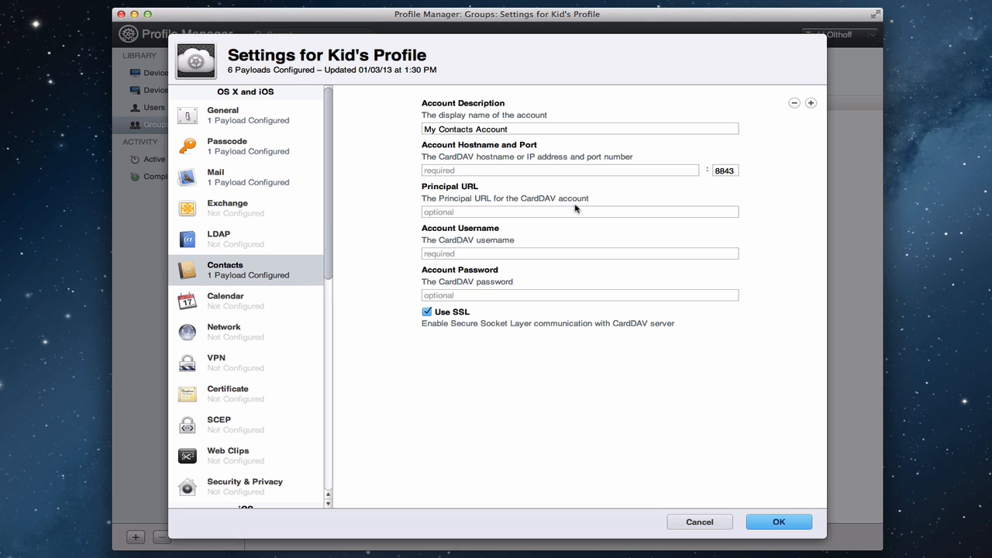
mouse_move(553, 208)
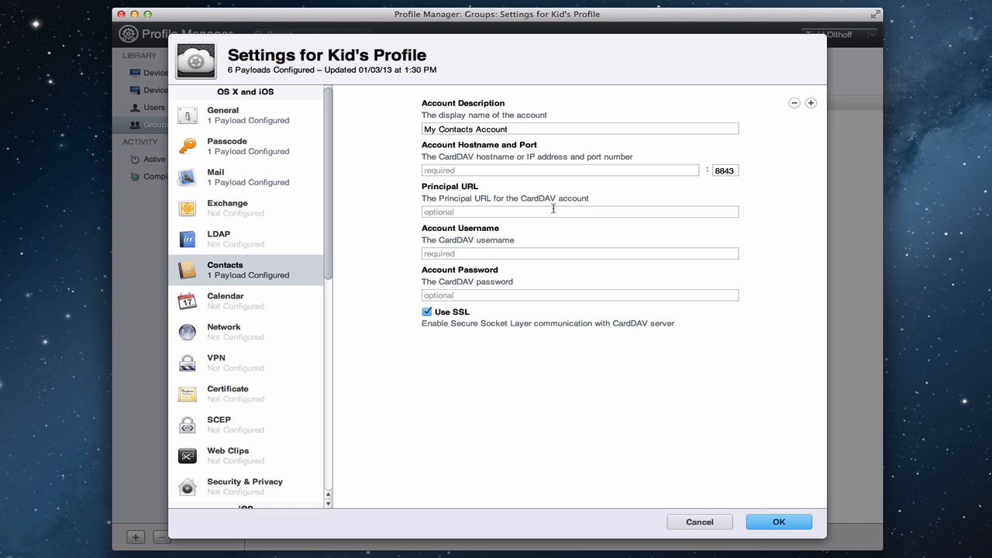
click(232, 301)
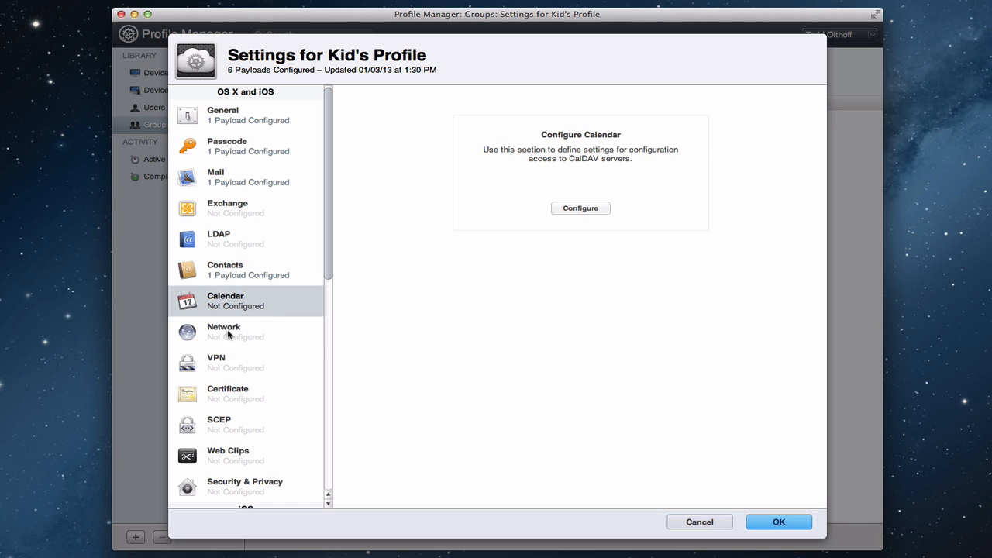
click(232, 331)
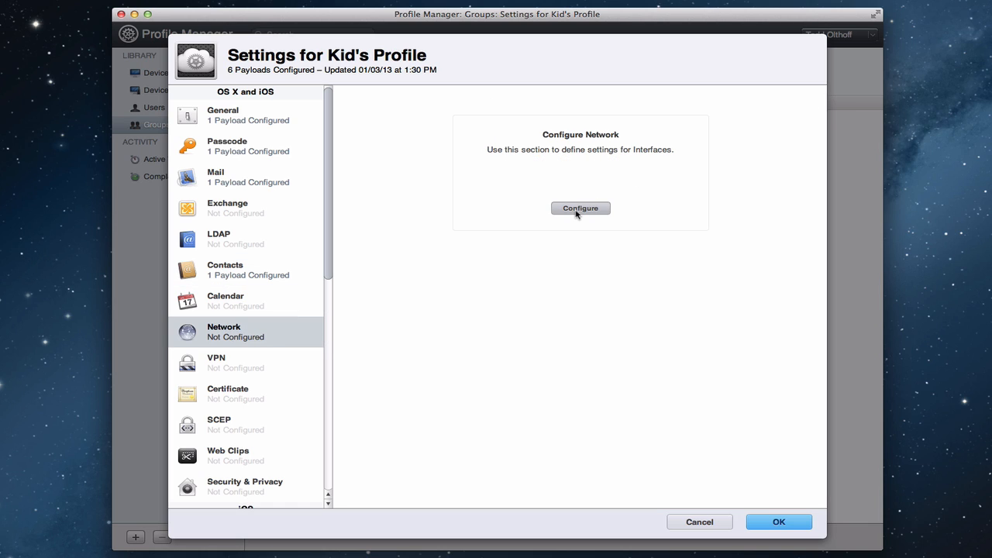
click(580, 208)
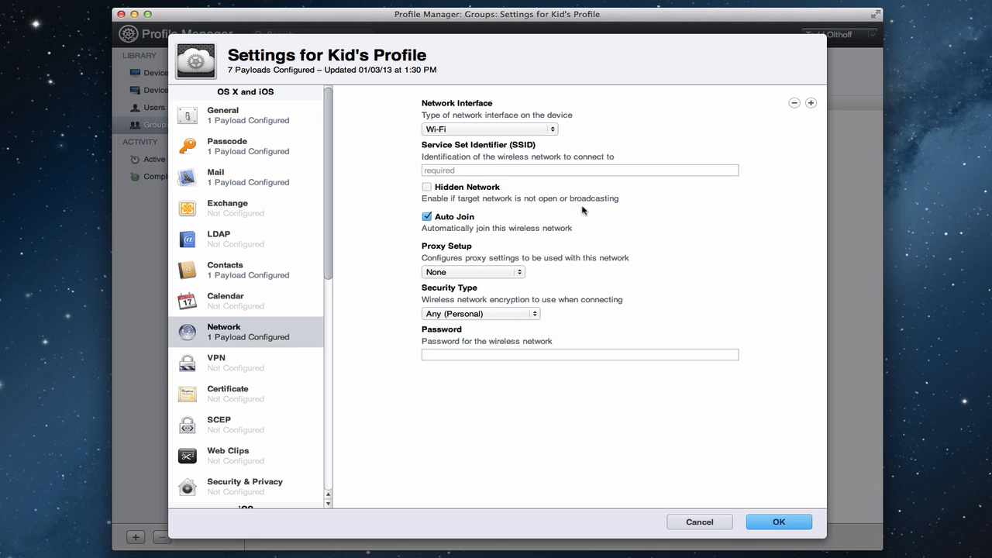
mouse_move(422, 136)
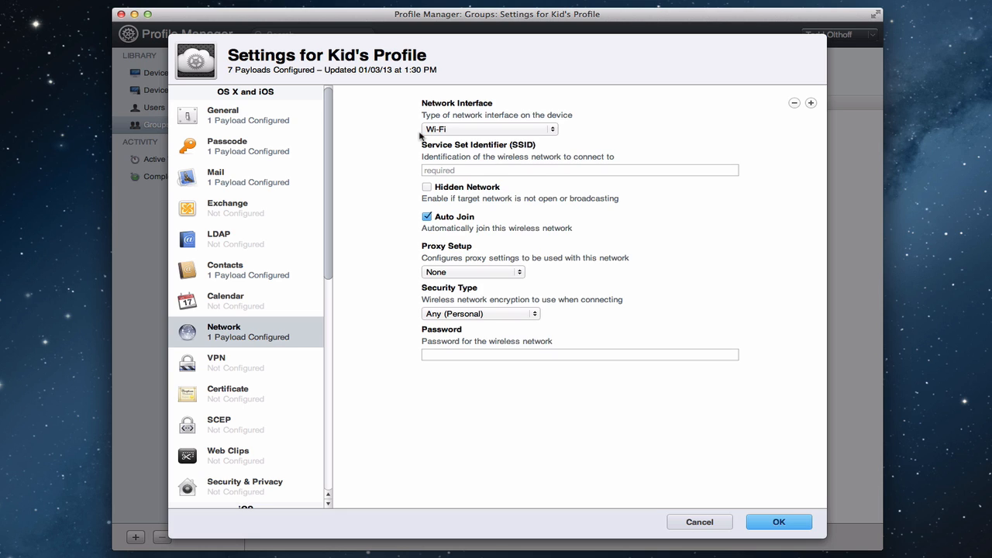
mouse_move(508, 168)
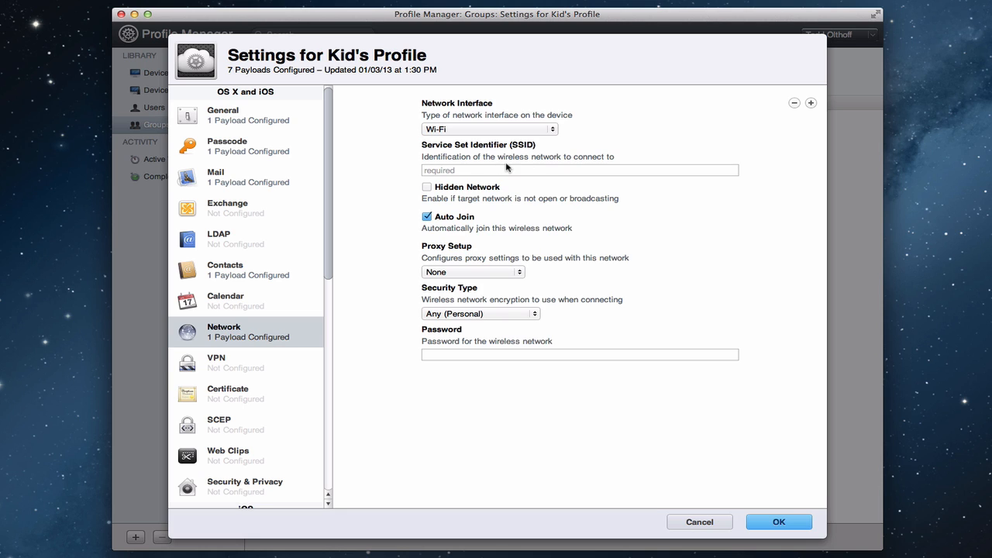
mouse_move(471, 223)
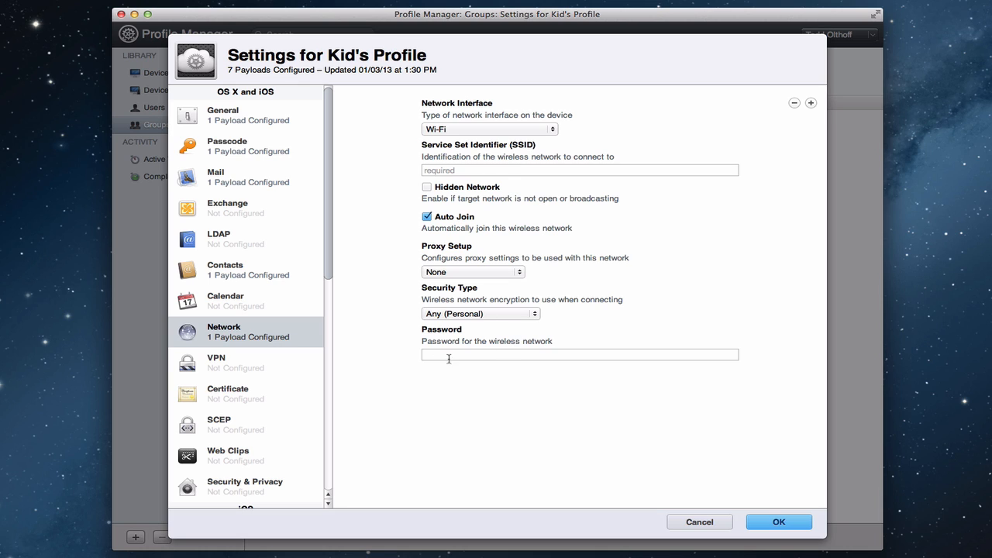
mouse_move(496, 350)
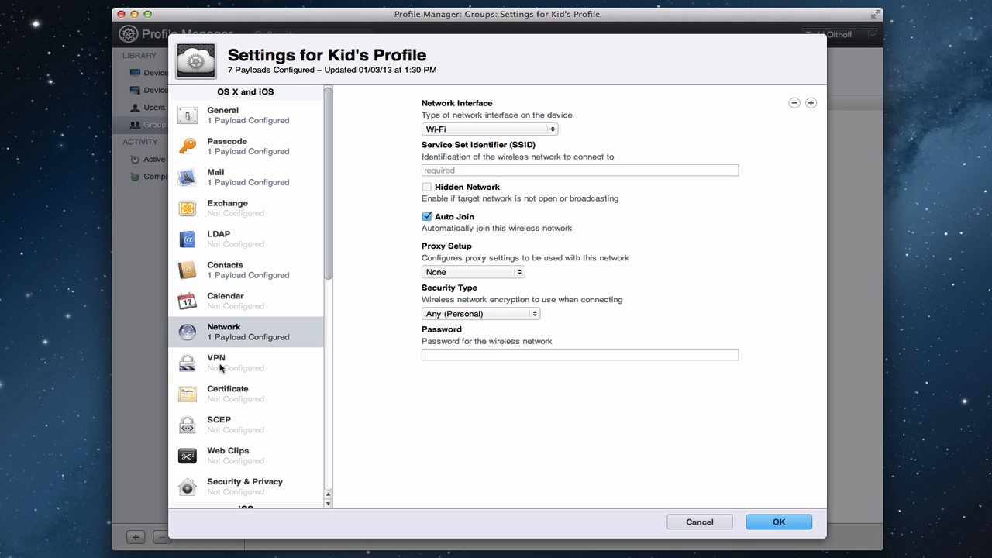
Add a VPN payload, bringing Kid's Profile to eight configured payloads.
click(232, 363)
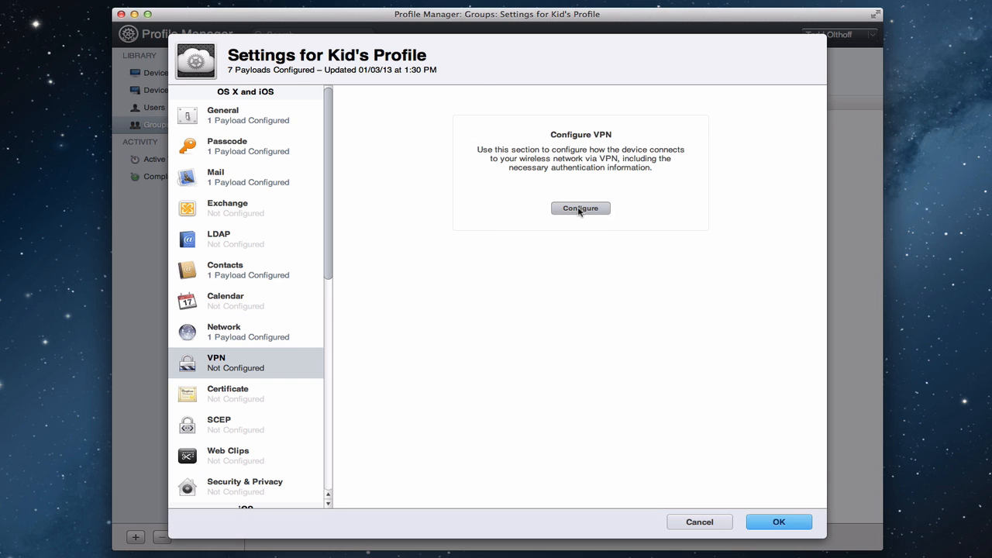
click(579, 208)
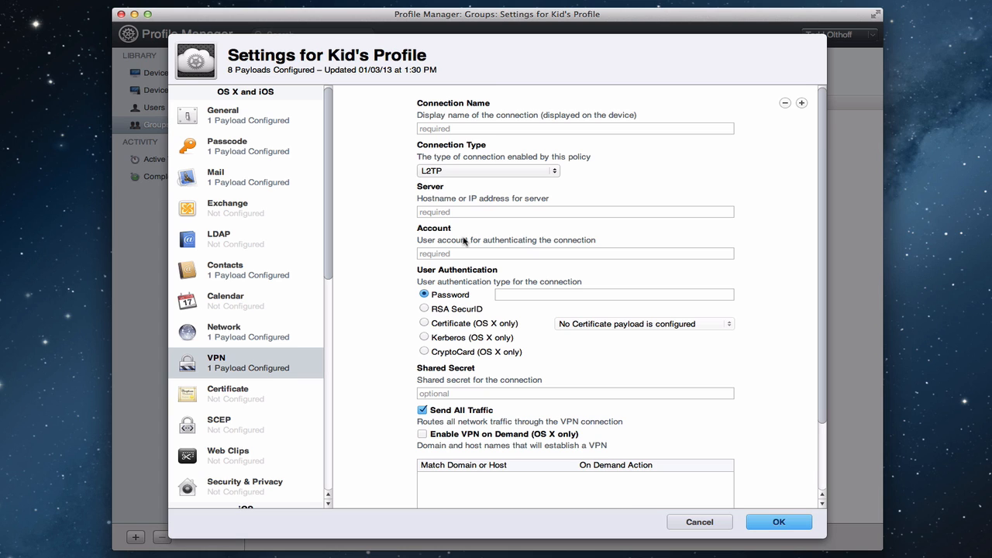
mouse_move(558, 434)
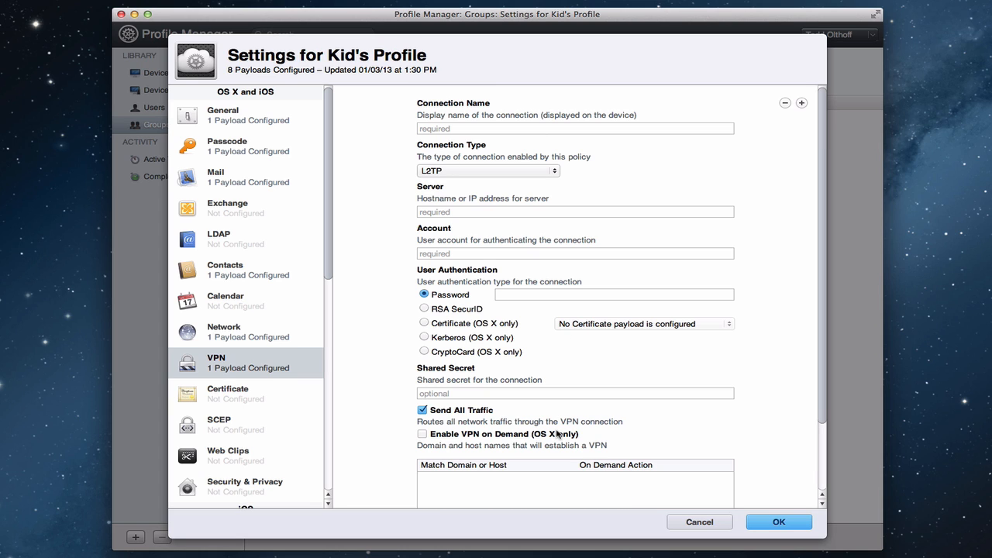
Review Certificate and SCEP without configuring them, then show Web Clips' configure prompt.
click(232, 394)
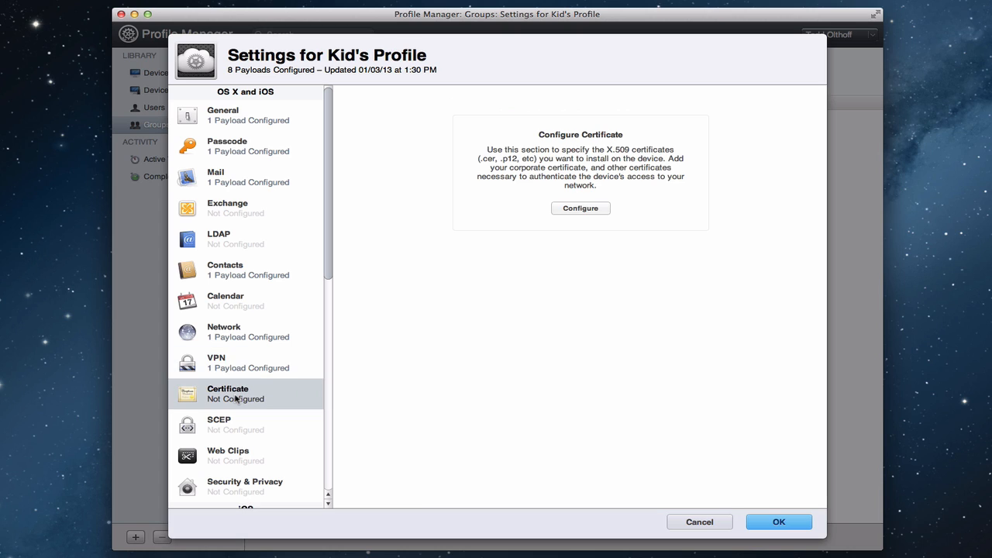
mouse_move(390, 286)
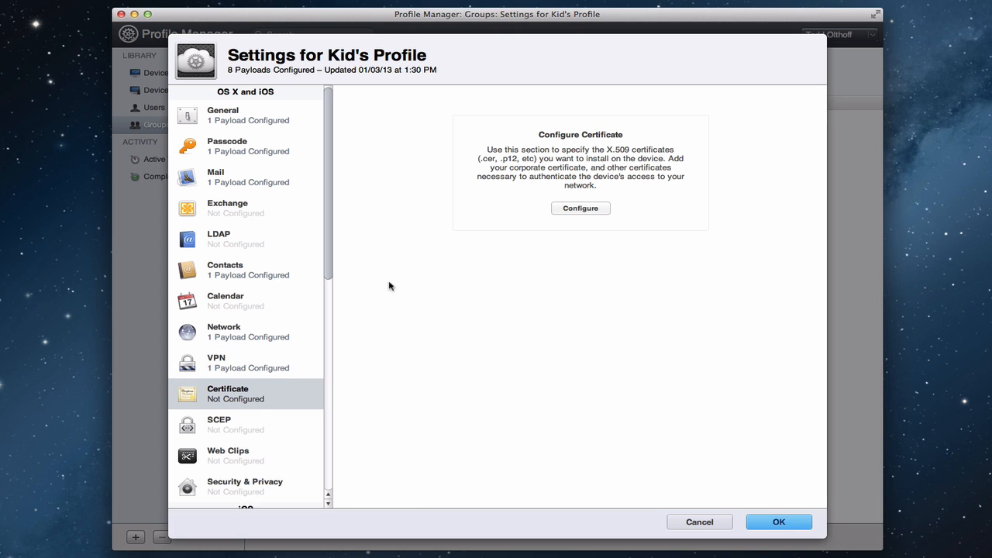
mouse_move(242, 400)
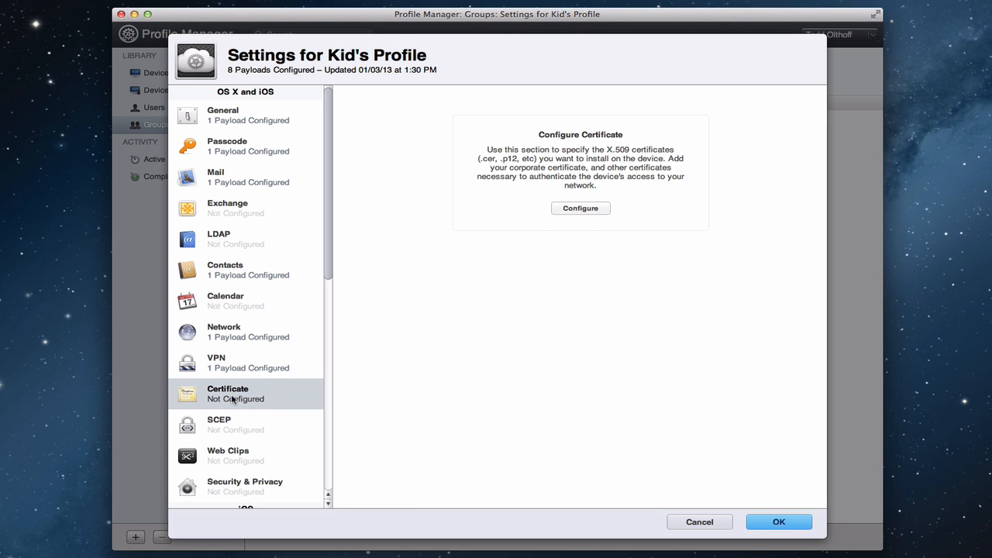
click(236, 425)
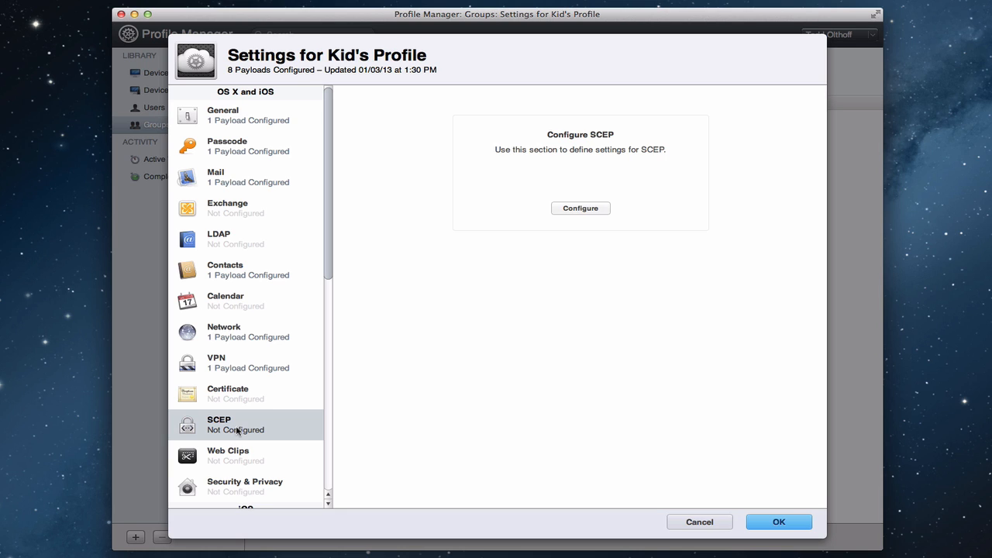
mouse_move(216, 431)
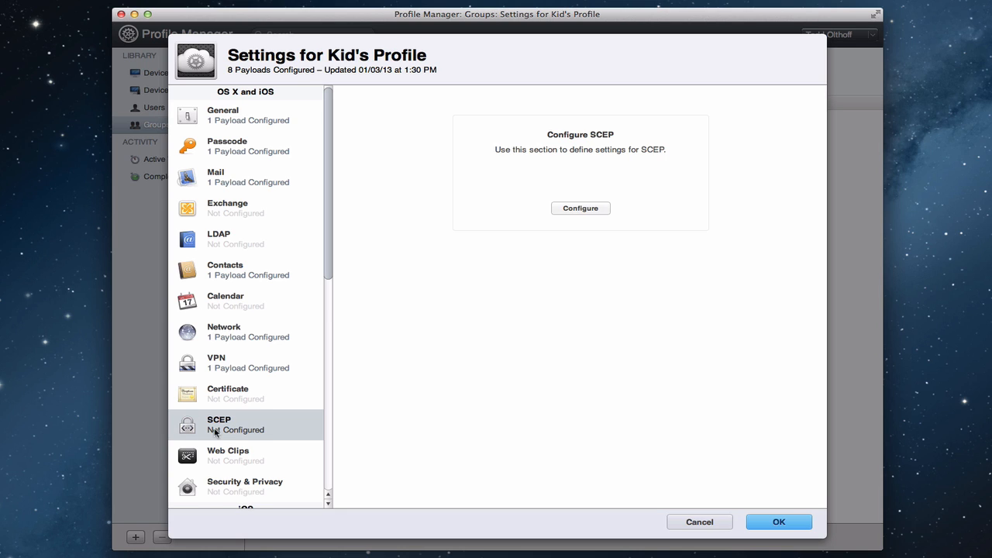
scroll(down, 3)
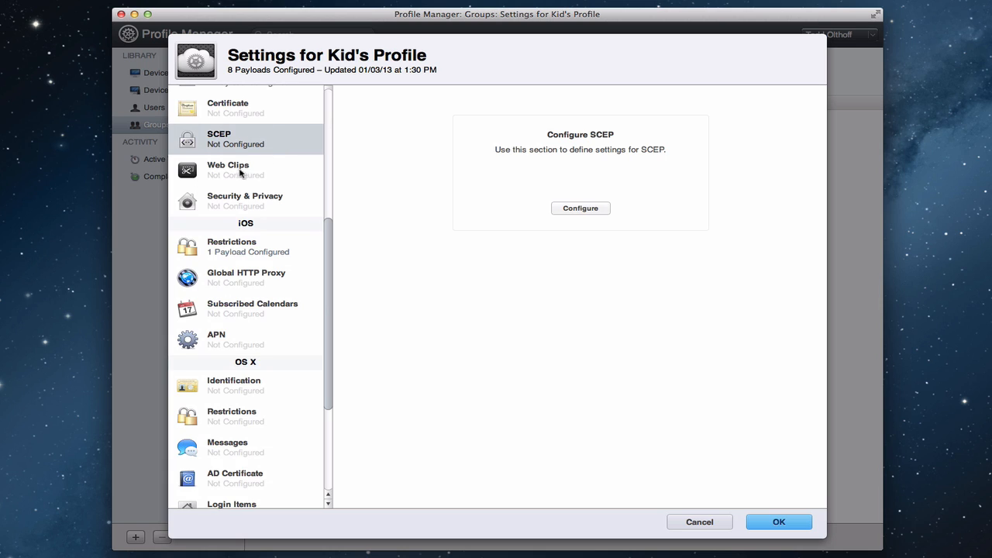
click(232, 169)
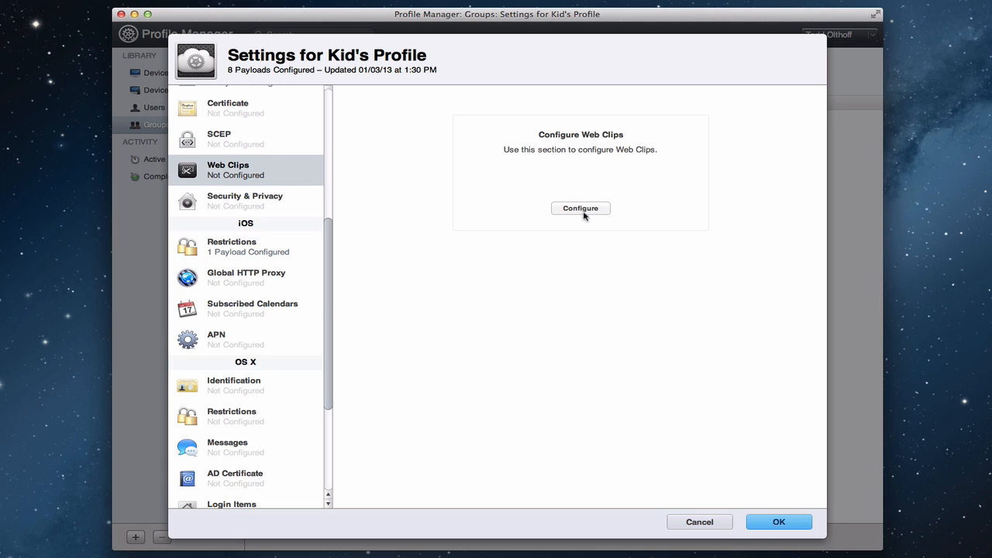
Add a Web Clips payload (ninth), then show Security & Privacy's configure prompt.
click(580, 208)
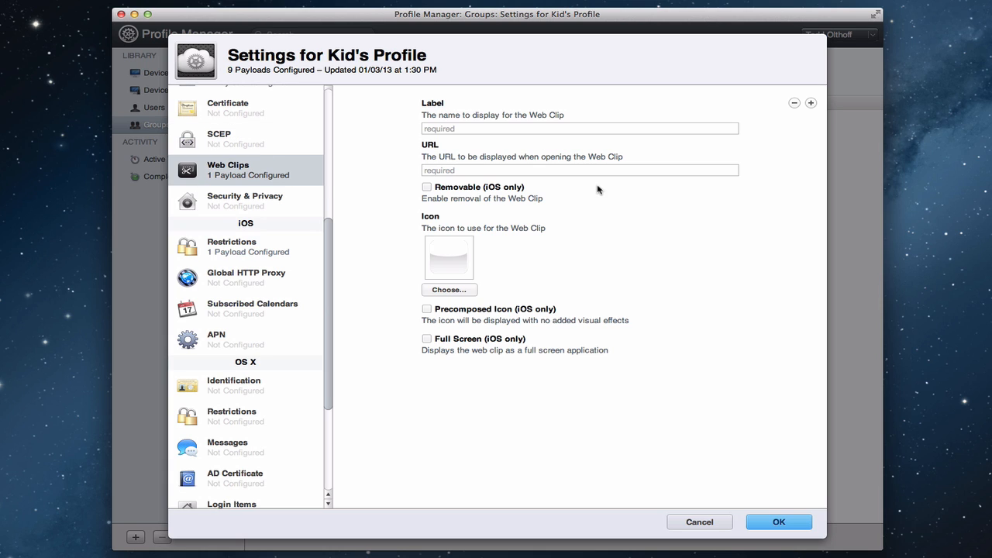
mouse_move(465, 140)
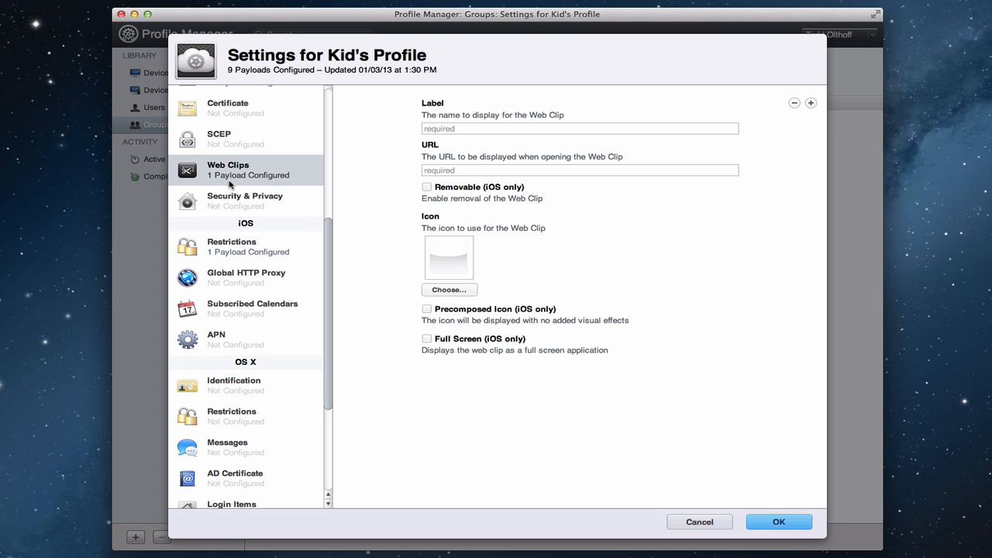
click(244, 202)
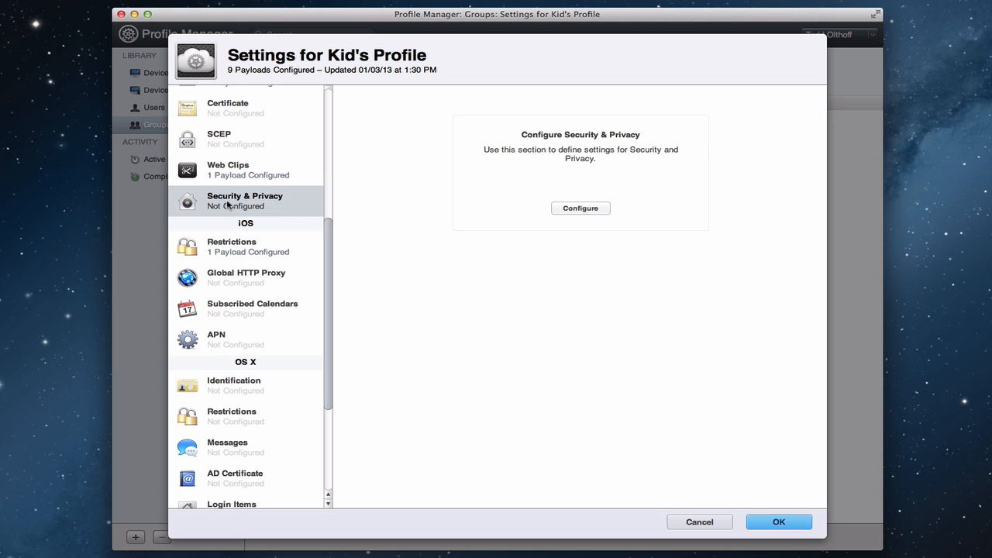
Add a Security & Privacy payload (tenth), then show the iOS Restrictions settings.
click(580, 208)
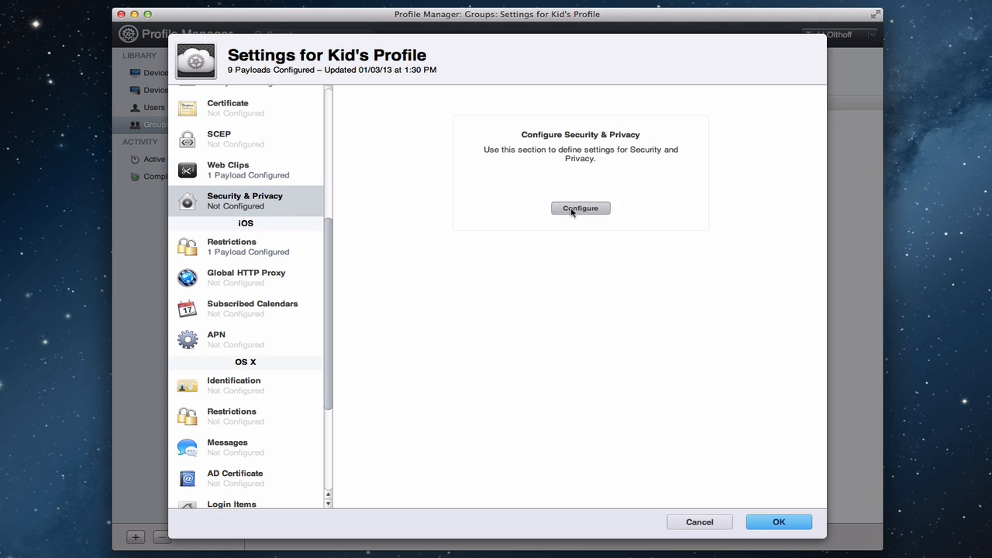
click(579, 208)
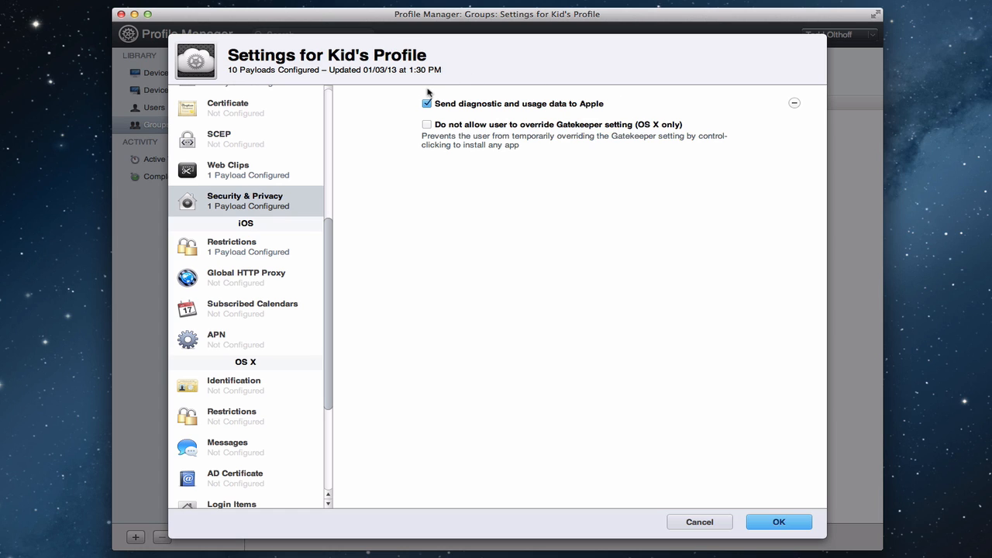
mouse_move(613, 136)
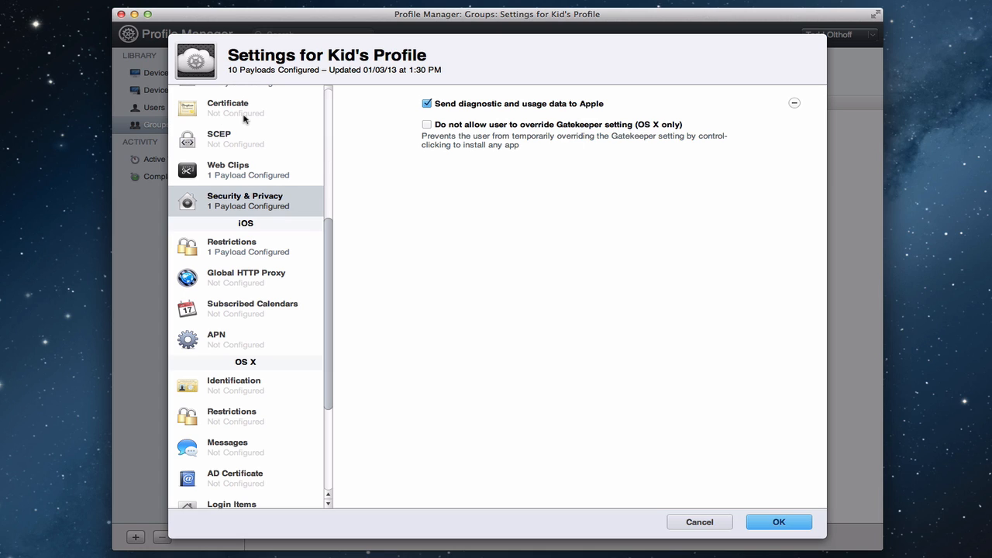
mouse_move(239, 242)
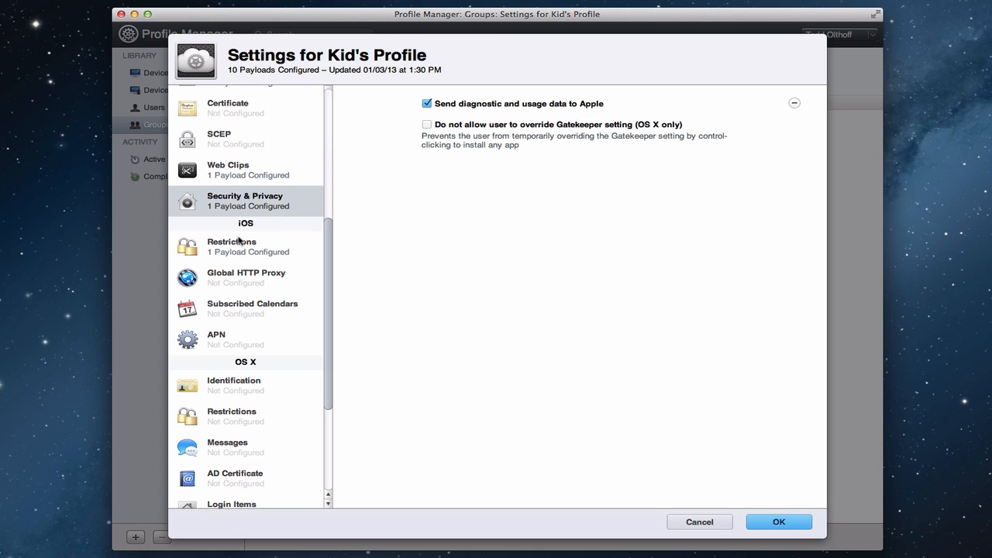
mouse_move(236, 247)
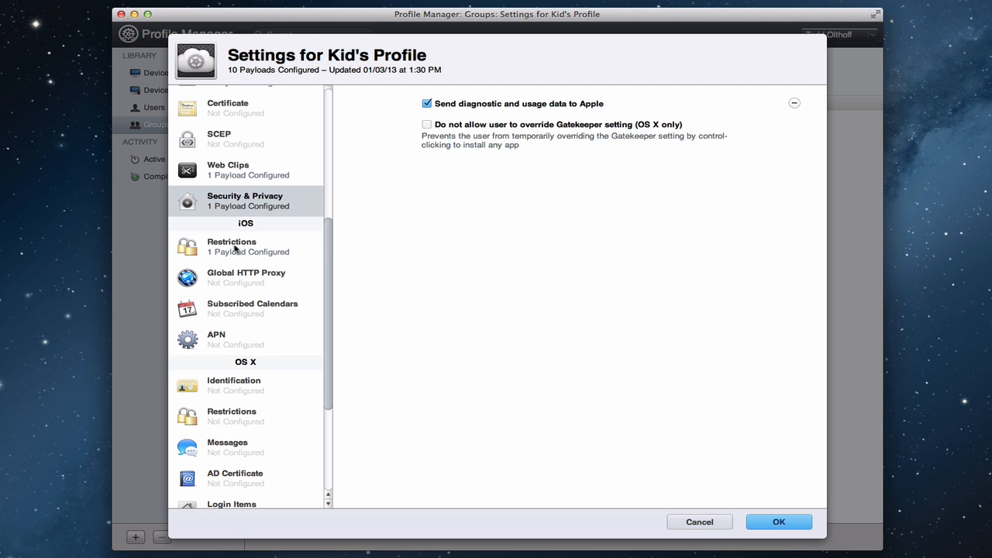
click(238, 247)
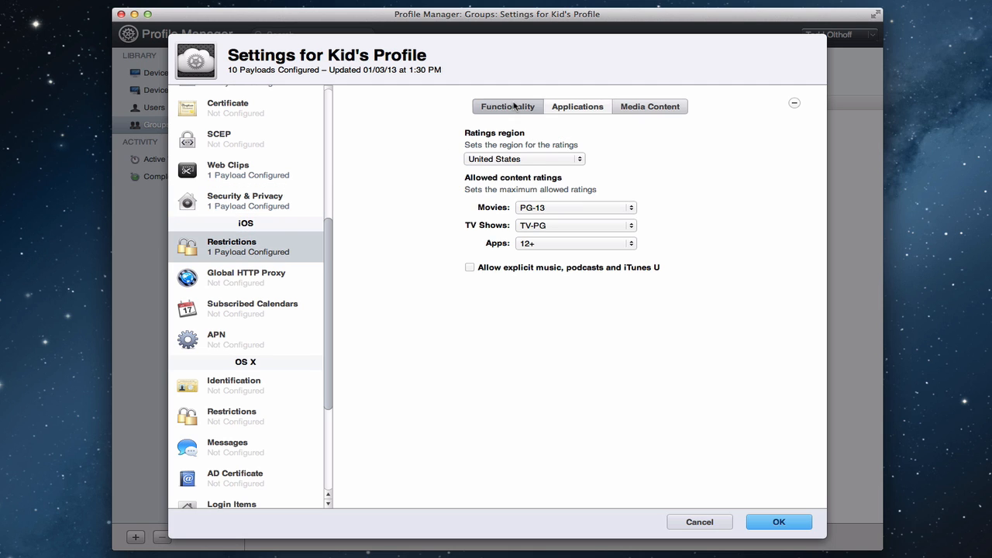
Review the iOS Restrictions Functionality options, then show its Applications restrictions.
click(507, 105)
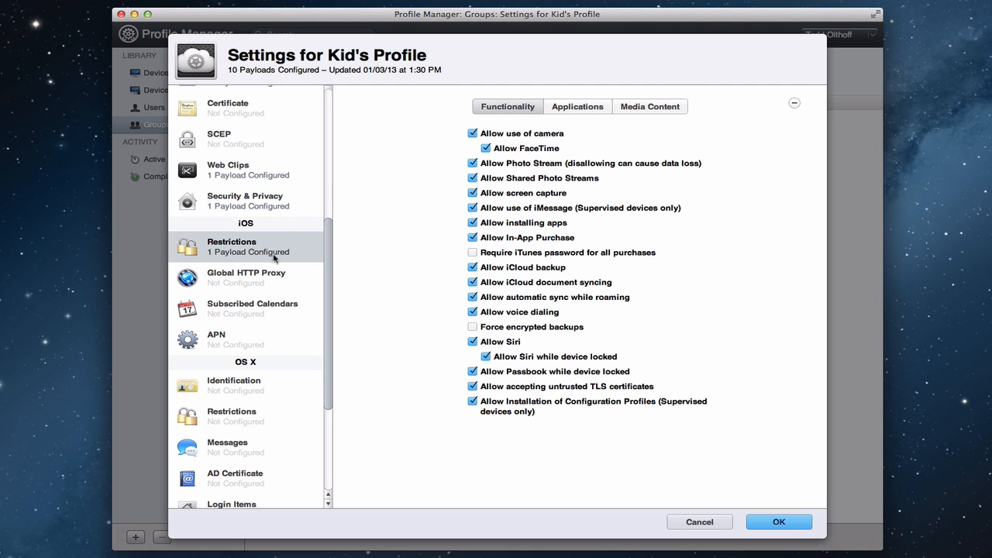
mouse_move(468, 146)
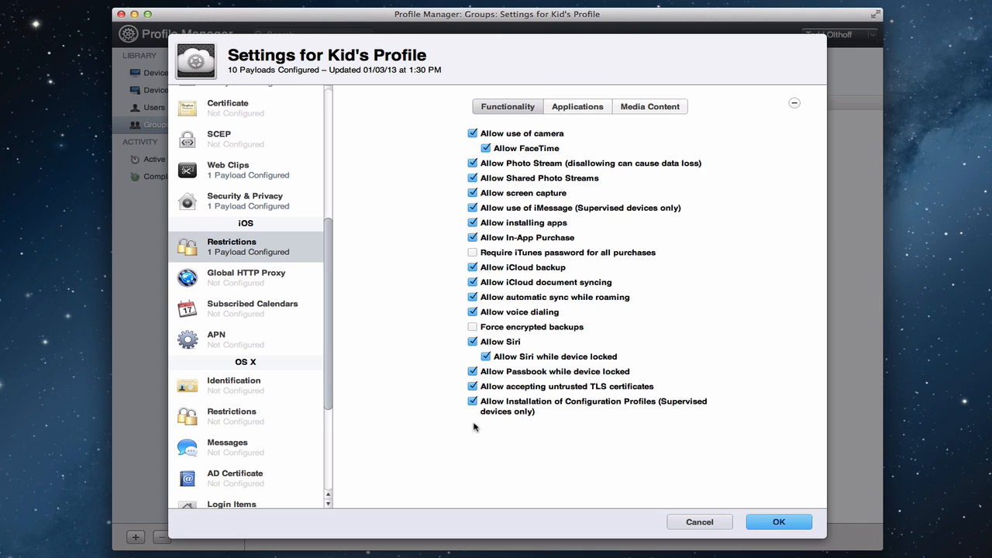
mouse_move(508, 436)
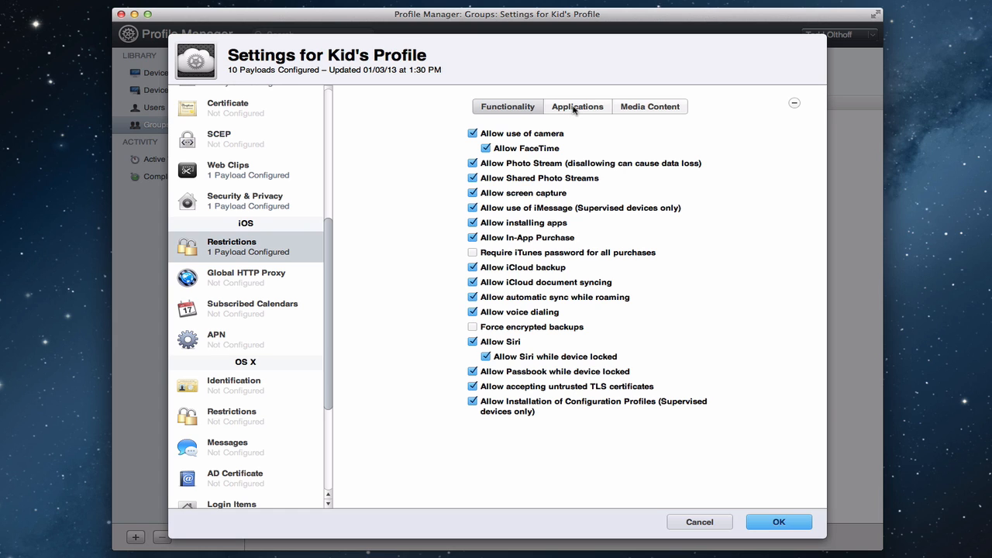
click(577, 106)
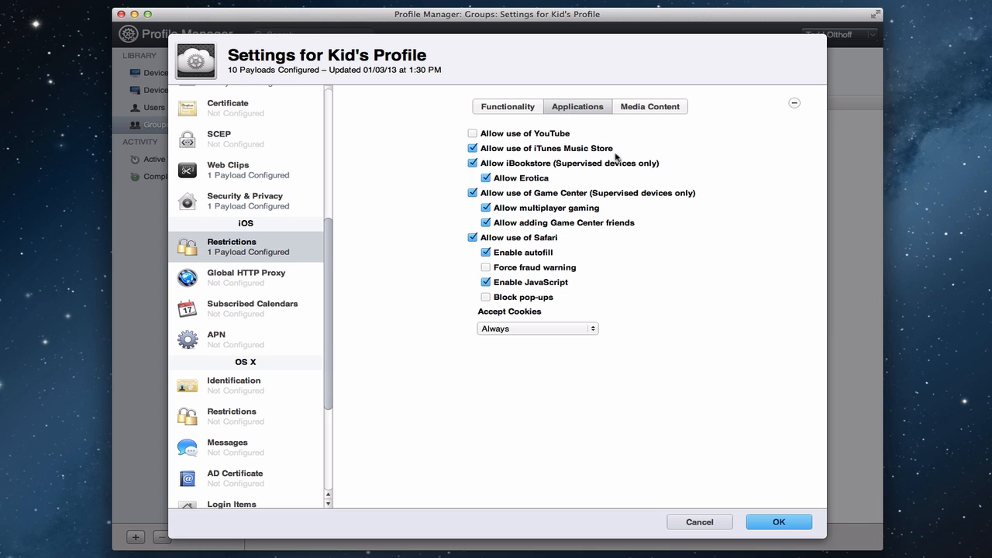
mouse_move(428, 174)
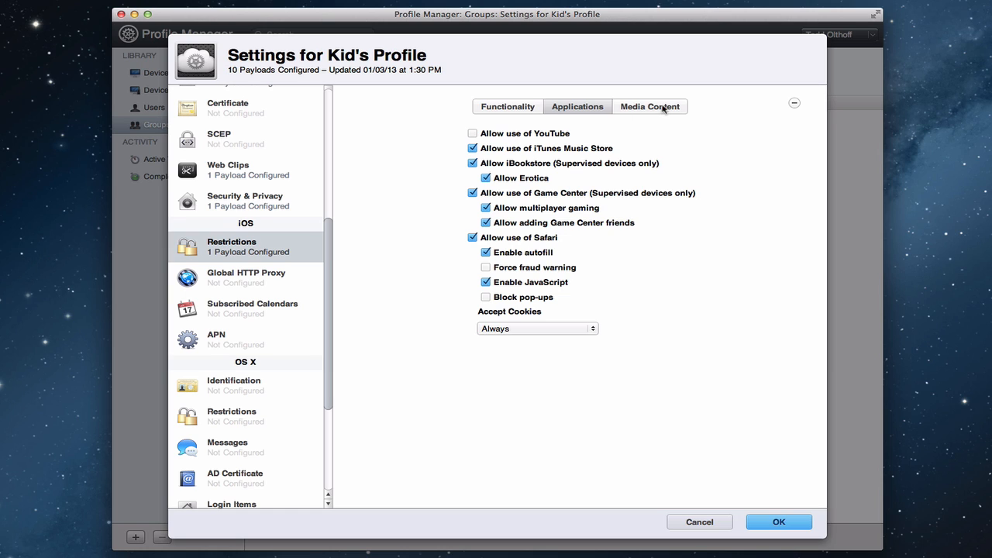
Show the Media Content rating limits of the iOS Restrictions payload.
click(649, 105)
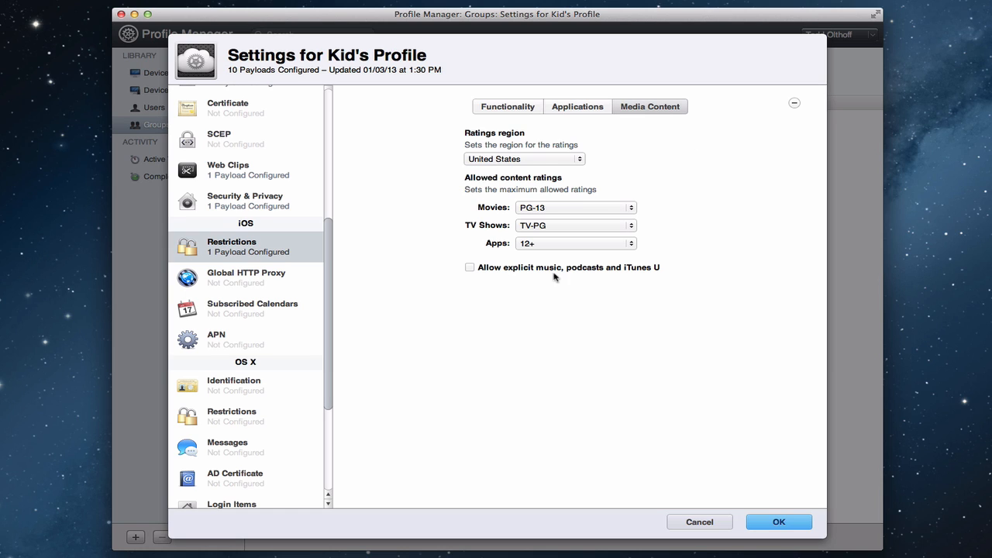
mouse_move(527, 294)
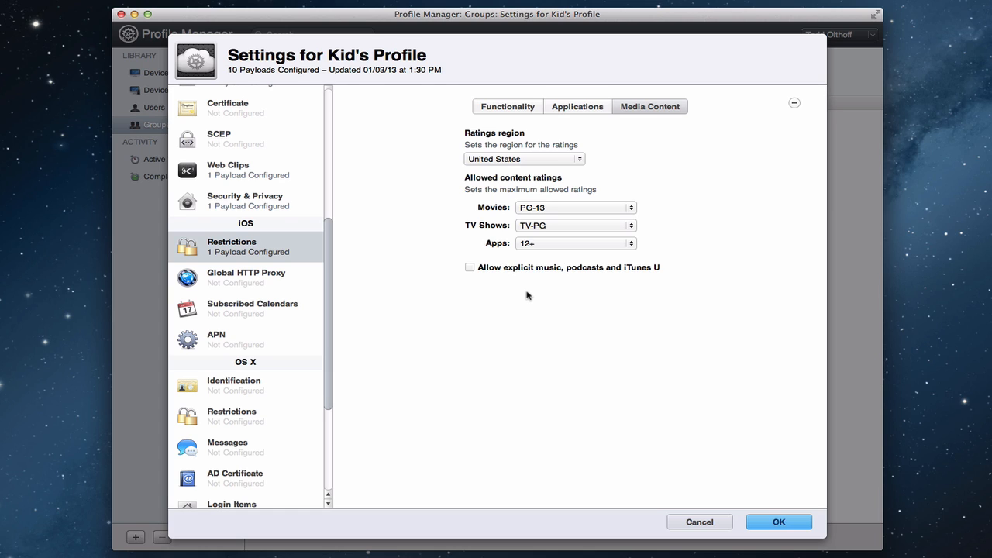
mouse_move(564, 242)
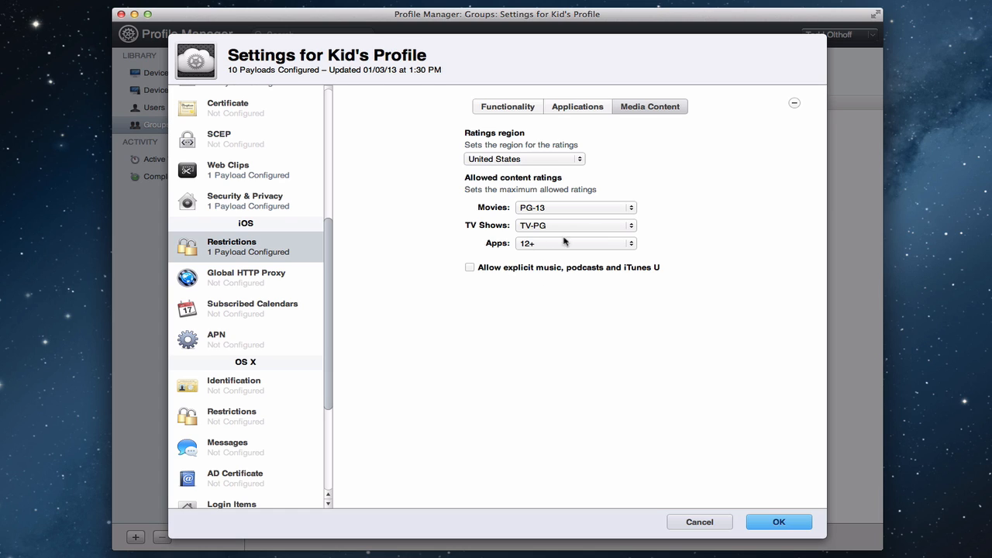
mouse_move(536, 266)
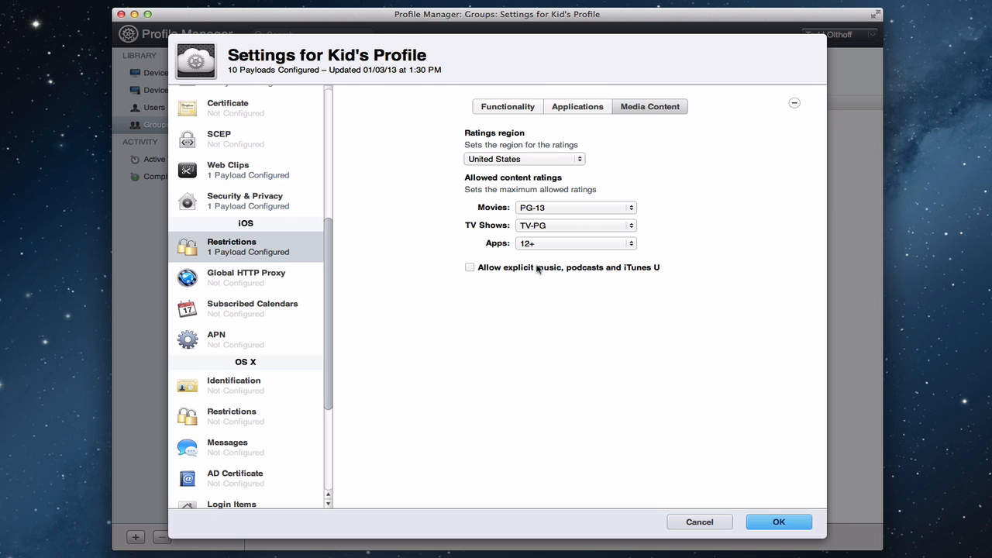
mouse_move(482, 279)
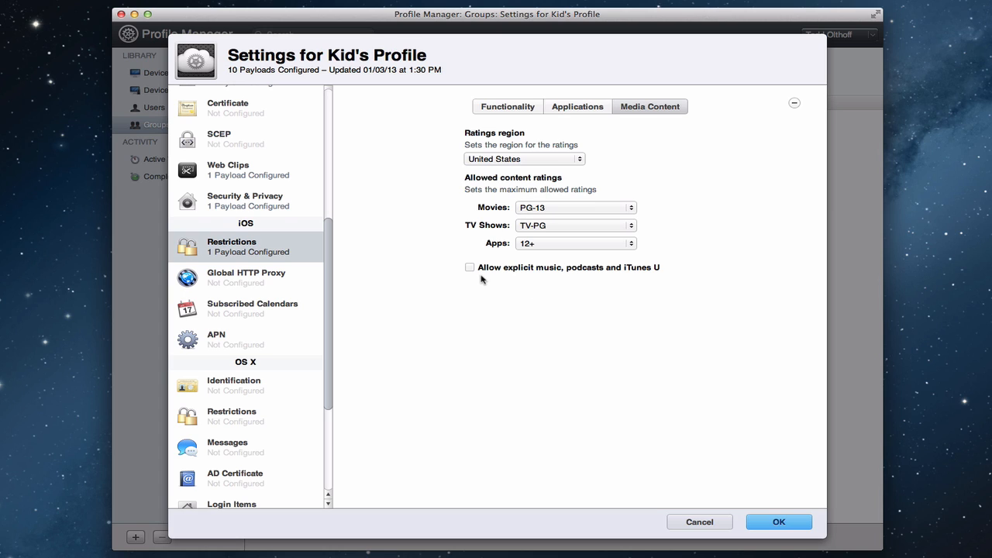
mouse_move(490, 275)
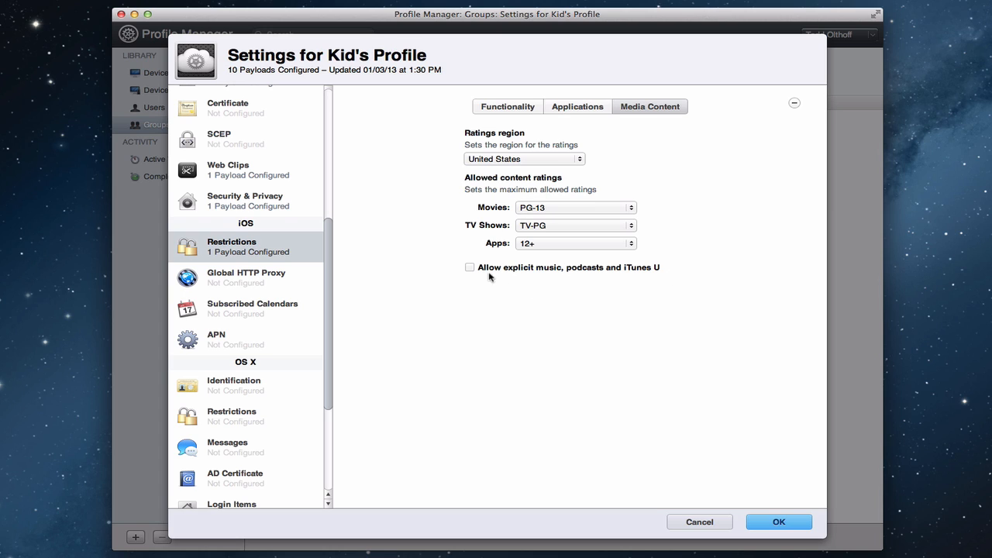
mouse_move(541, 279)
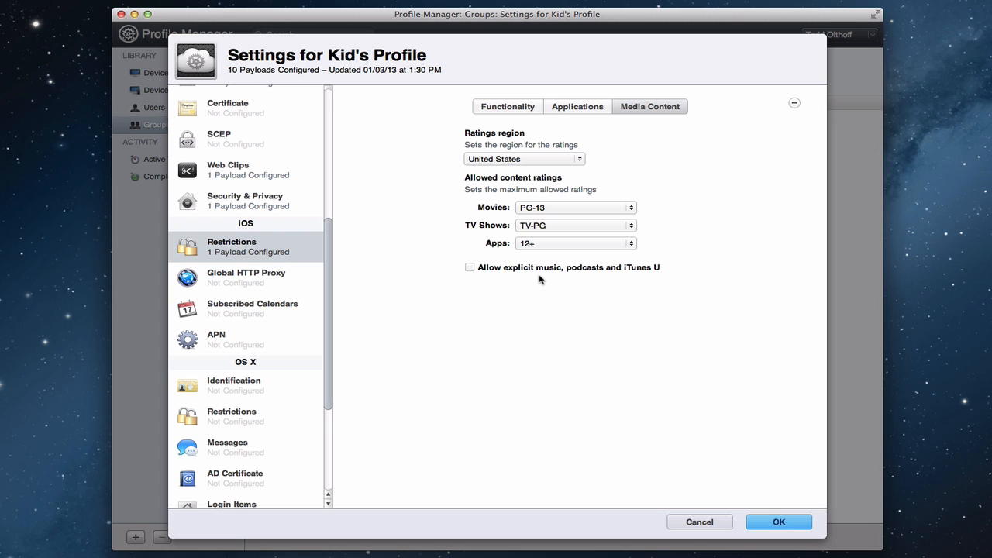
mouse_move(256, 260)
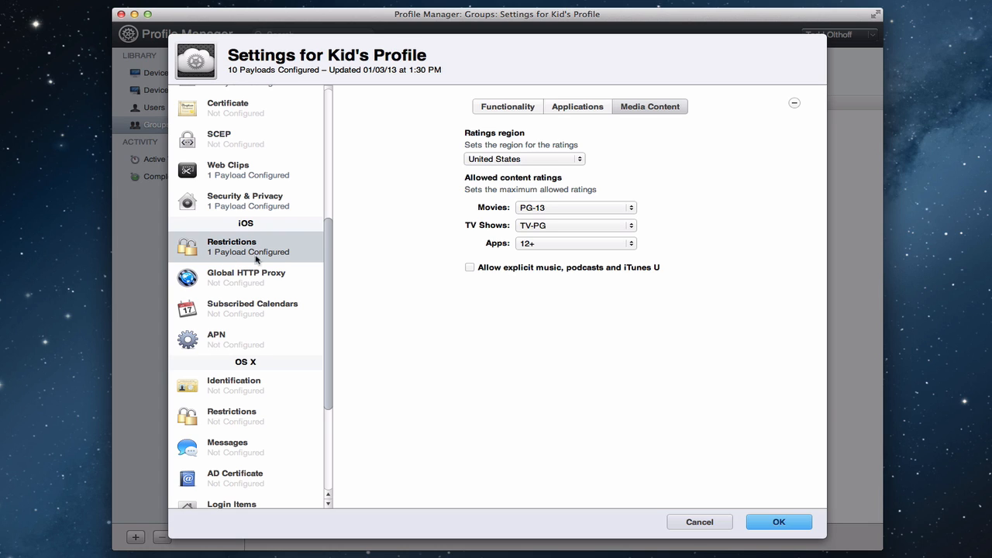
View Global HTTP Proxy and Subscribed Calendars unconfigured, ending on APN's configure prompt.
click(245, 277)
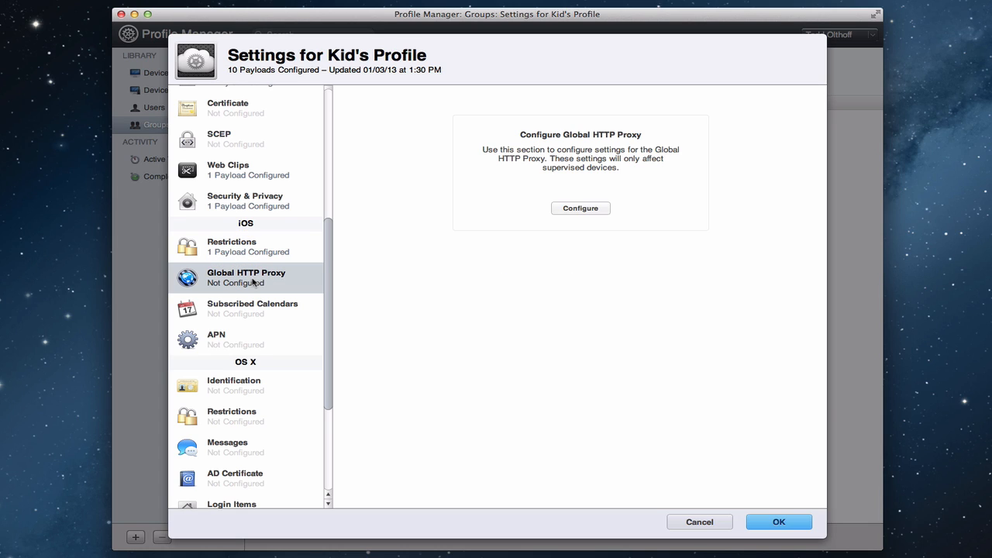
mouse_move(256, 302)
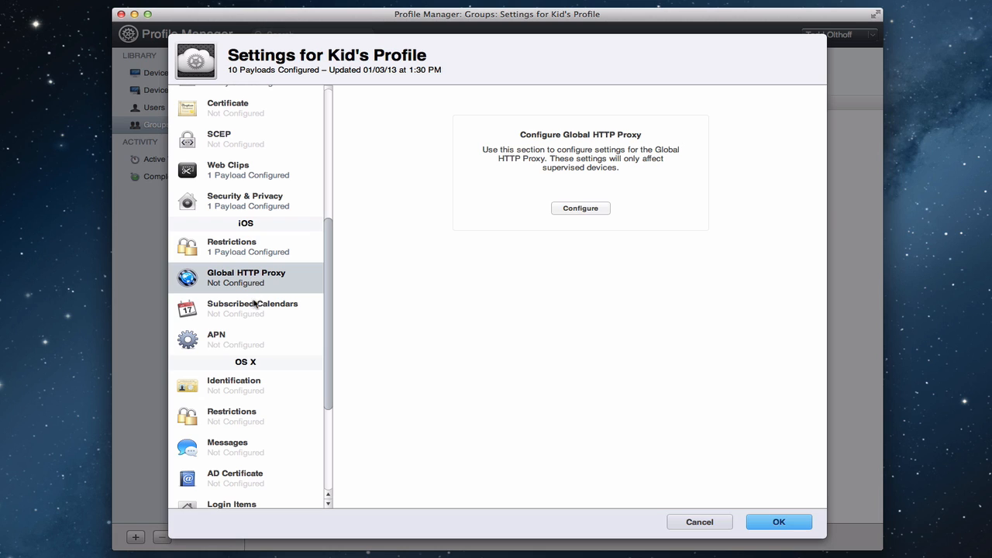
click(251, 309)
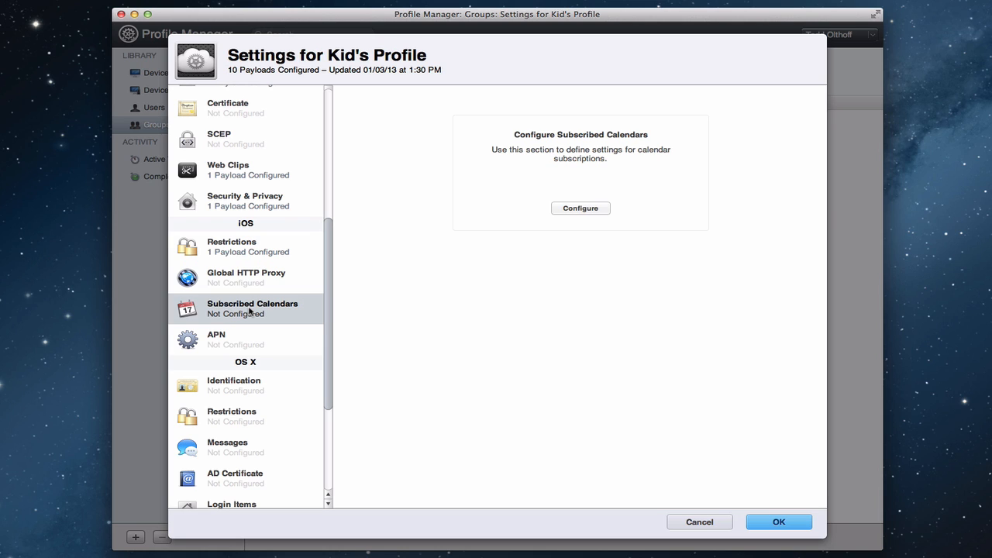
mouse_move(220, 344)
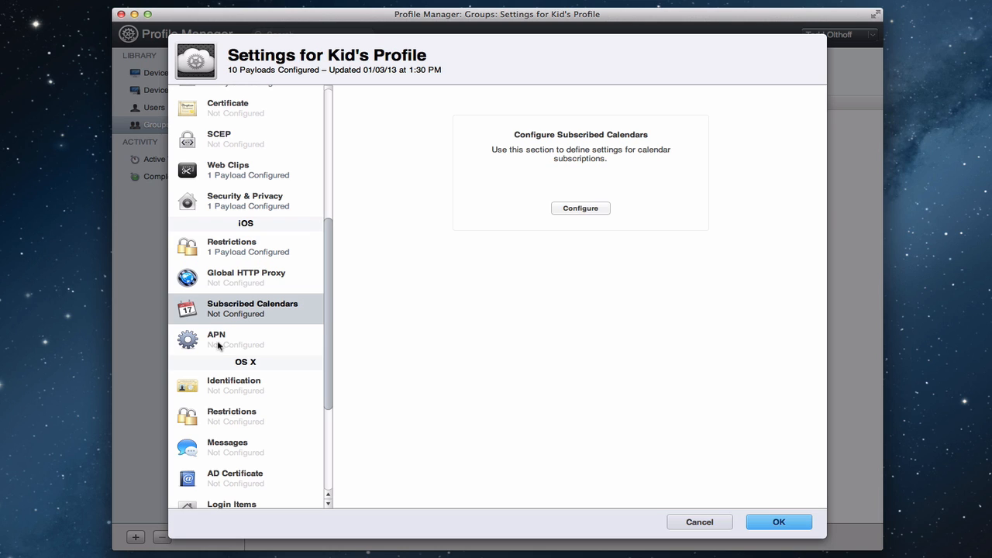
click(233, 339)
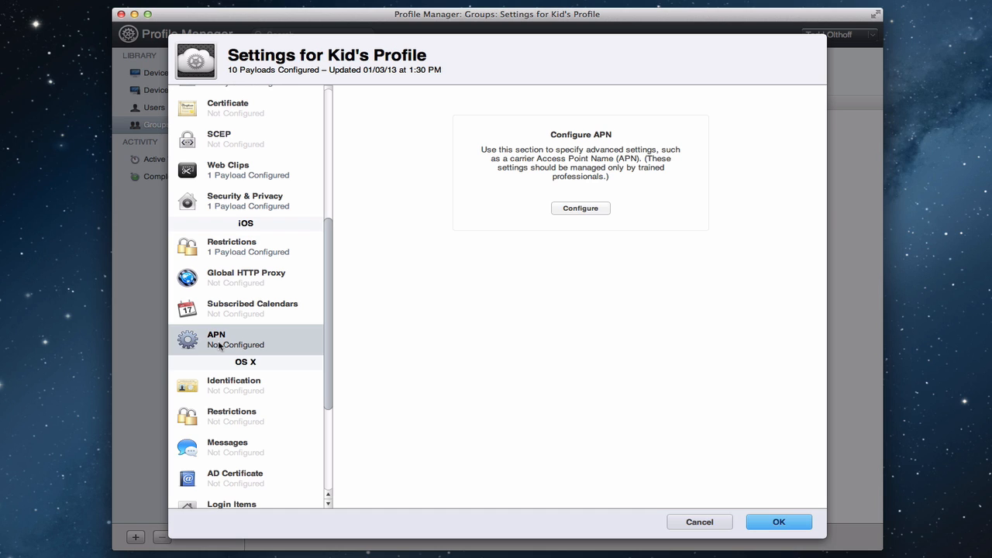
mouse_move(245, 378)
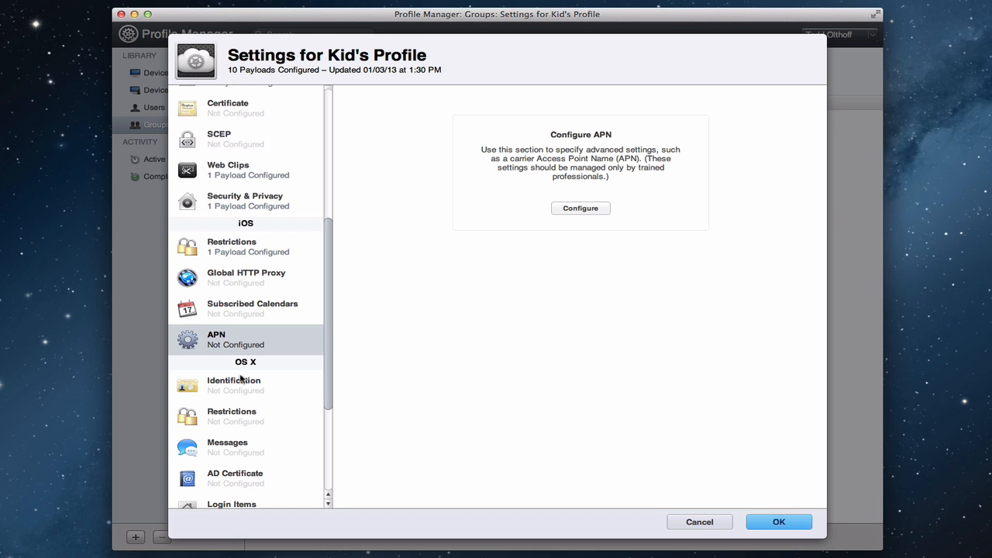
scroll(down, 3)
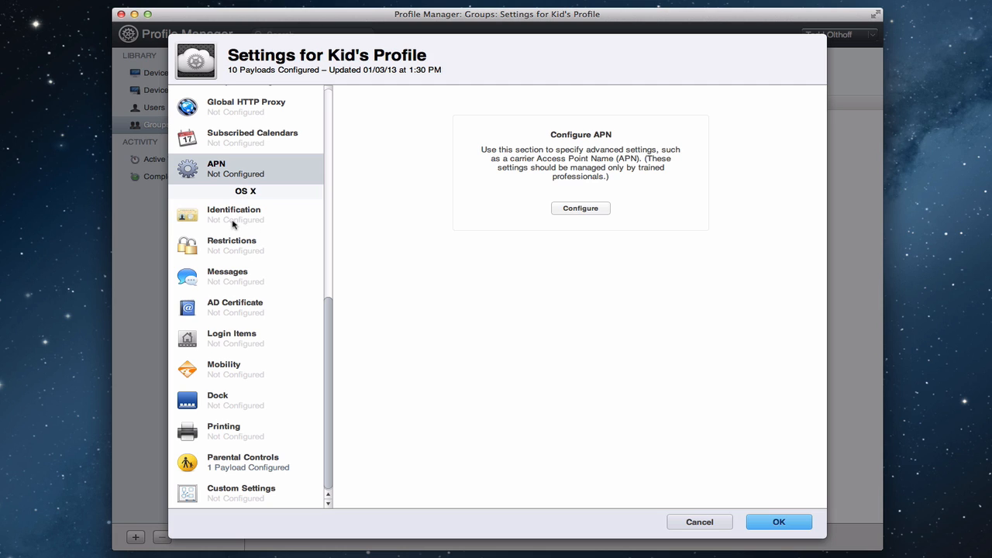
click(234, 213)
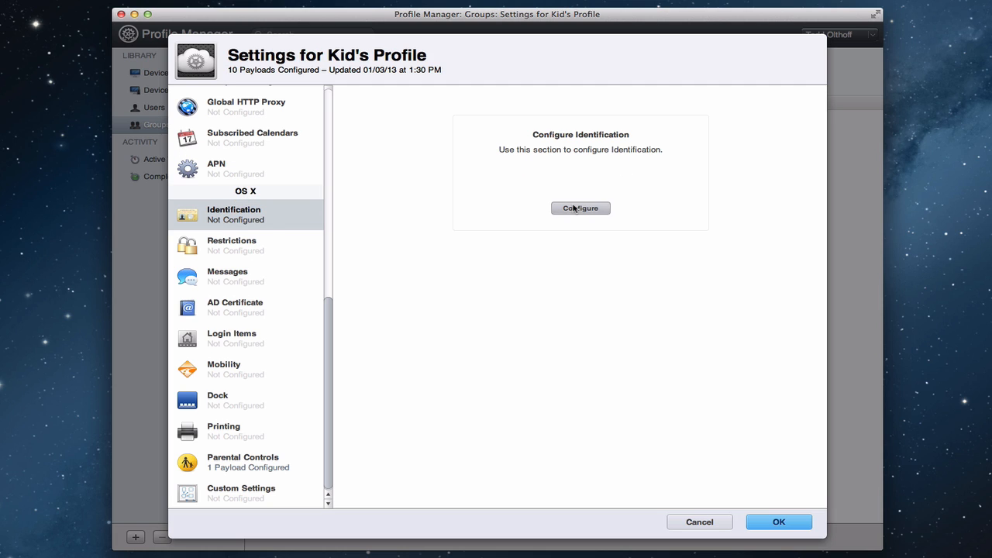
click(579, 208)
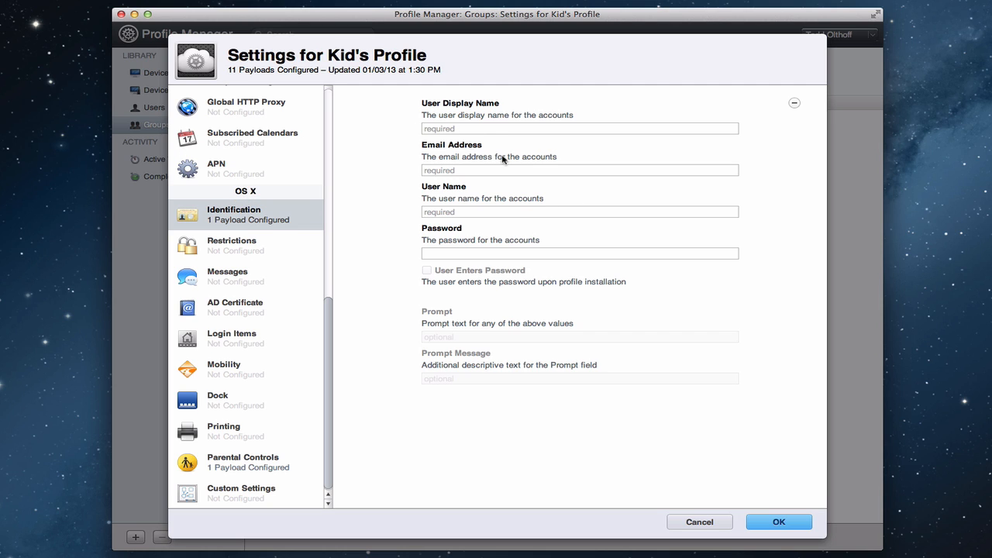
mouse_move(505, 233)
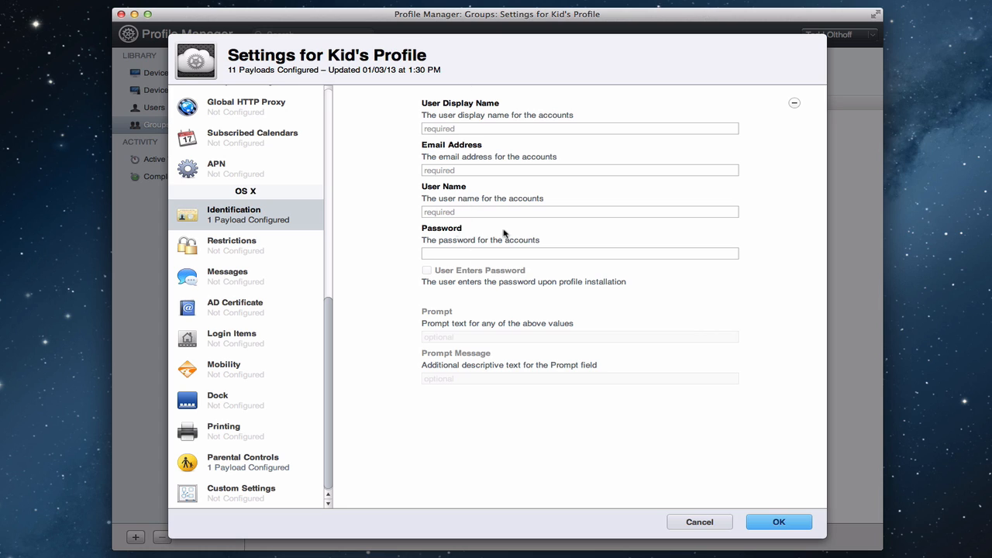
mouse_move(442, 211)
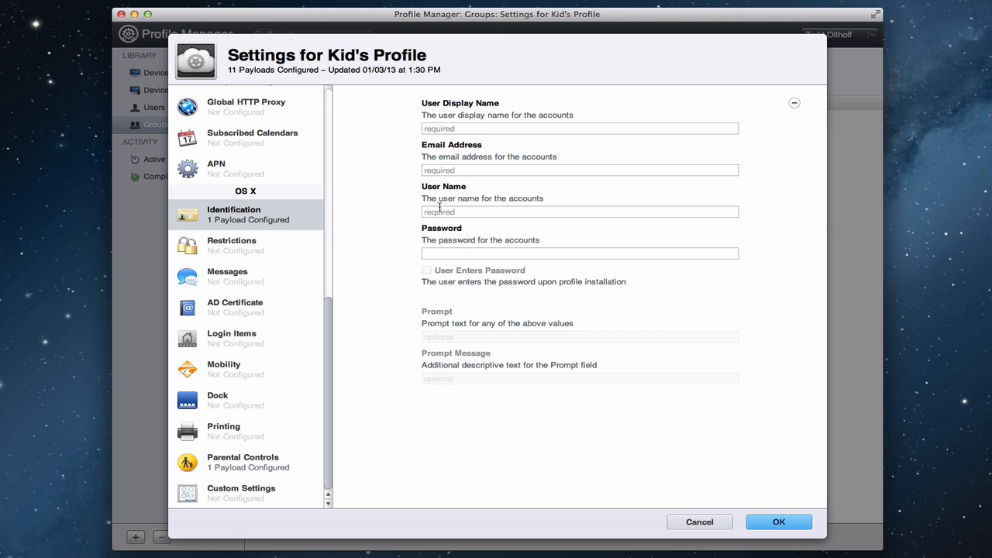
mouse_move(428, 169)
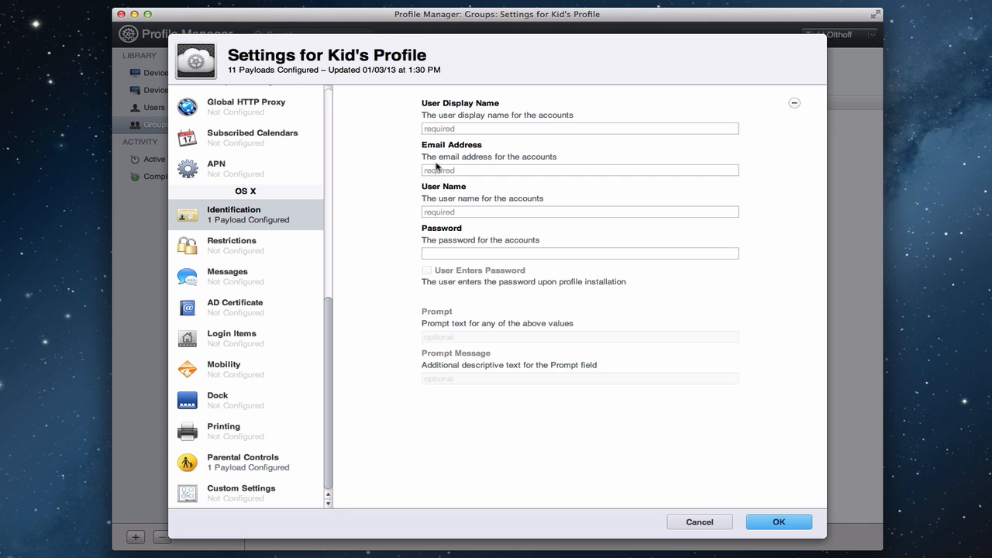
mouse_move(223, 262)
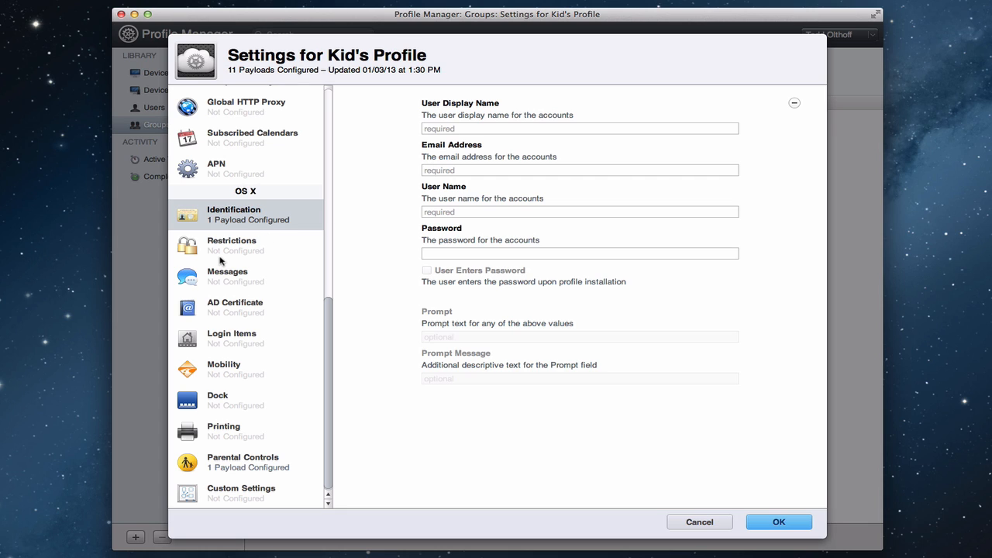
Add an OS X Restrictions payload (twelfth) and review its Applications and Widgets restrictions.
click(231, 245)
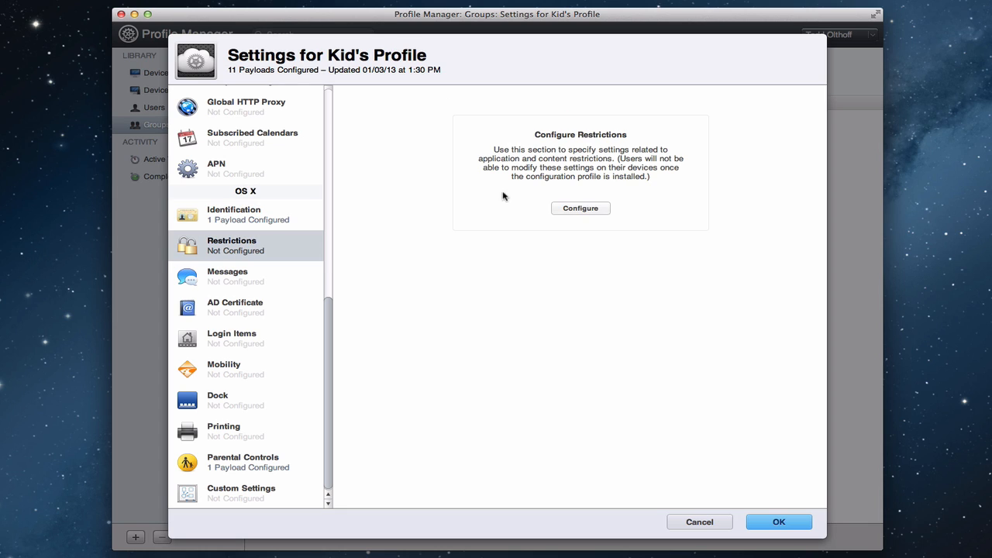
click(579, 208)
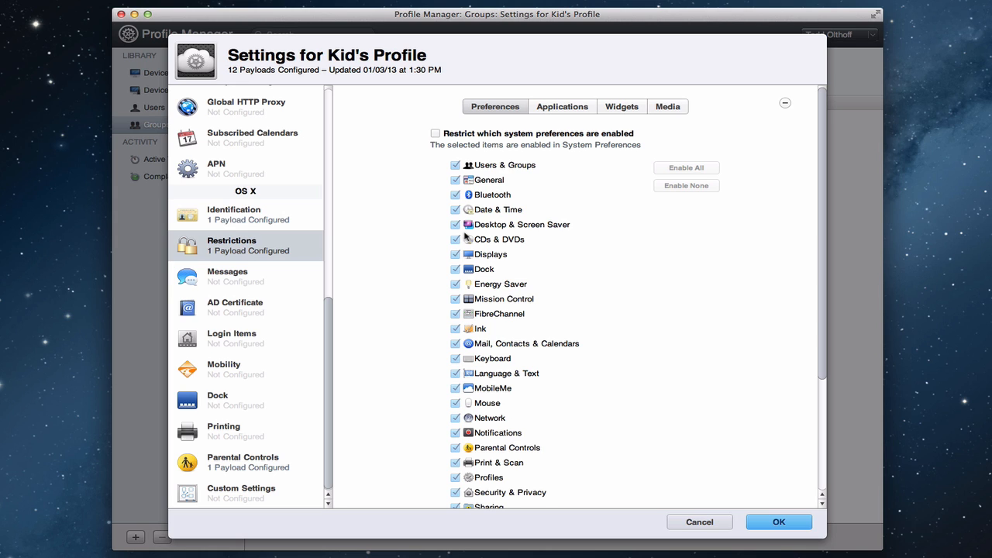
mouse_move(508, 452)
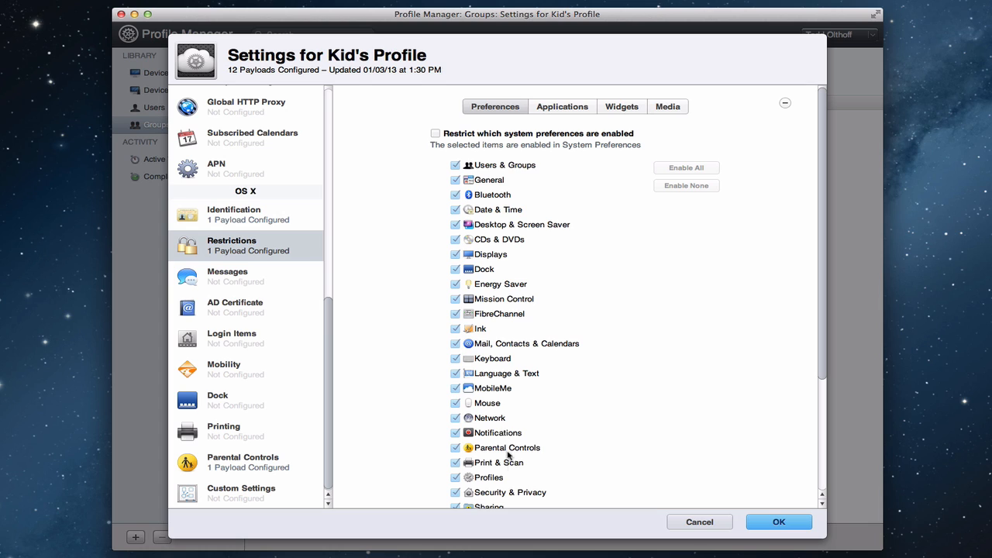
mouse_move(485, 448)
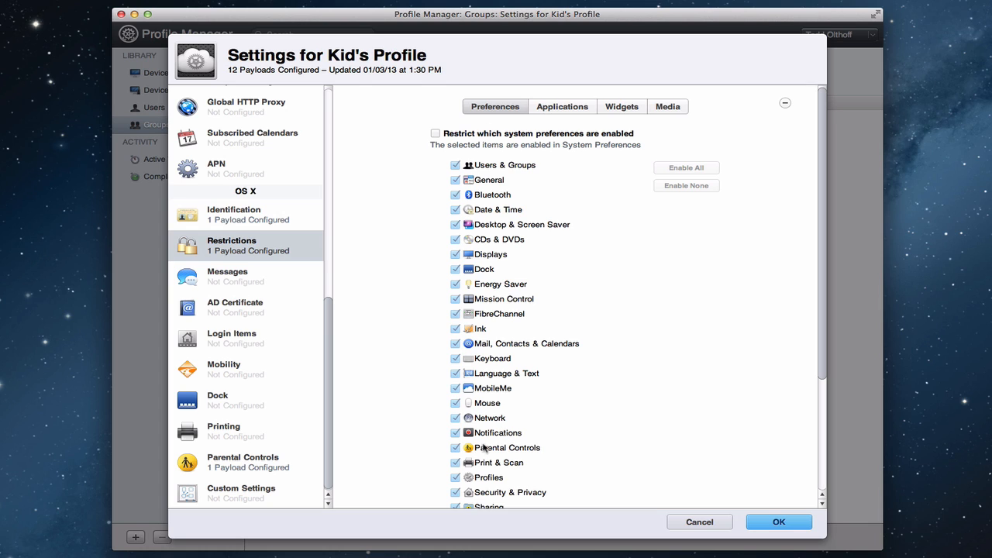
mouse_move(437, 316)
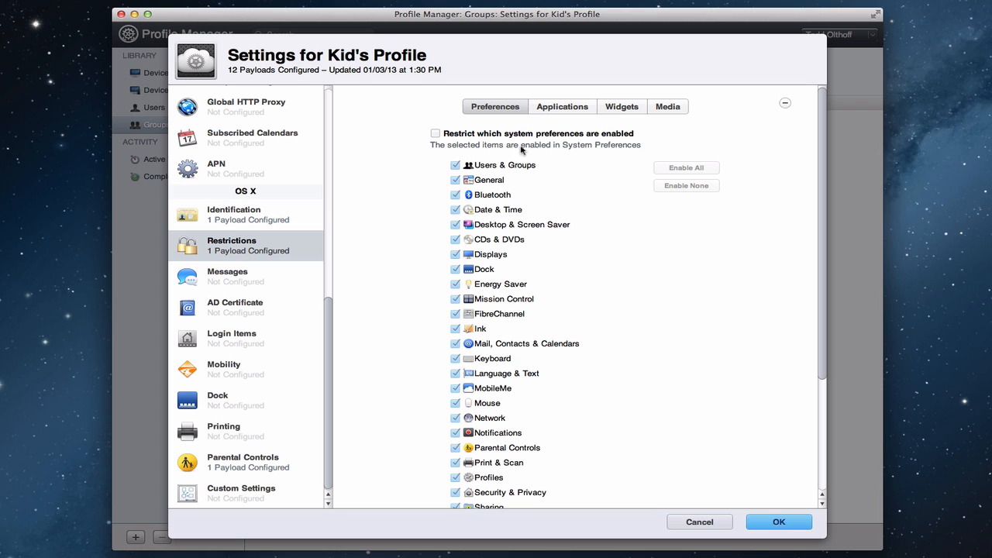
click(566, 105)
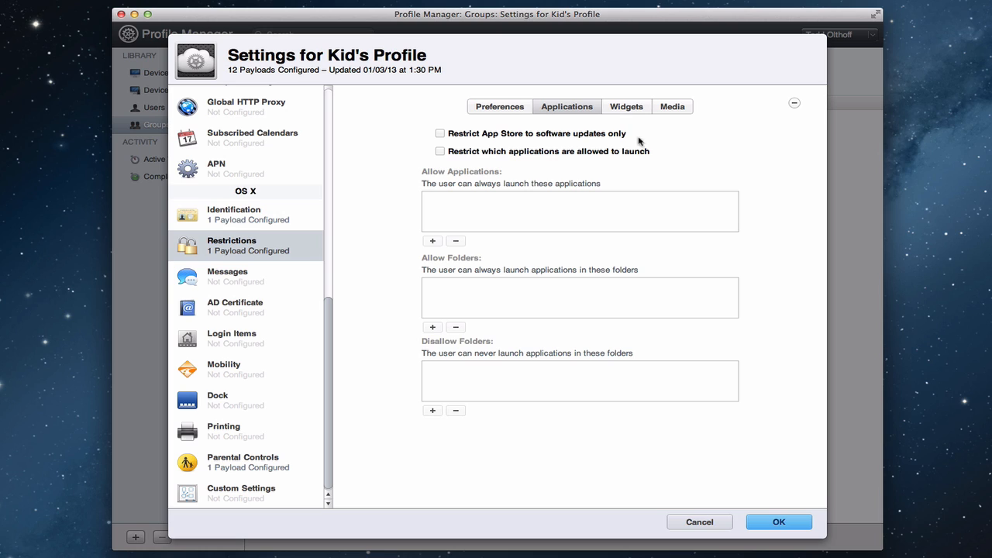
mouse_move(467, 180)
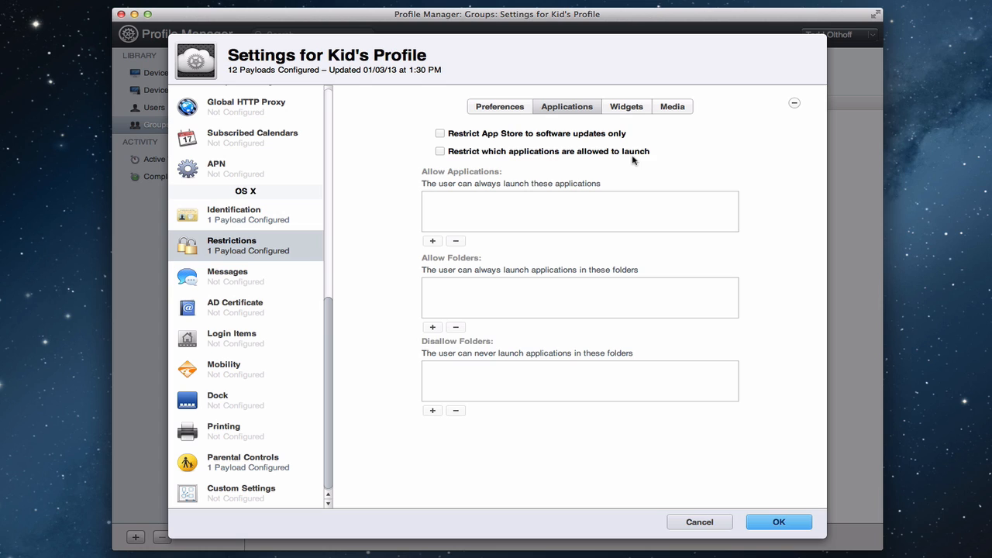
mouse_move(555, 275)
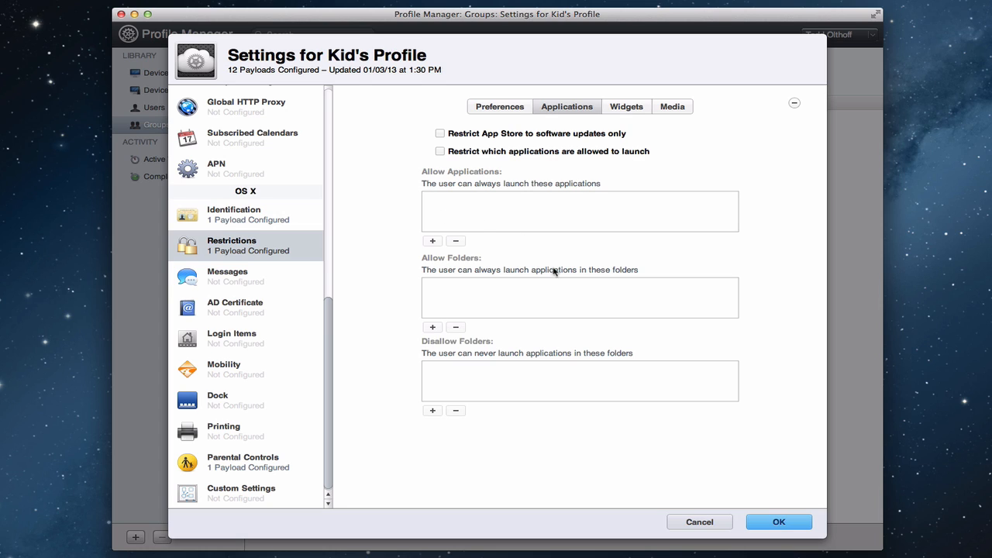
mouse_move(481, 392)
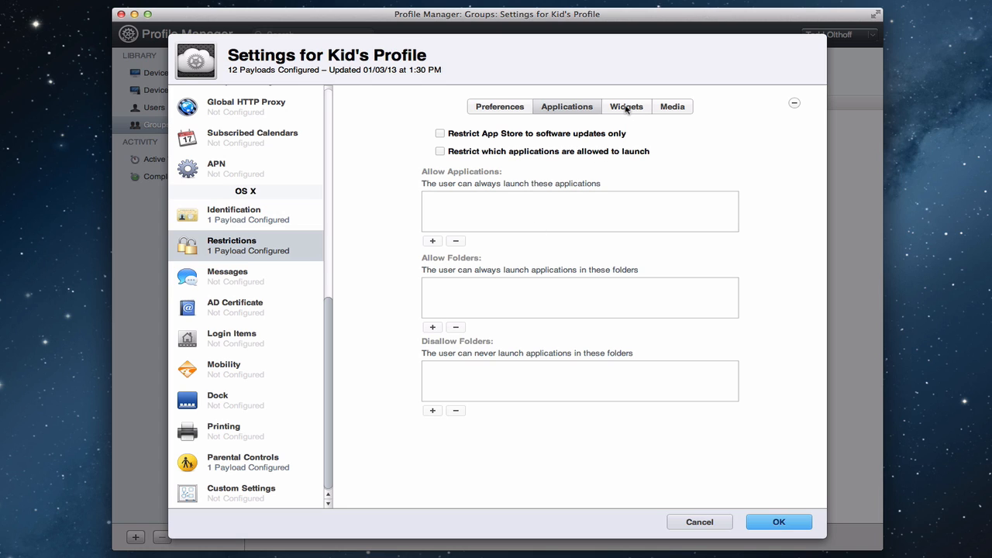
click(626, 106)
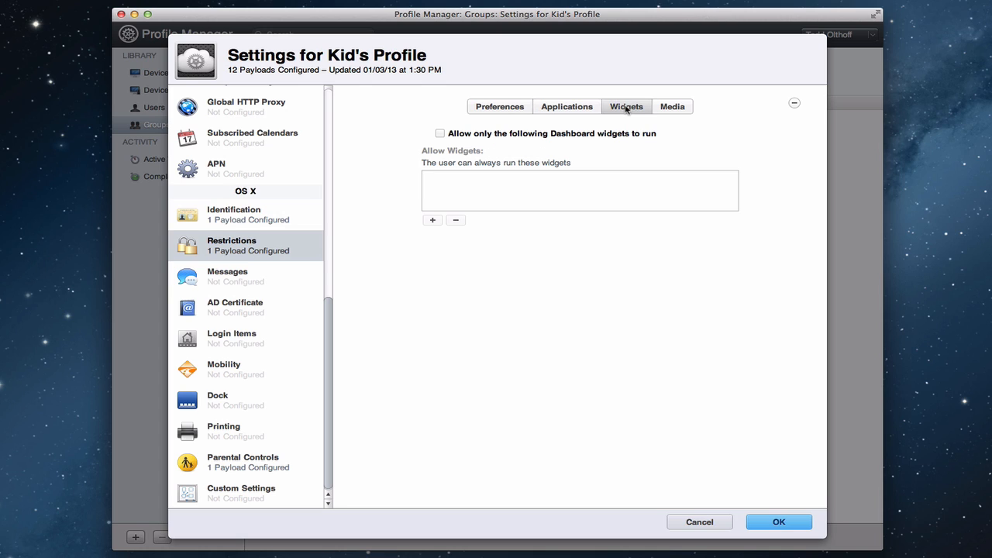
mouse_move(660, 155)
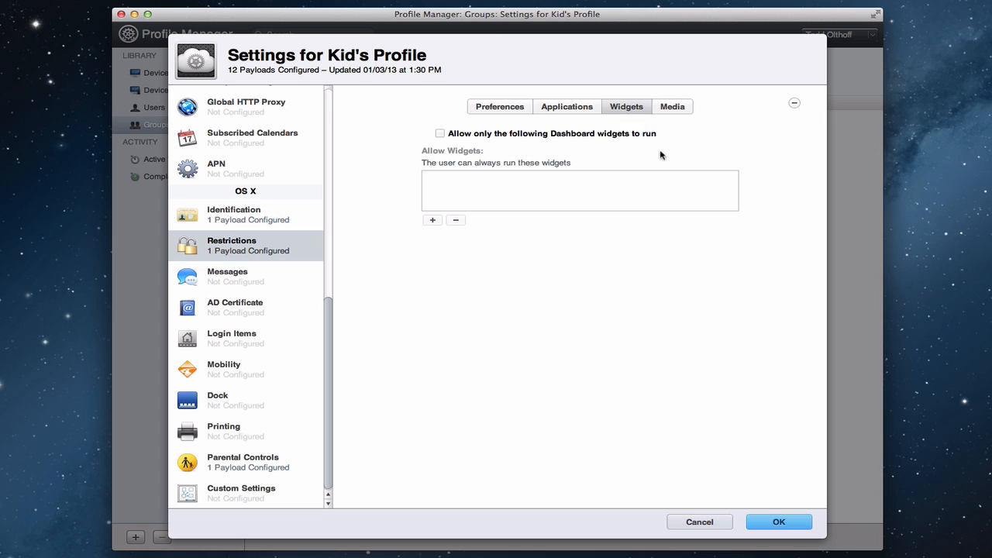
mouse_move(508, 178)
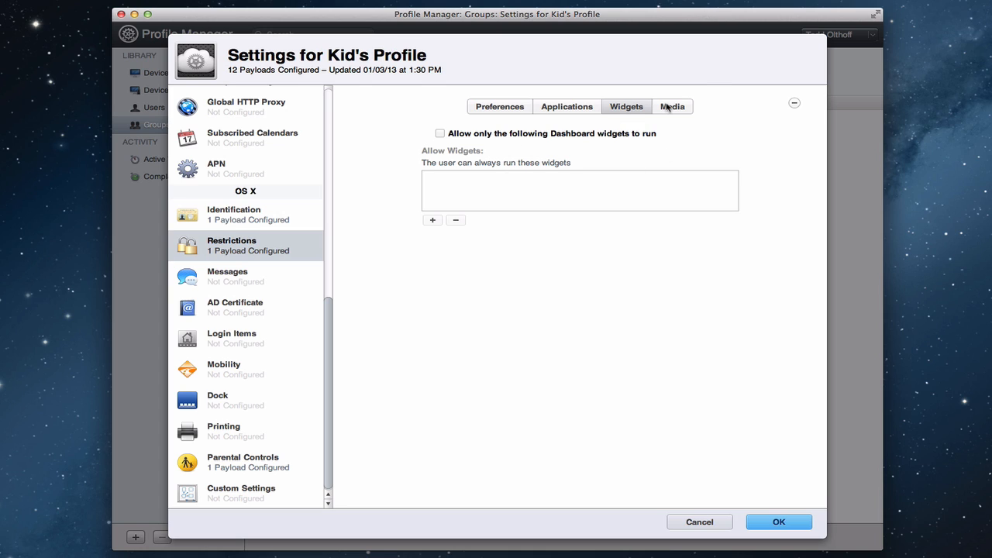
Show the Restrictions Media settings covering network, hard disk and disc media access.
click(673, 105)
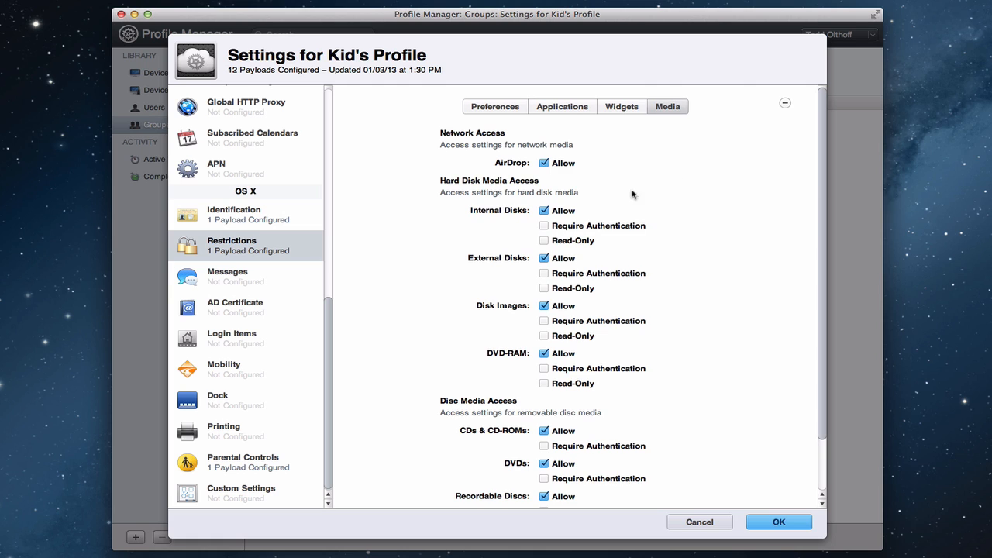
mouse_move(533, 180)
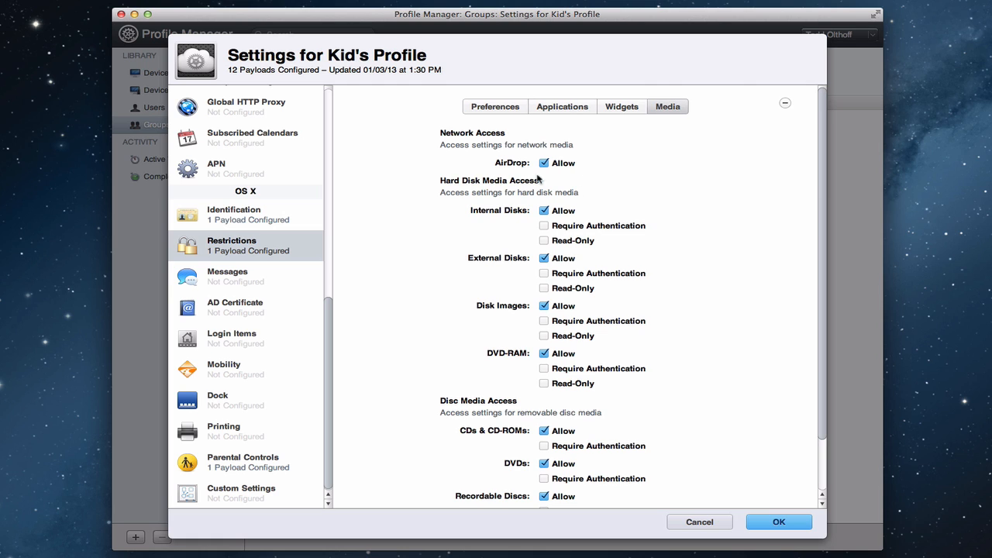
mouse_move(550, 400)
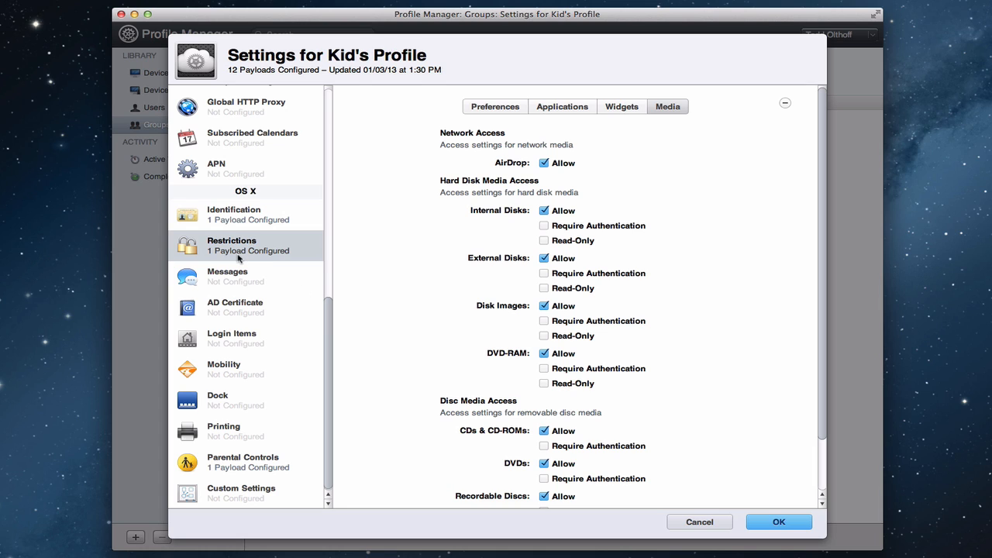
mouse_move(231, 282)
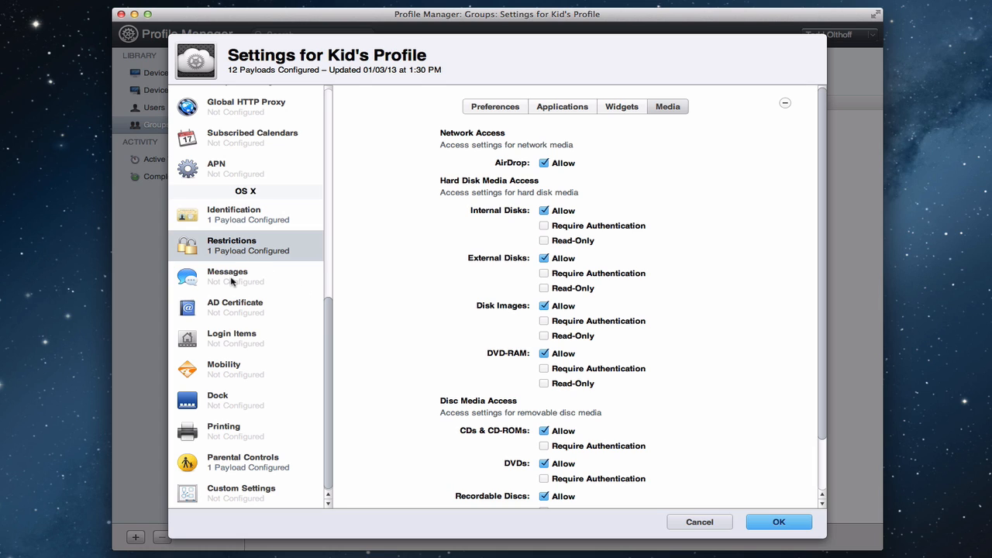
View Messages and AD Certificate unconfigured, ending on Login Items' configure prompt.
click(226, 276)
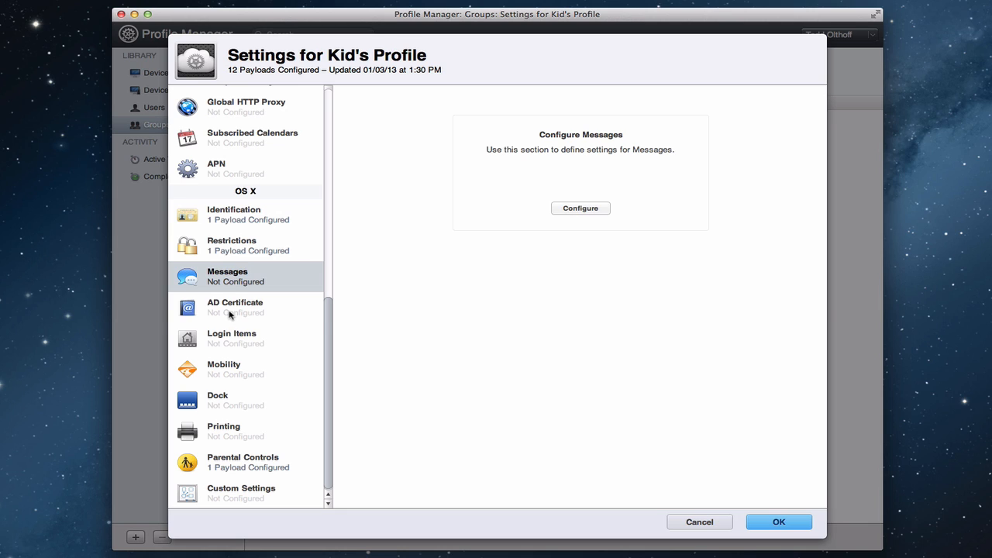
click(235, 307)
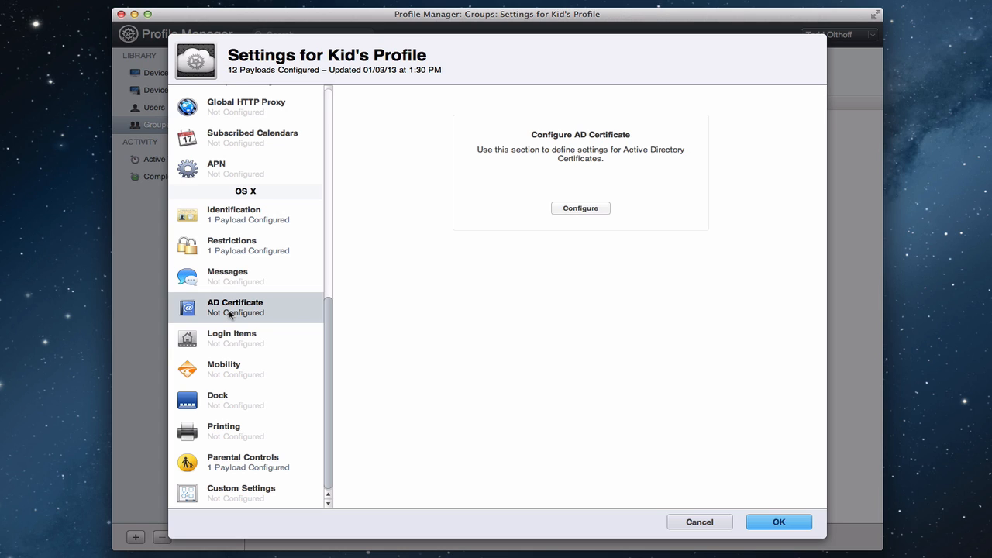
mouse_move(264, 313)
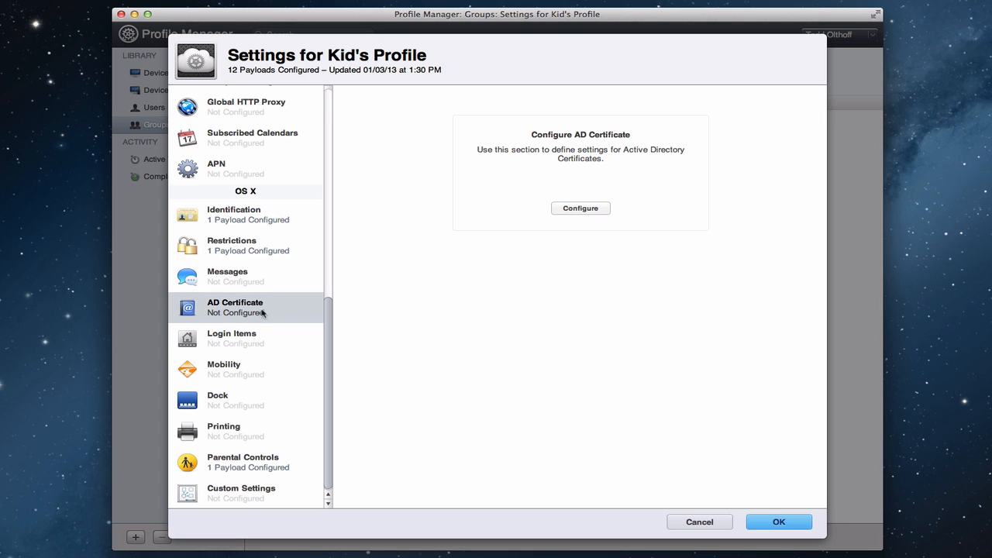
mouse_move(244, 327)
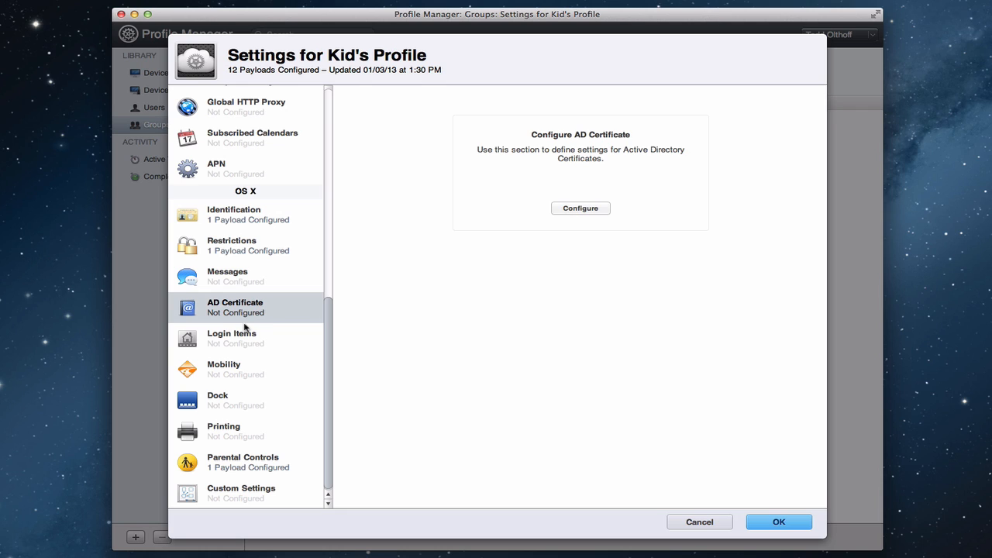
mouse_move(248, 334)
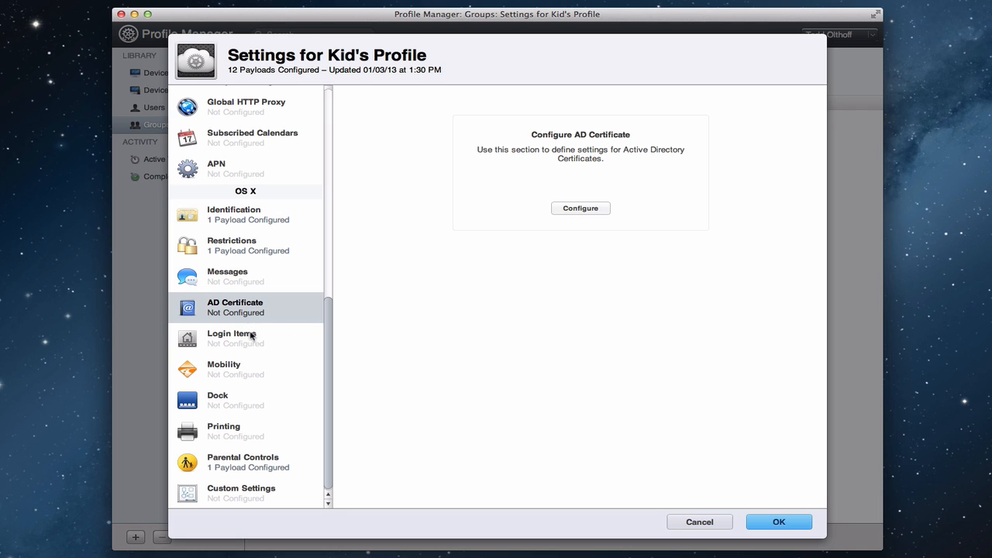
click(231, 338)
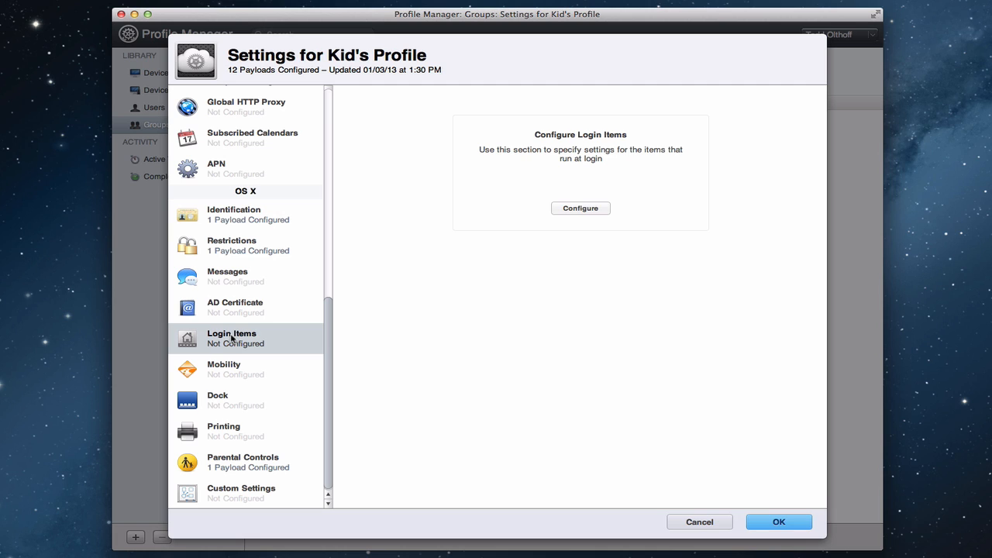
Configure a Login Items payload for Kid's Profile, then select the unconfigured Mobility payload.
click(579, 208)
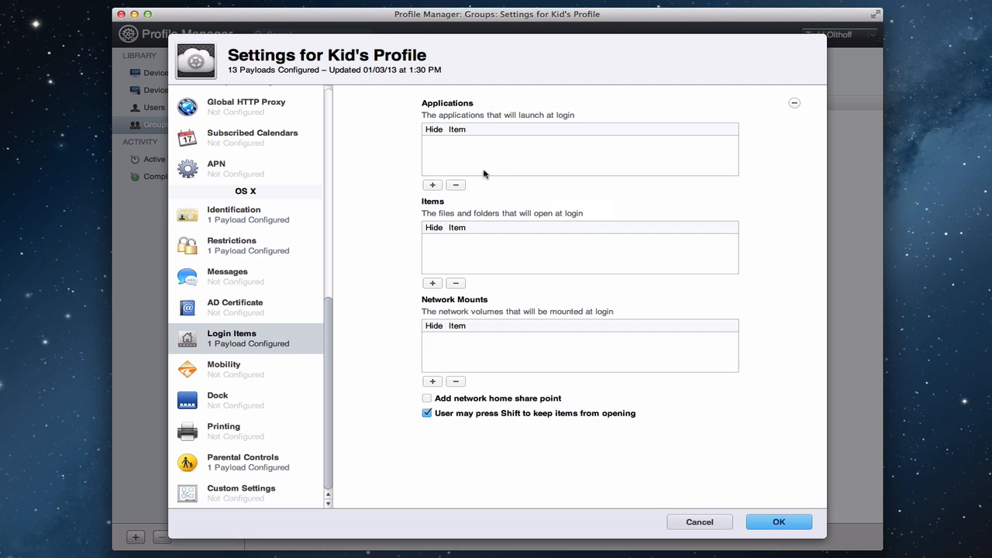
mouse_move(550, 163)
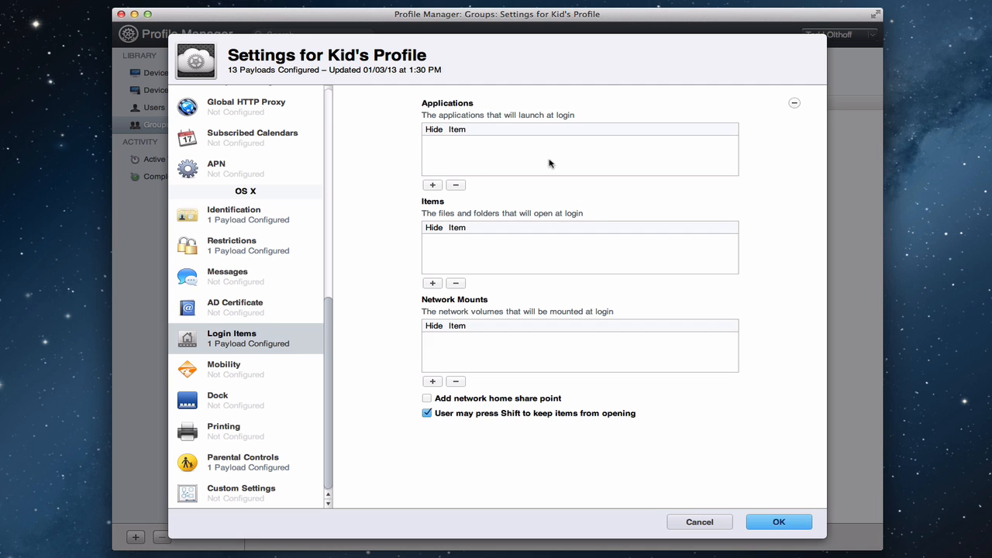
mouse_move(536, 200)
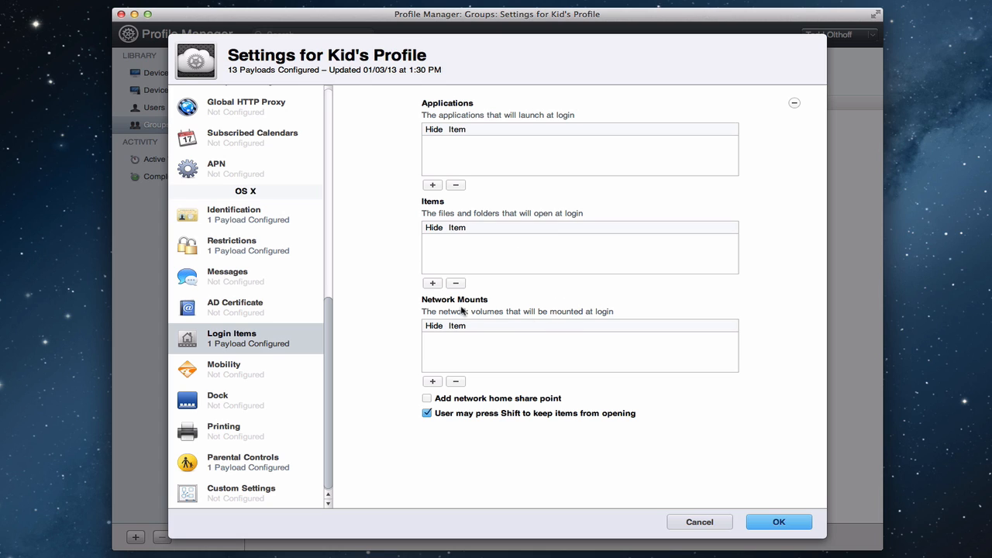
mouse_move(496, 335)
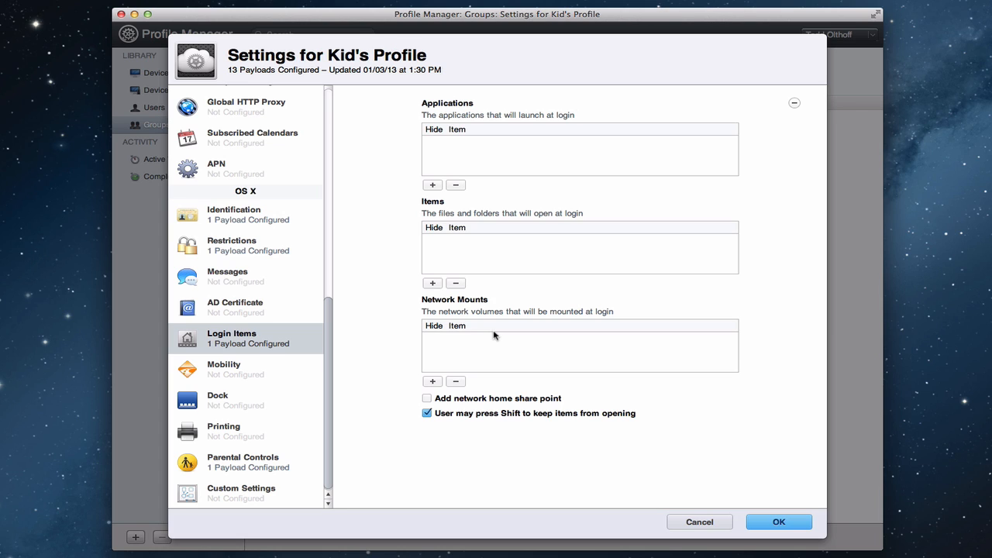
mouse_move(480, 351)
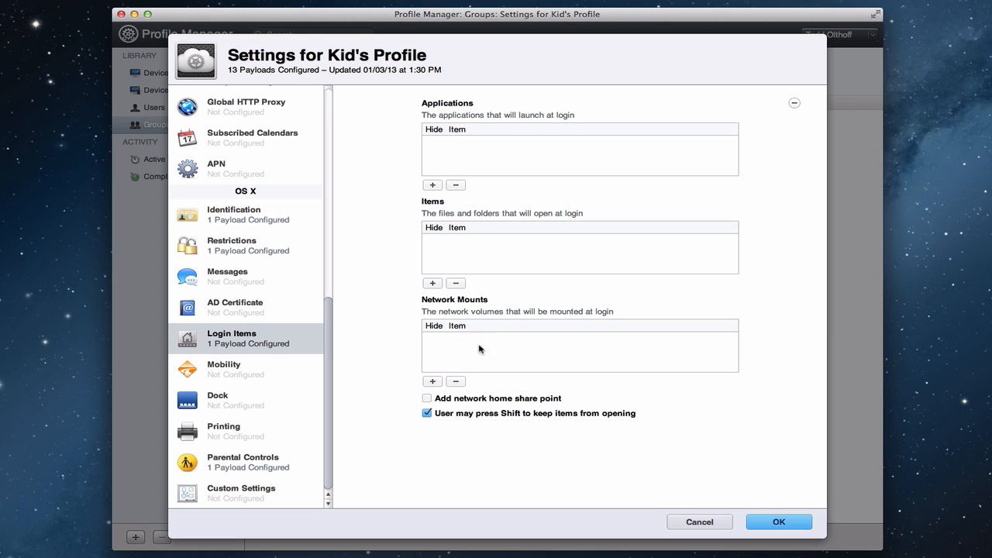
mouse_move(457, 359)
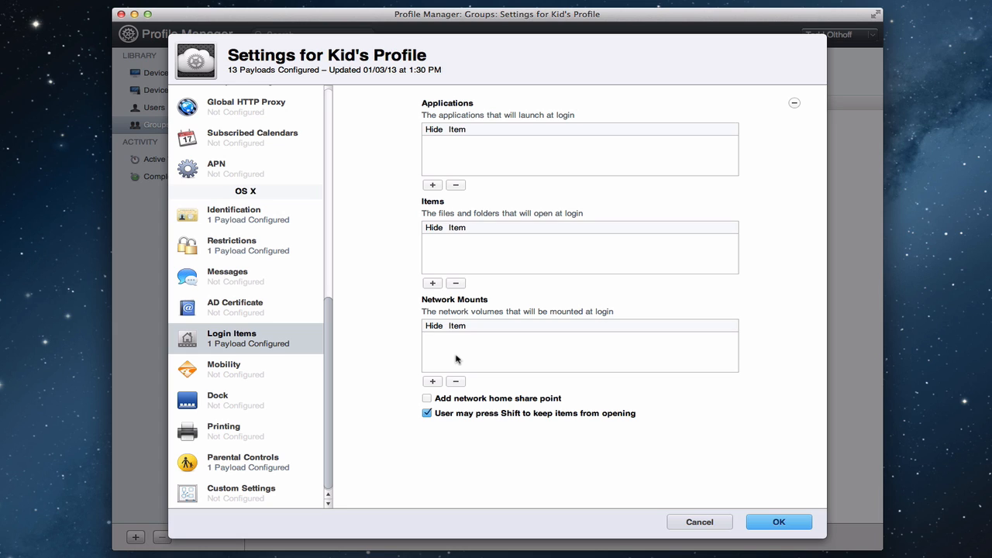
mouse_move(440, 360)
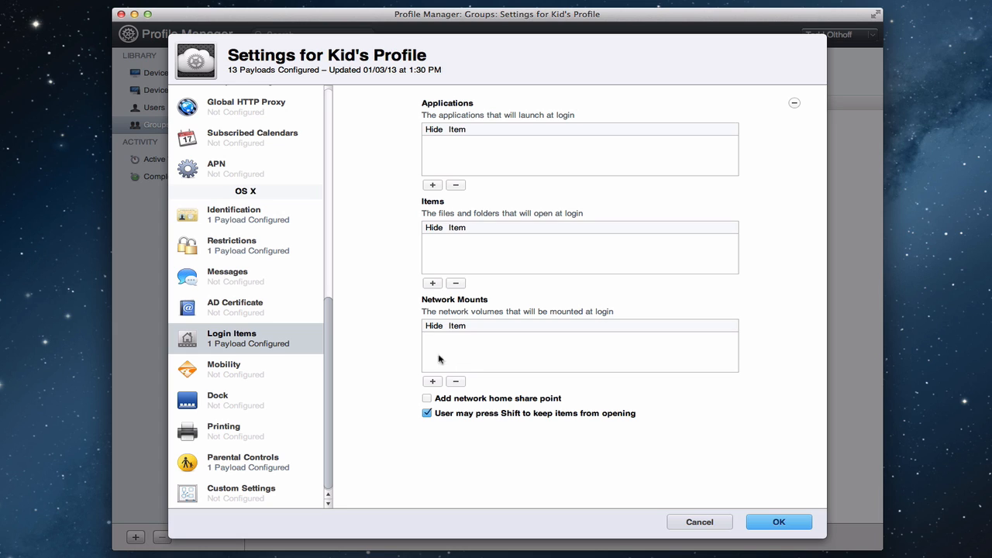
mouse_move(214, 370)
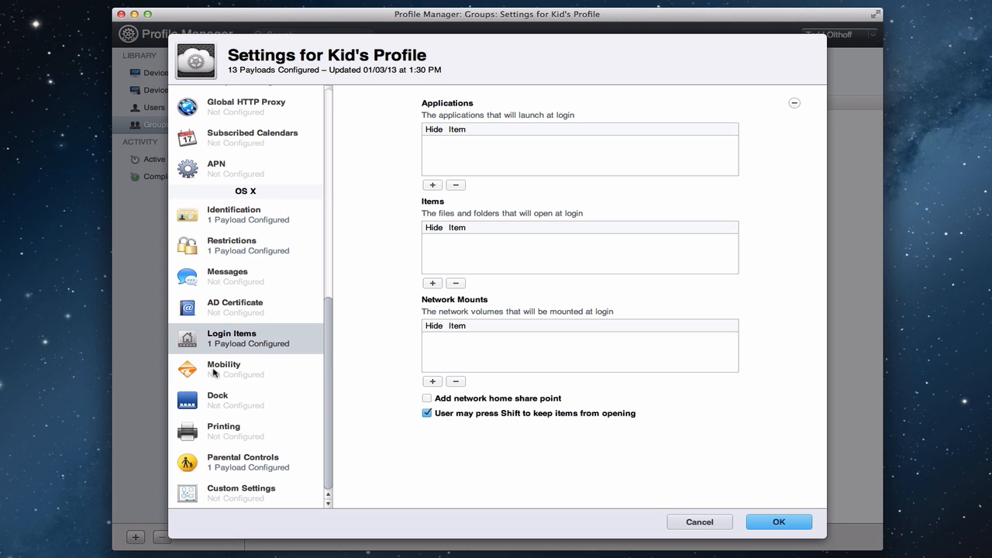
click(223, 368)
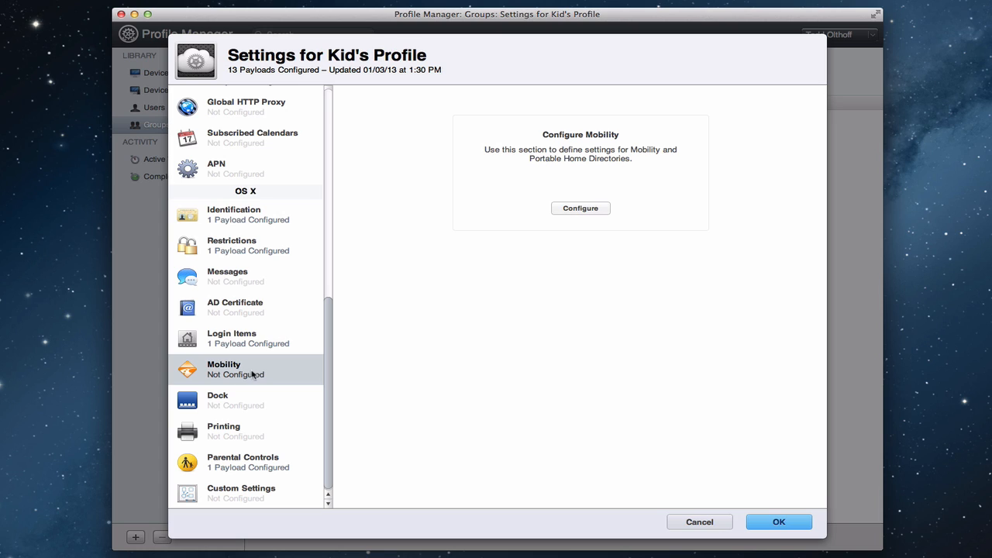
mouse_move(206, 401)
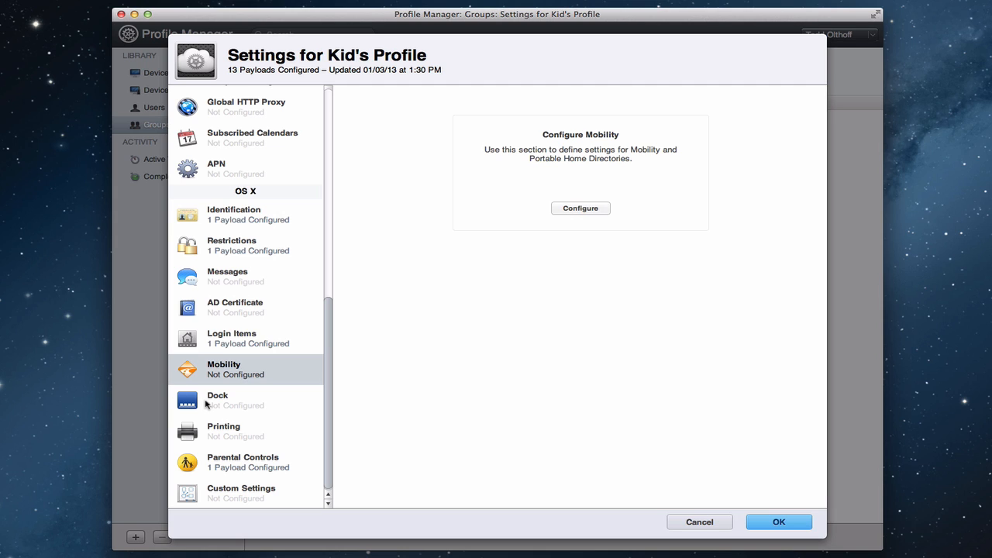
Configure the Dock and Printing payloads, bringing Kid's Profile to fifteen payloads.
click(233, 400)
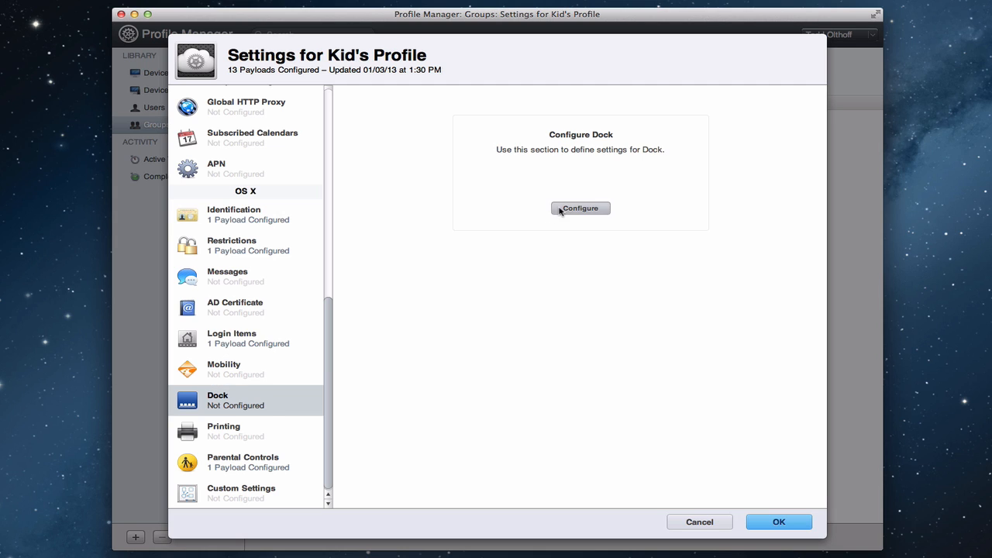
click(579, 208)
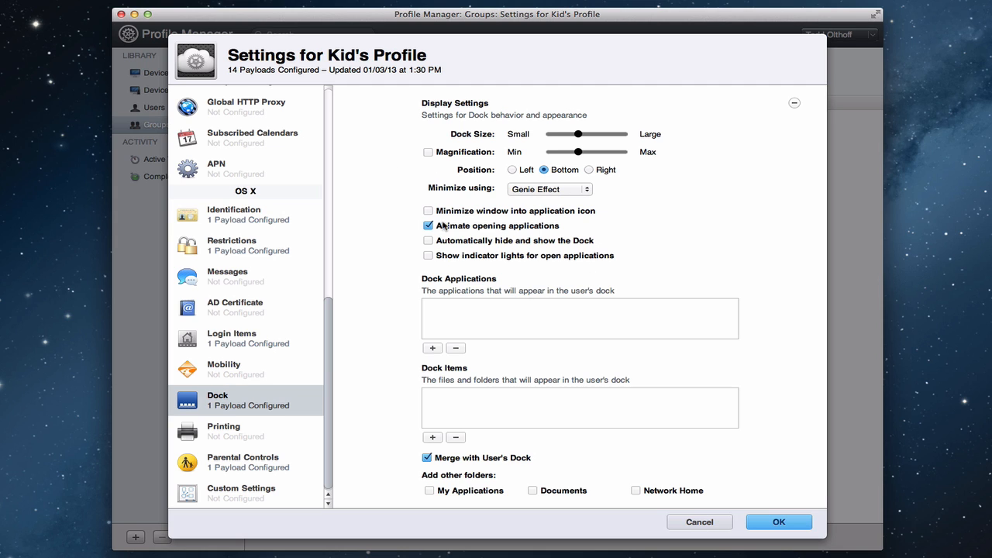
mouse_move(467, 328)
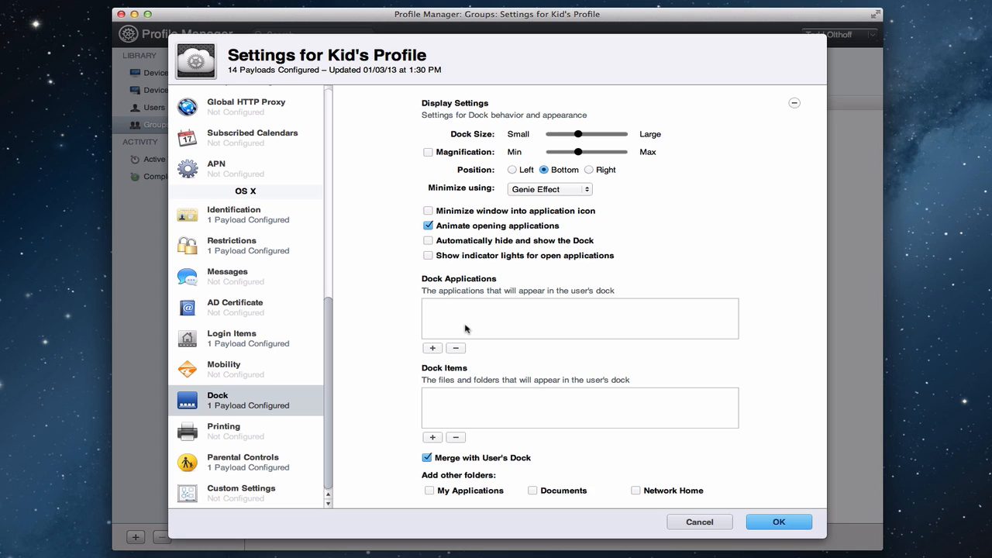
click(232, 431)
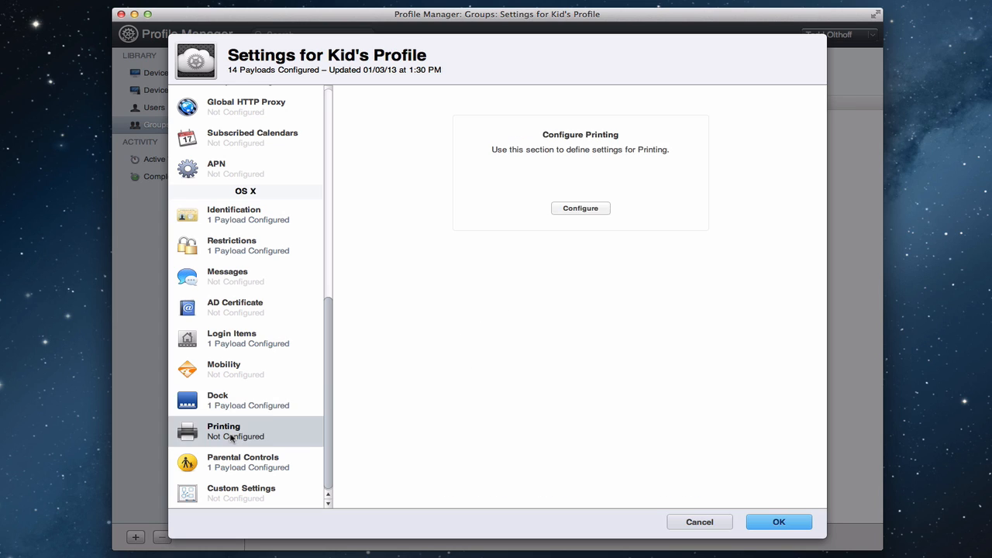
click(580, 207)
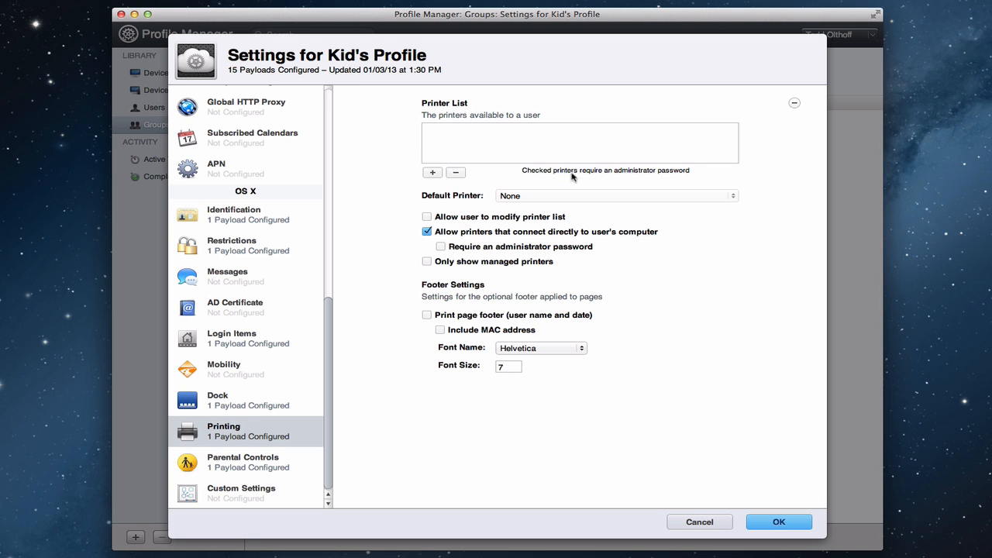
mouse_move(339, 430)
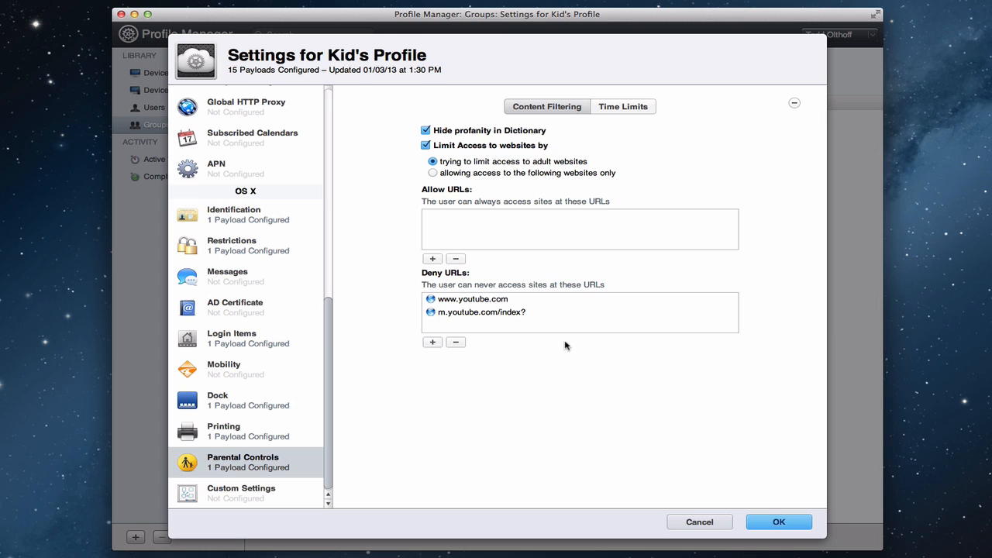
mouse_move(535, 195)
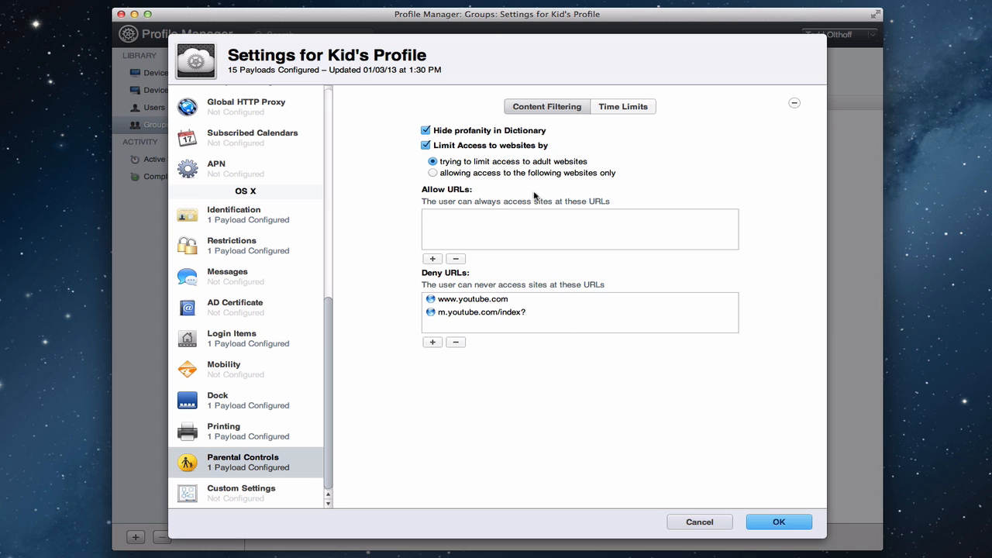
mouse_move(490, 325)
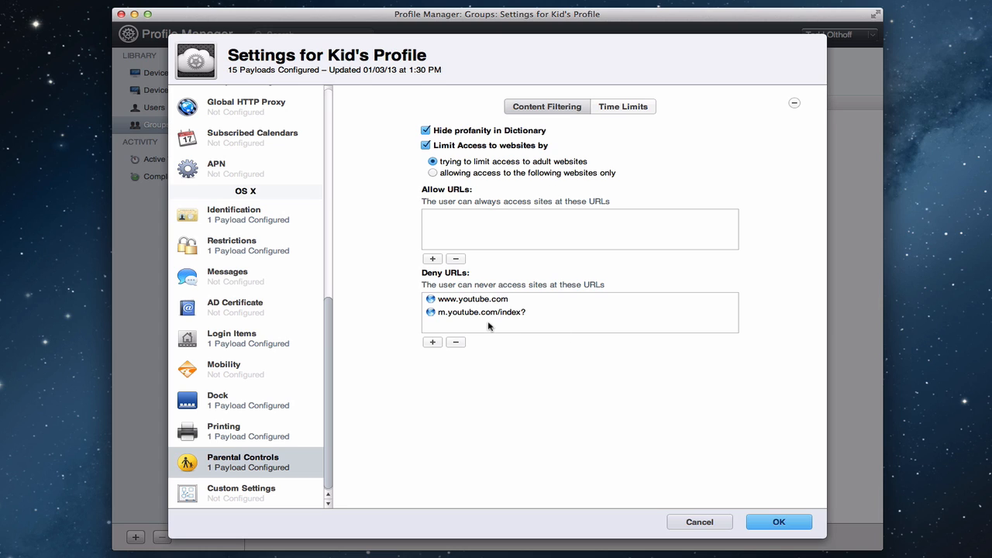
mouse_move(477, 318)
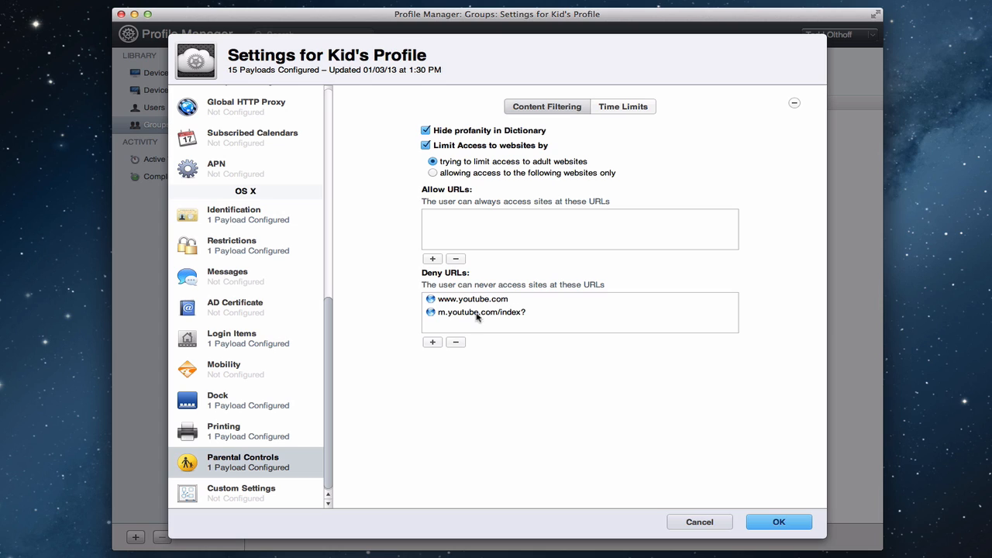
mouse_move(486, 308)
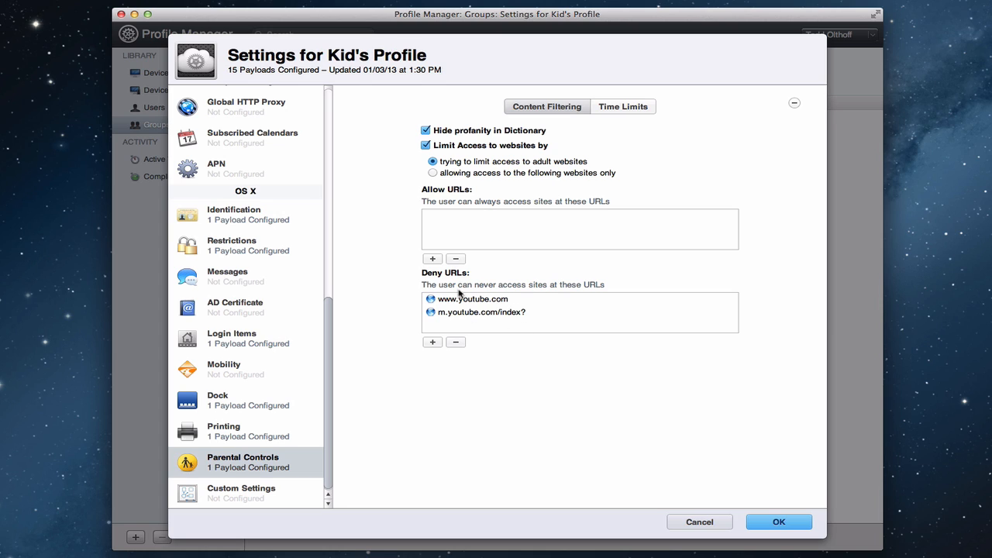
Show the Parental Controls time limits with weekday computer use capped at 3 hours.
click(623, 106)
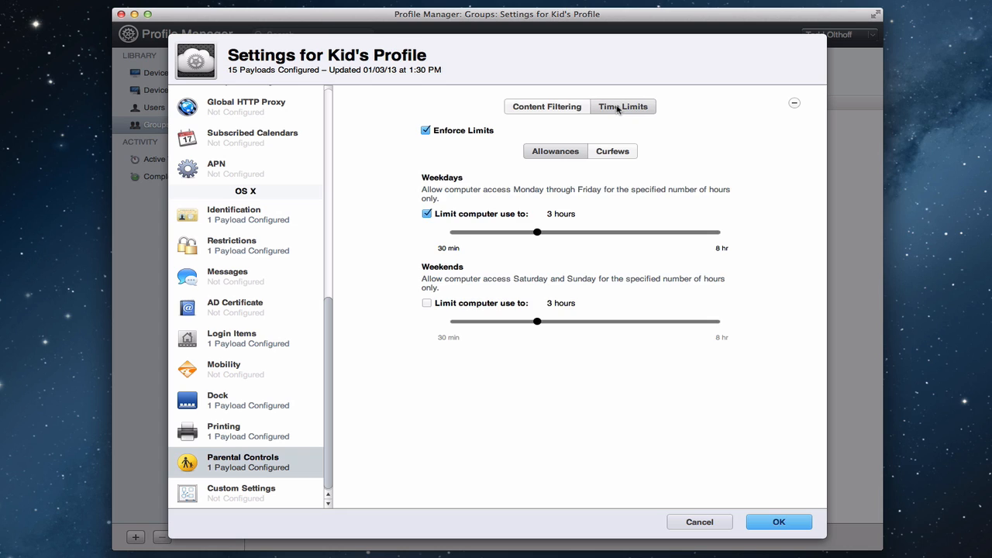
mouse_move(344, 468)
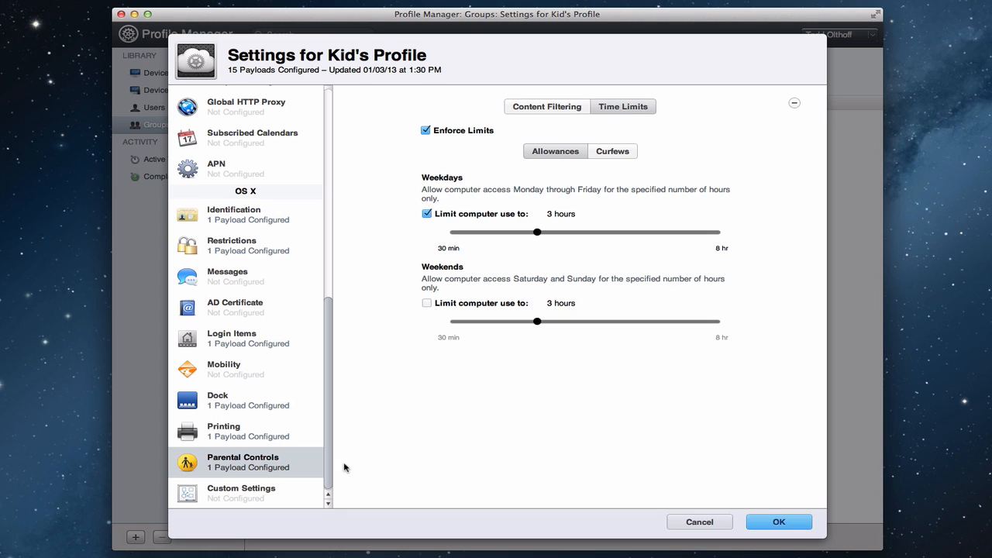
mouse_move(235, 457)
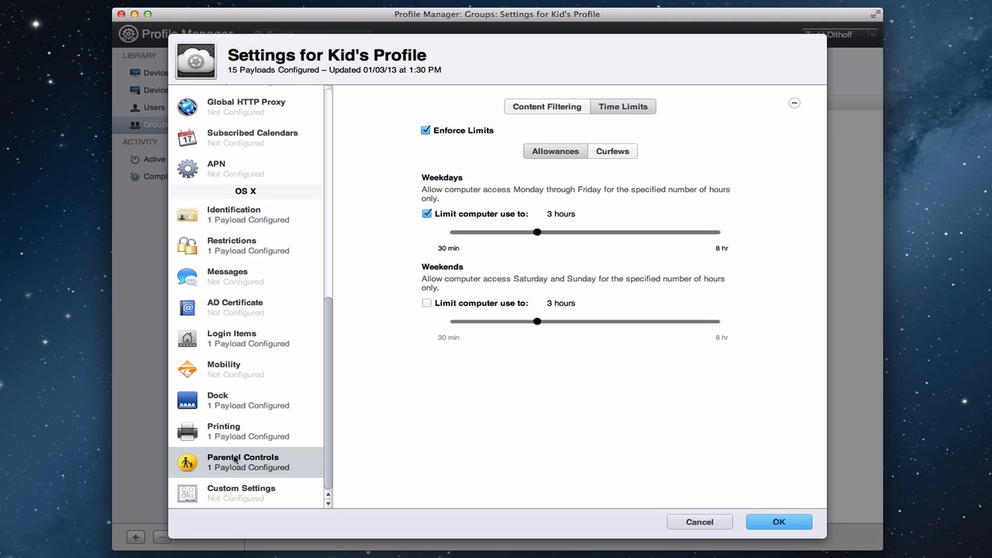
mouse_move(246, 462)
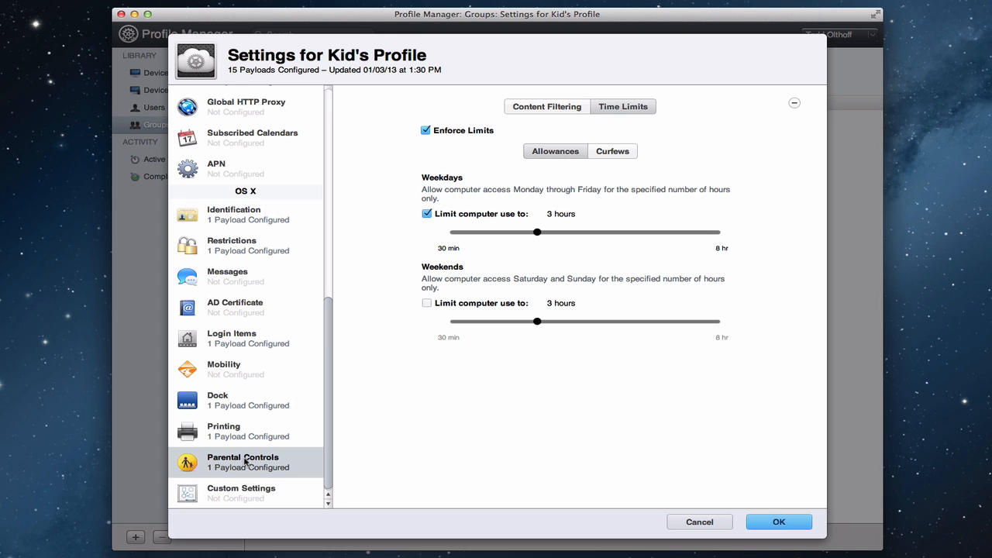
mouse_move(273, 459)
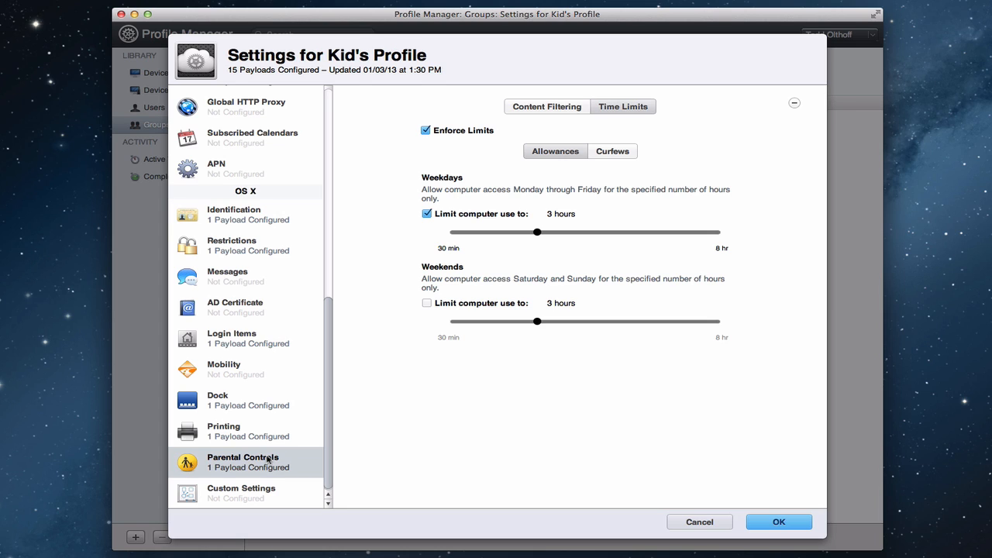
Select the unconfigured Custom Settings payload for Kid's Profile.
click(242, 493)
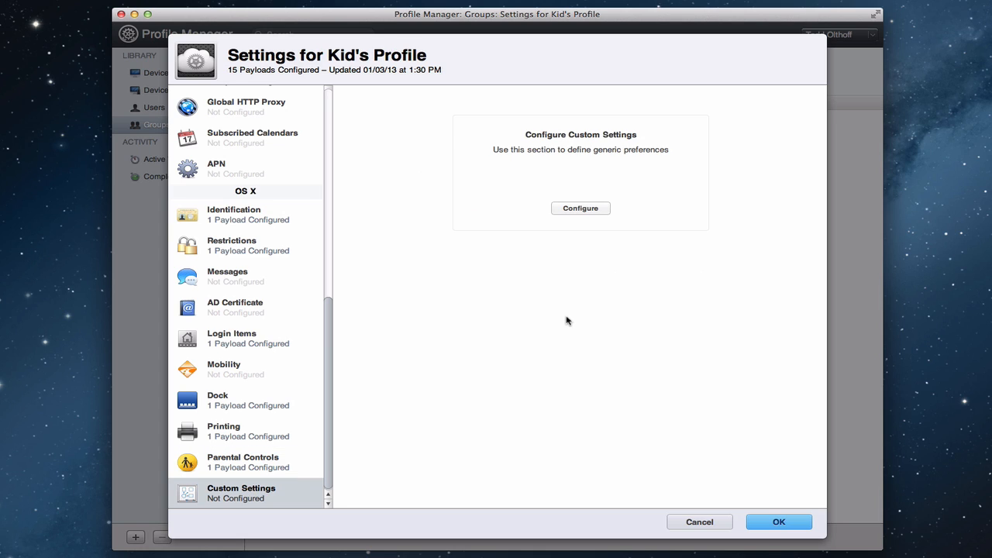
mouse_move(327, 325)
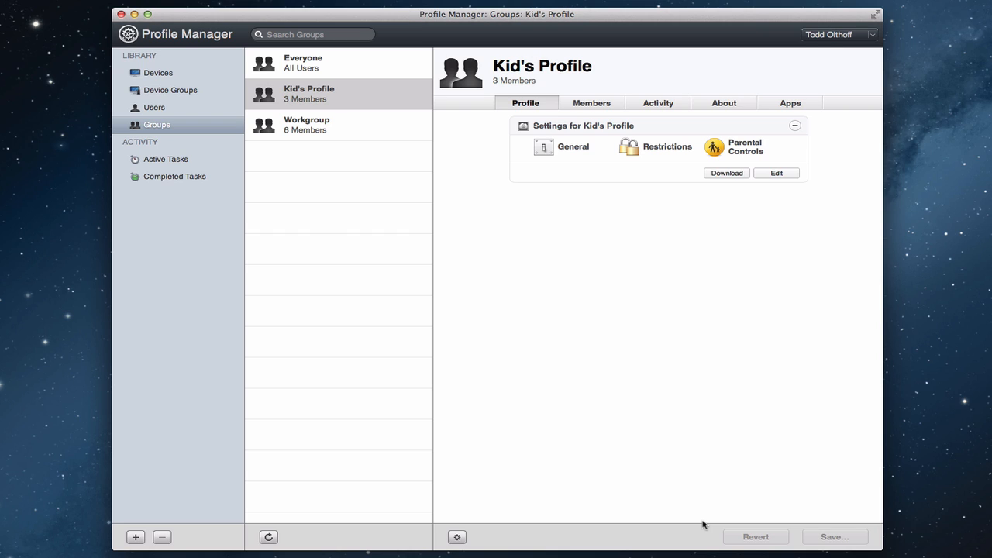
mouse_move(669, 350)
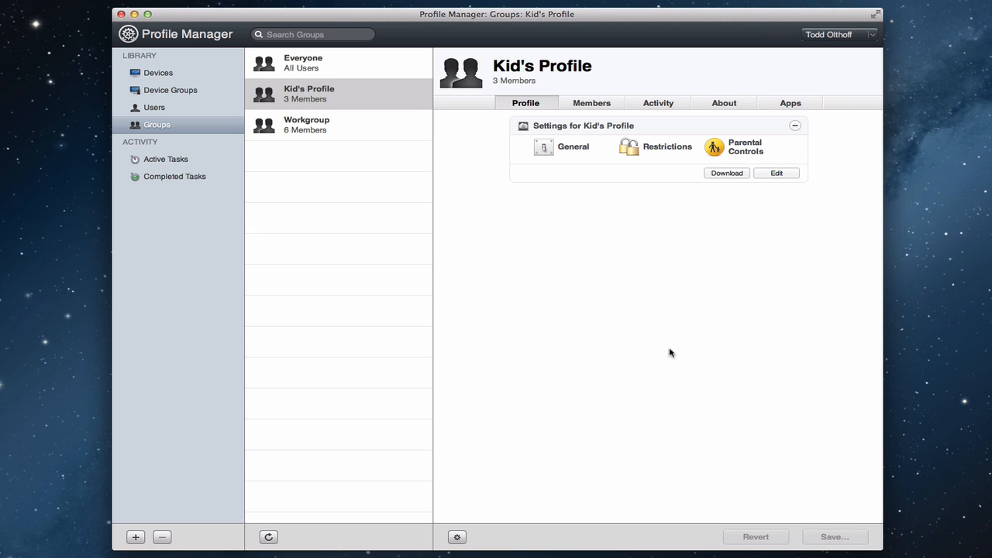